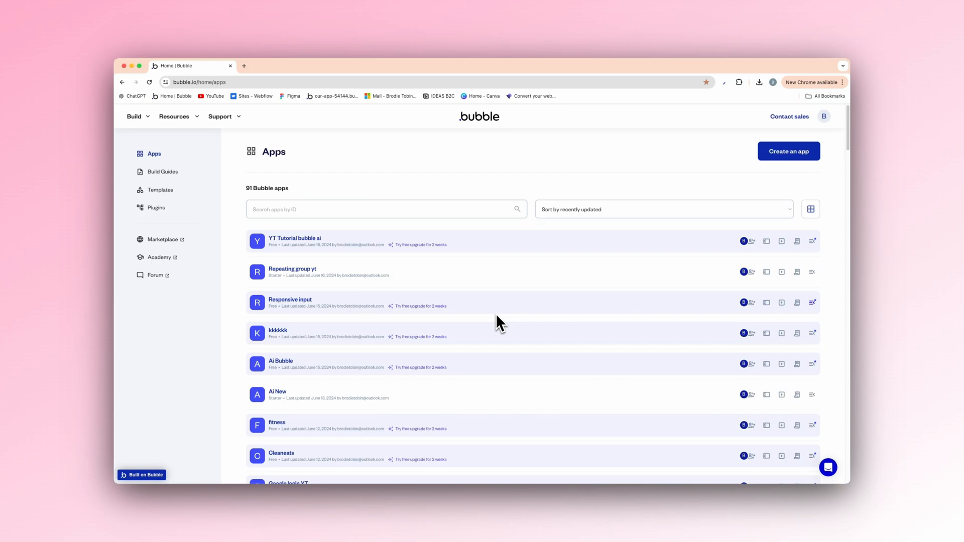
mouse_move(527, 338)
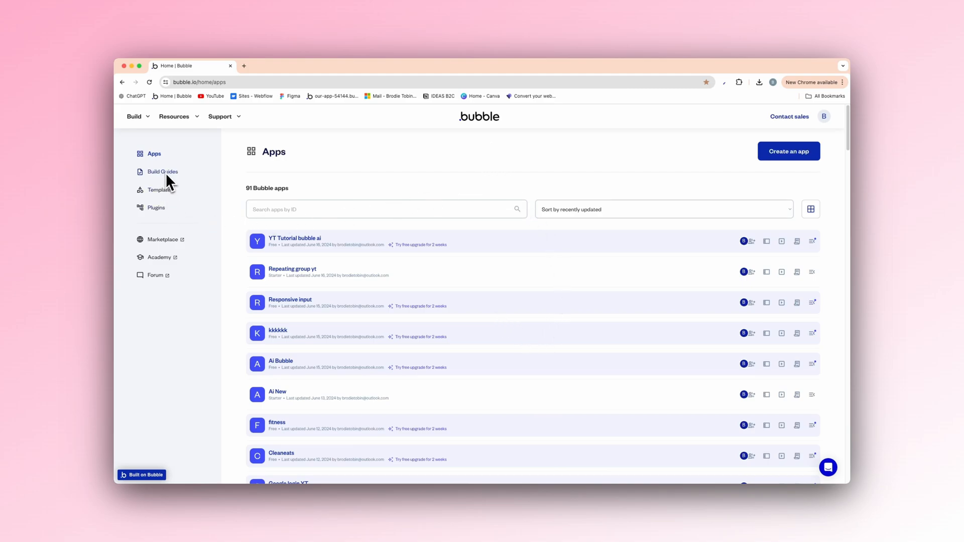
- Go to Build Guides and dismiss the backup-codes reminder
click(163, 171)
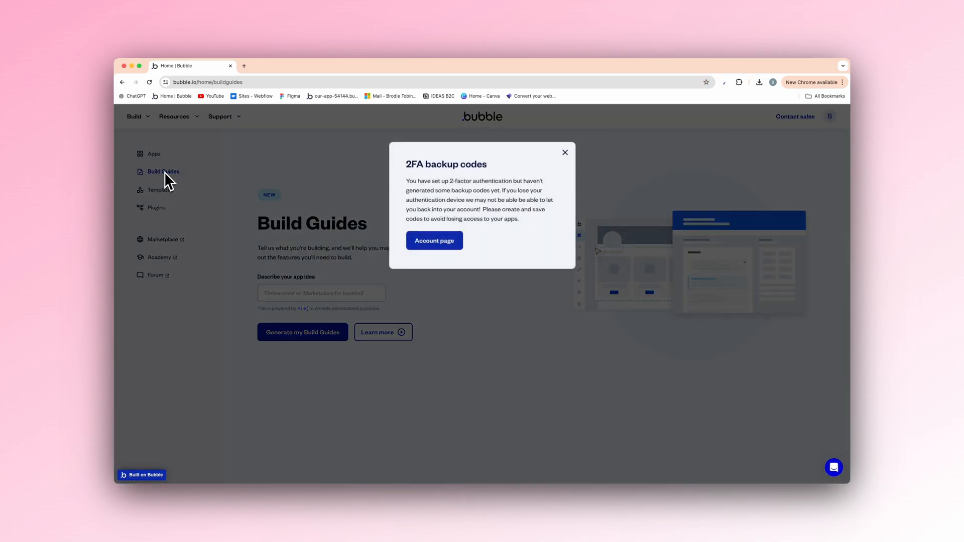
click(563, 153)
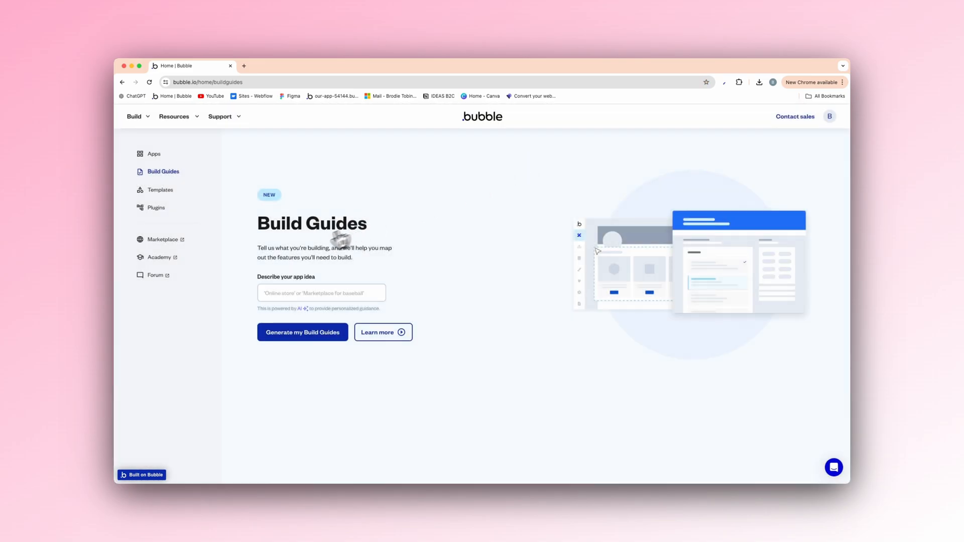
mouse_move(363, 258)
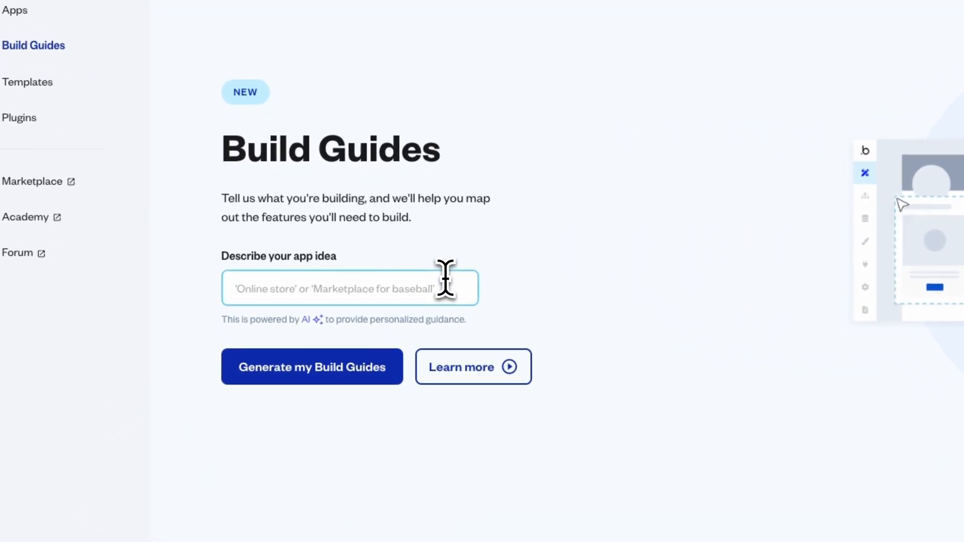
- Enter 'Personal Finance tracker' as the app idea to map out
text(Perso)
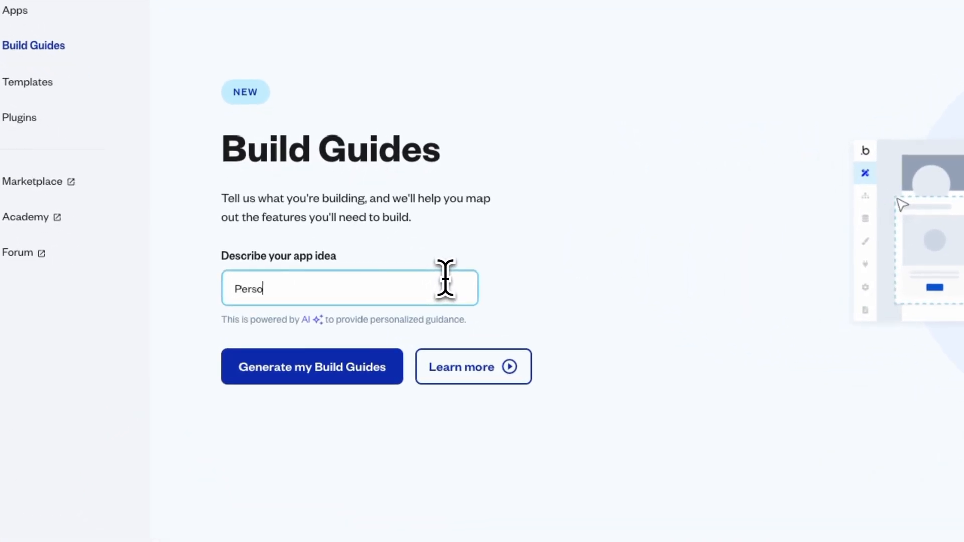
text(nal Fin)
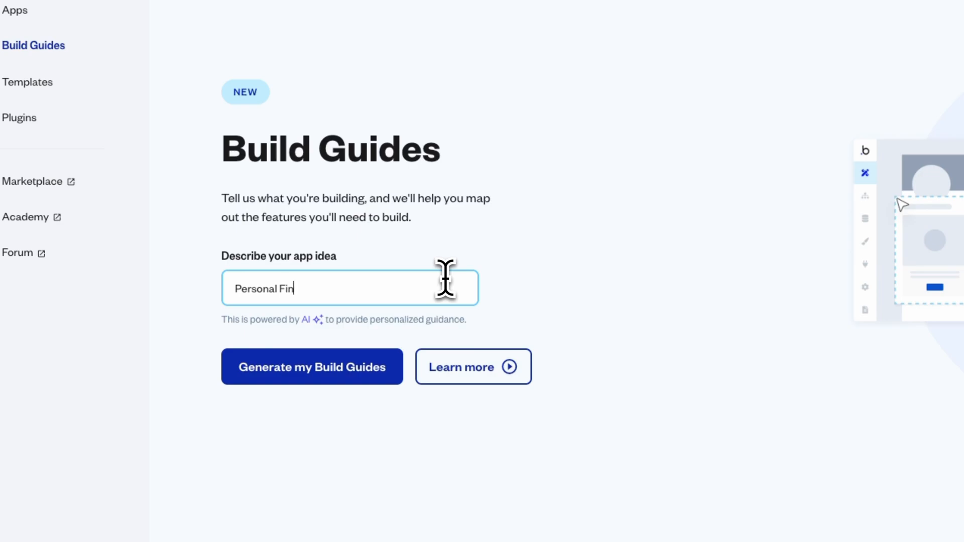
text(ance tracker)
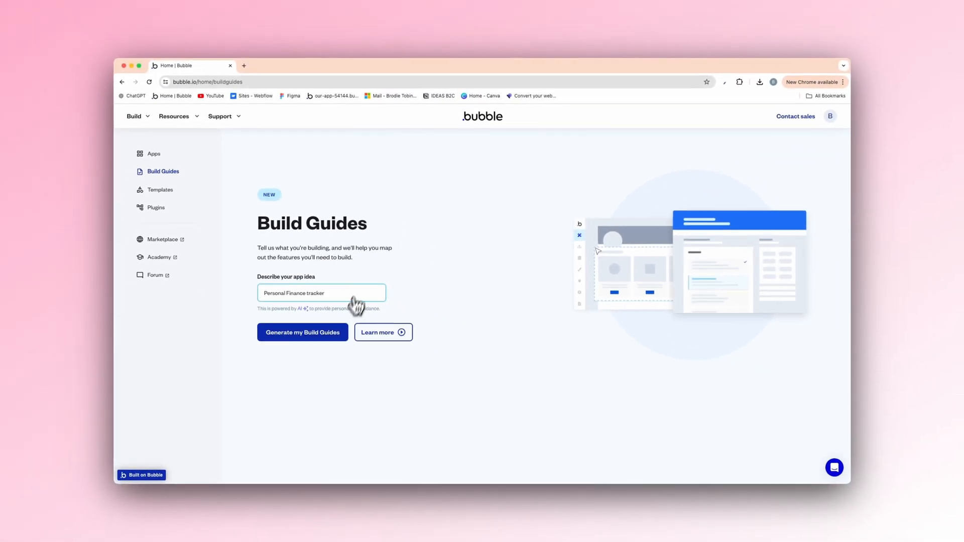
- Generate the build guides and choose Budgeting Tool as the first feature to build
click(302, 333)
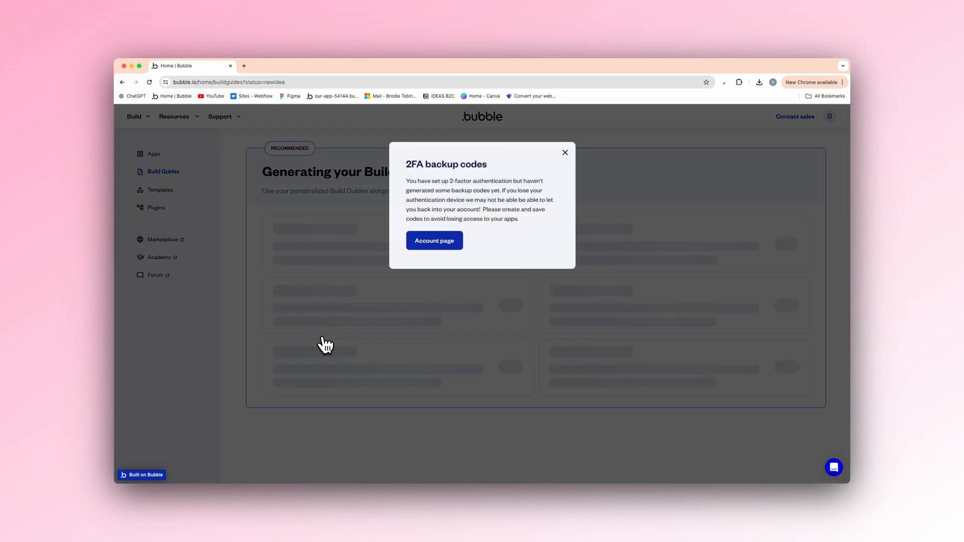
click(563, 152)
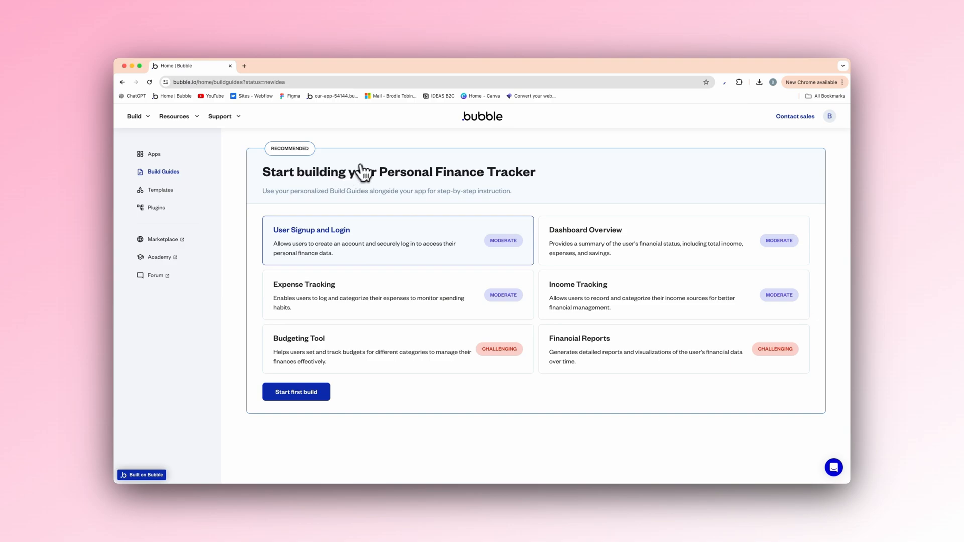
mouse_move(480, 250)
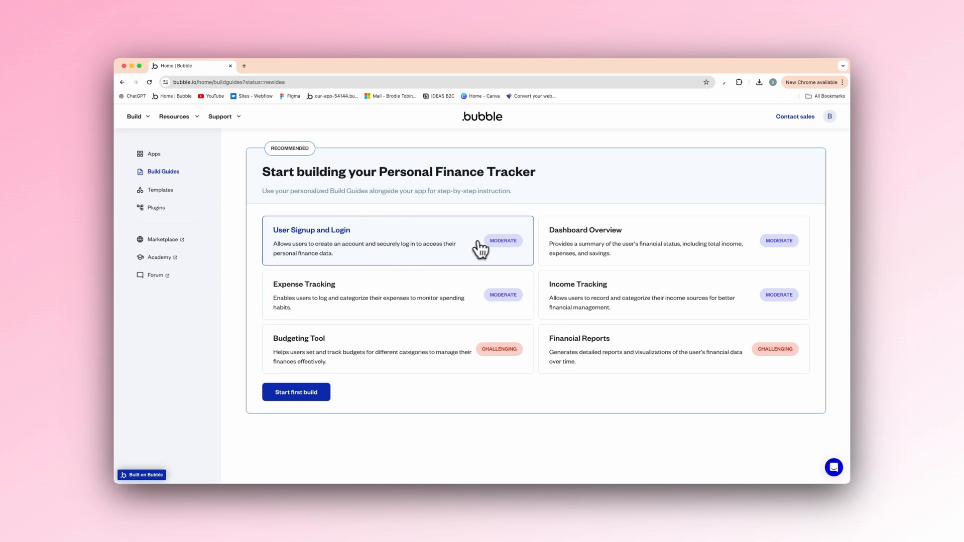
mouse_move(511, 246)
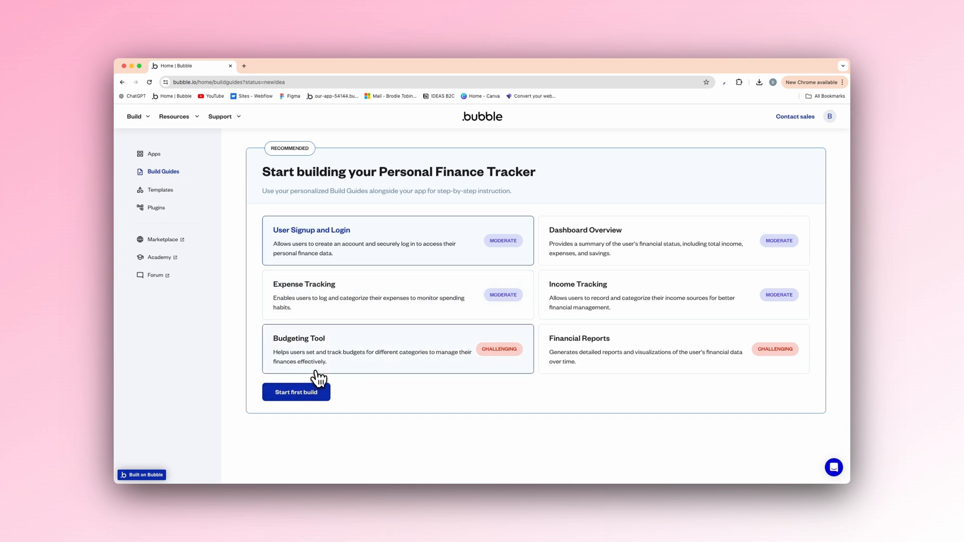
mouse_move(339, 371)
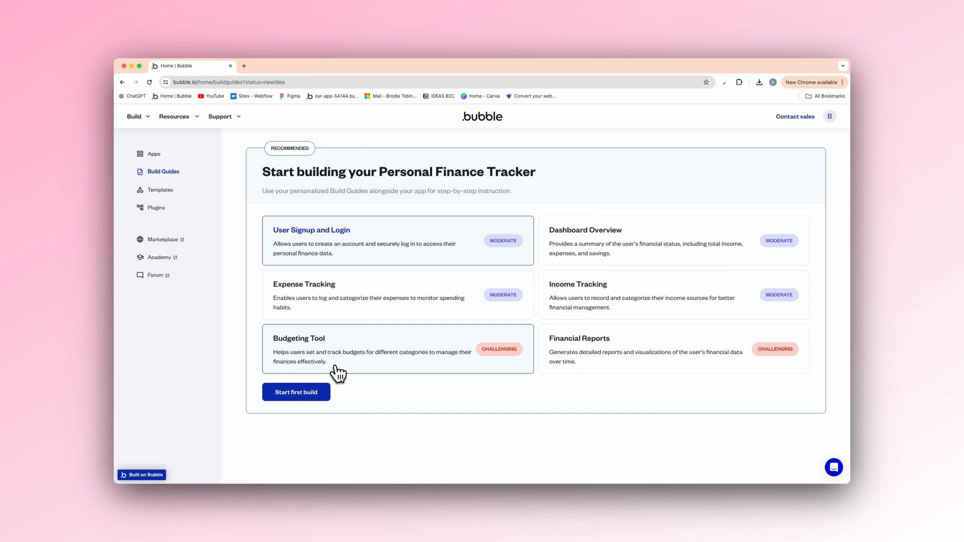
mouse_move(565, 387)
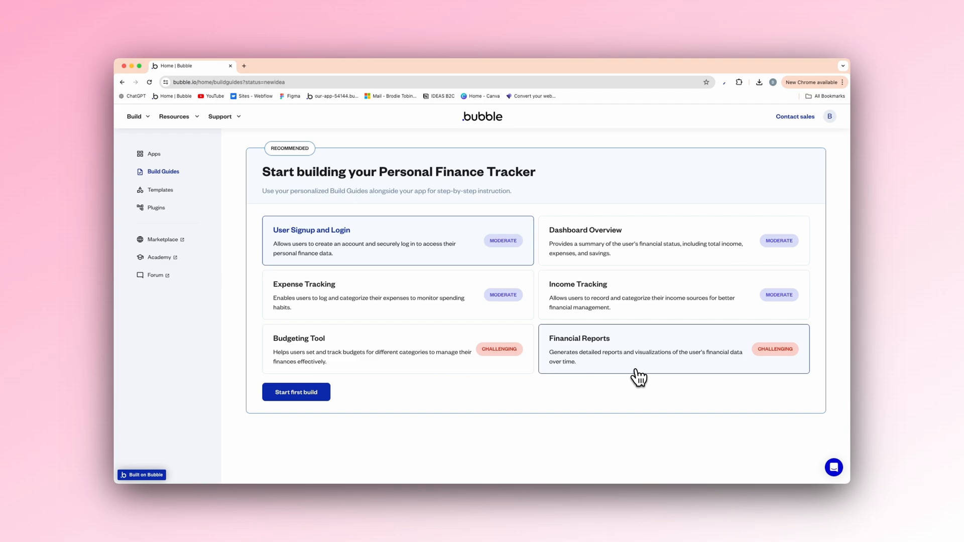
mouse_move(639, 368)
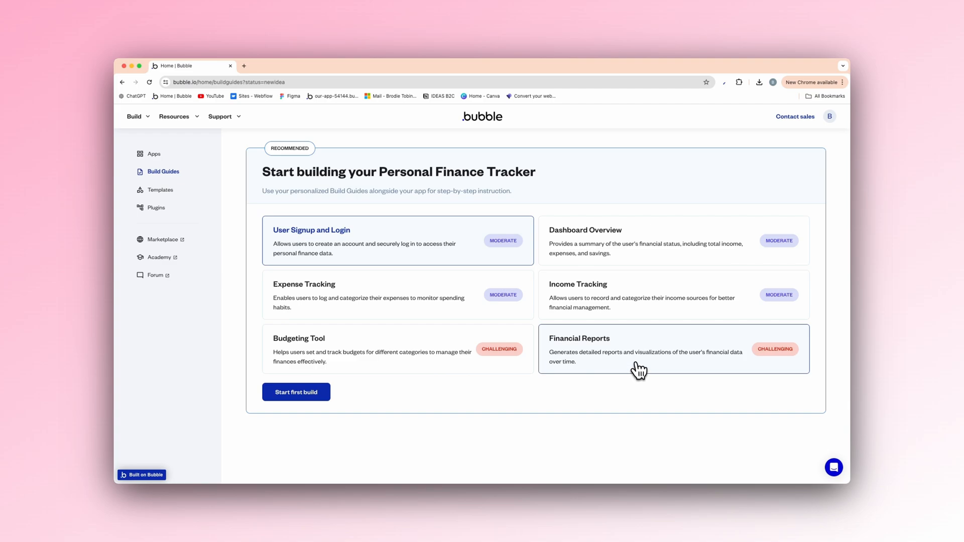
mouse_move(535, 407)
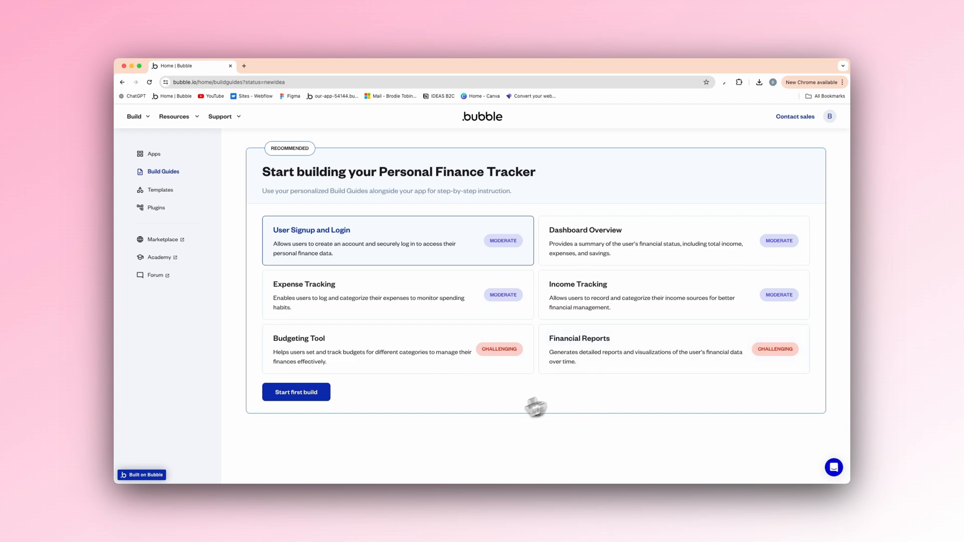
click(397, 350)
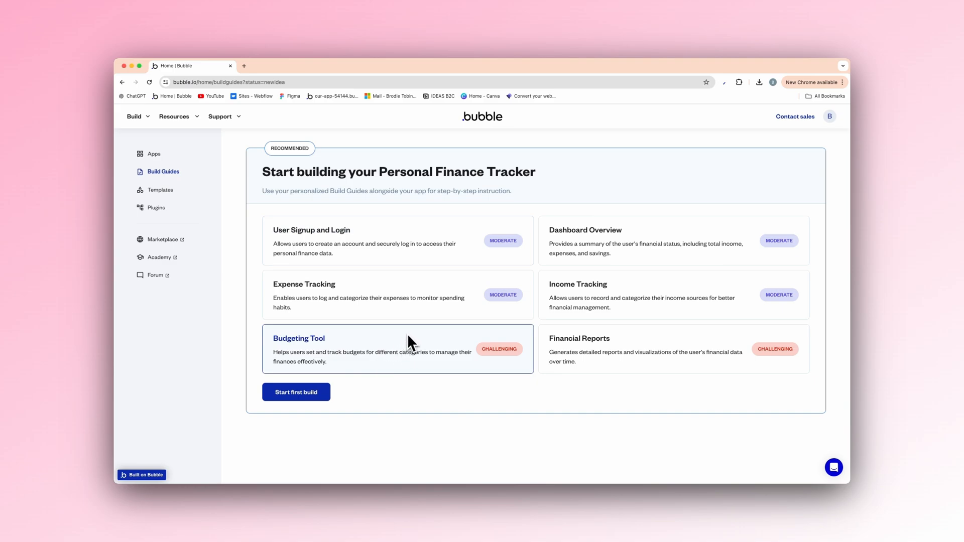
mouse_move(491, 355)
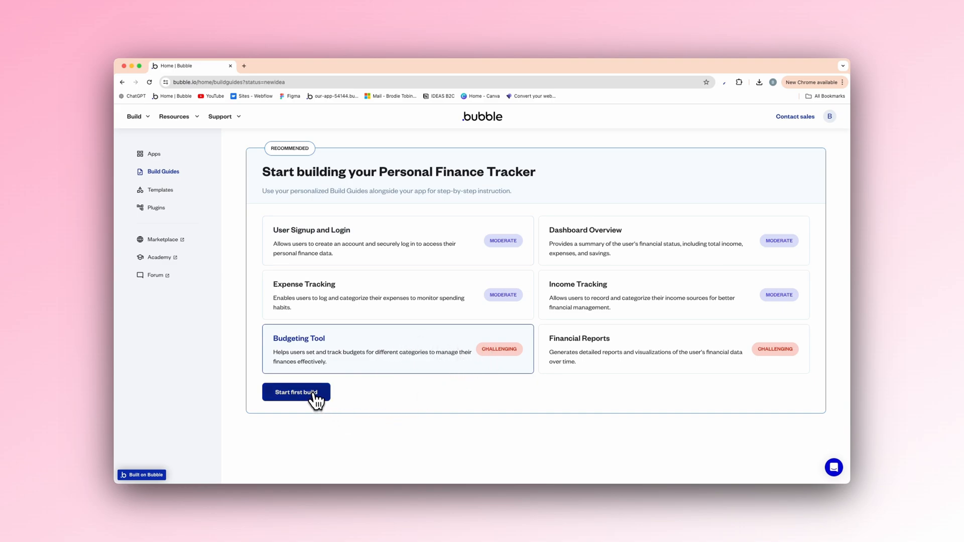
click(295, 392)
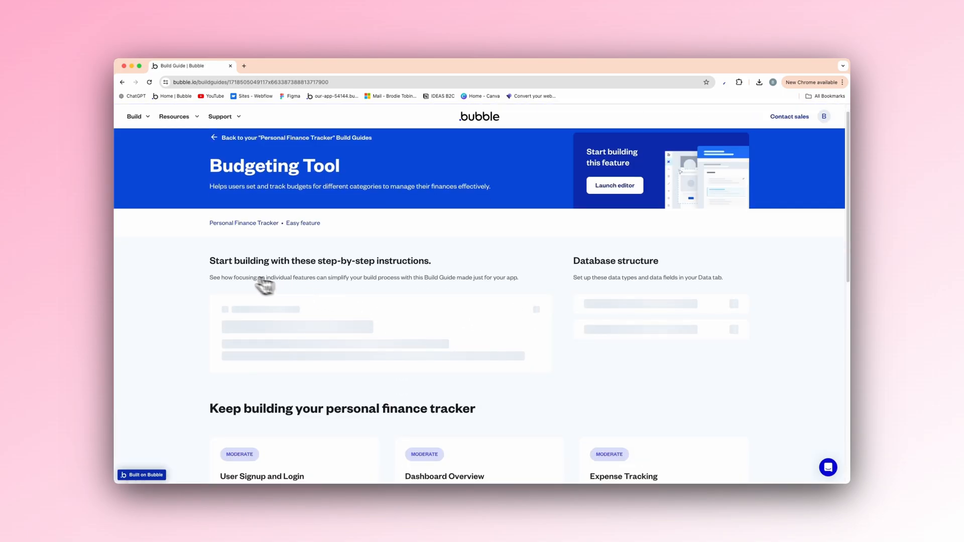
mouse_move(394, 278)
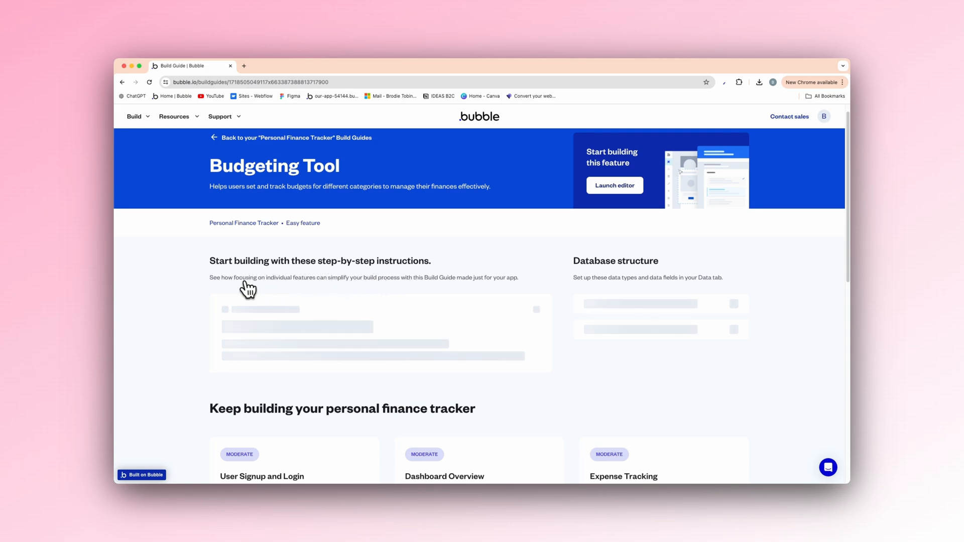
mouse_move(359, 289)
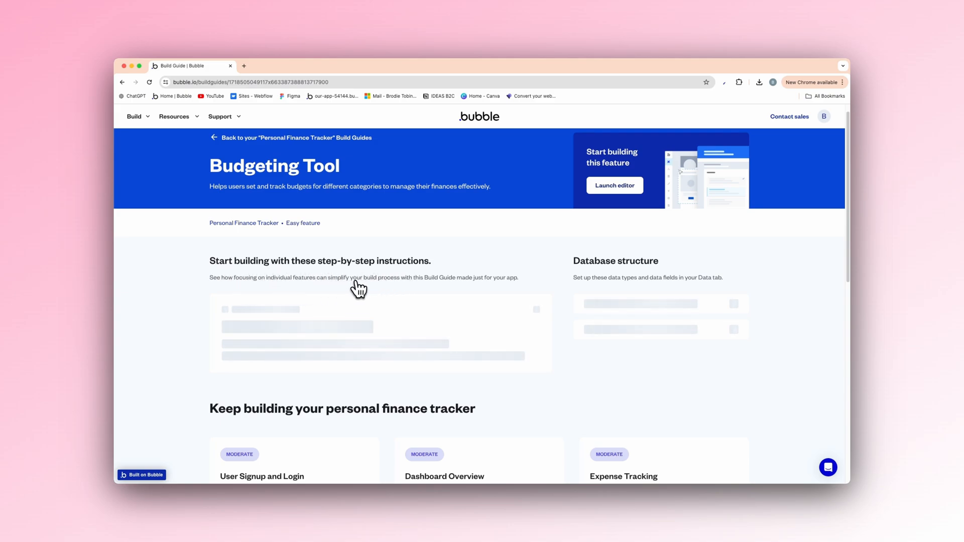
mouse_move(433, 294)
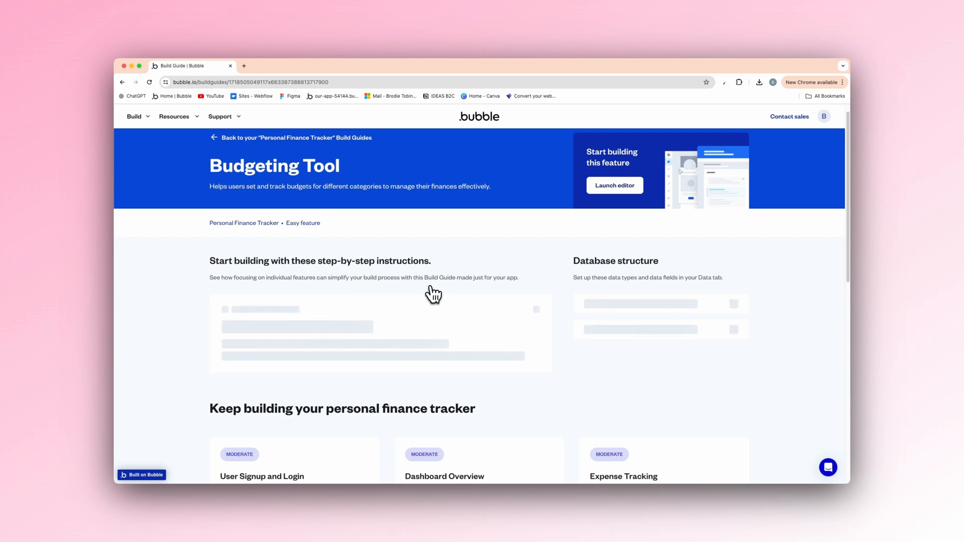
mouse_move(470, 307)
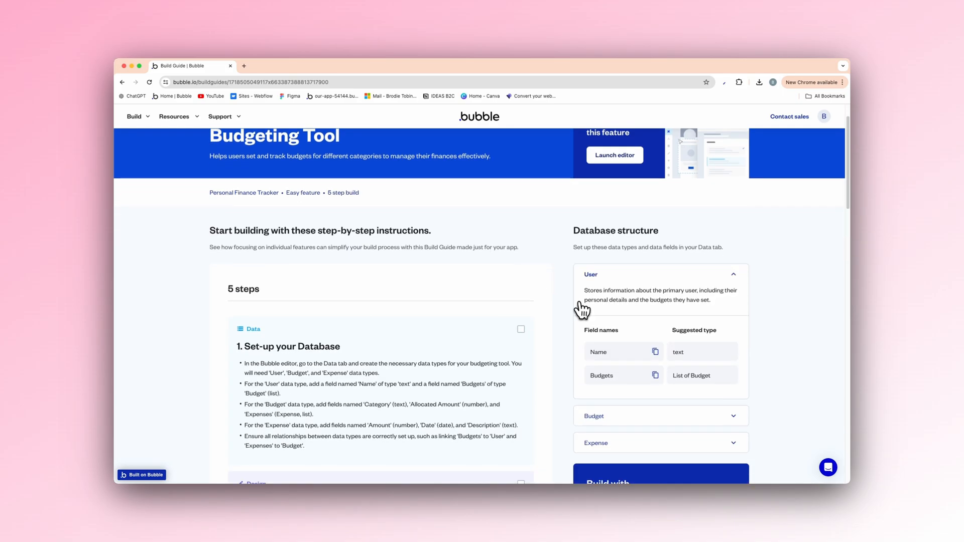
scroll(down, 3)
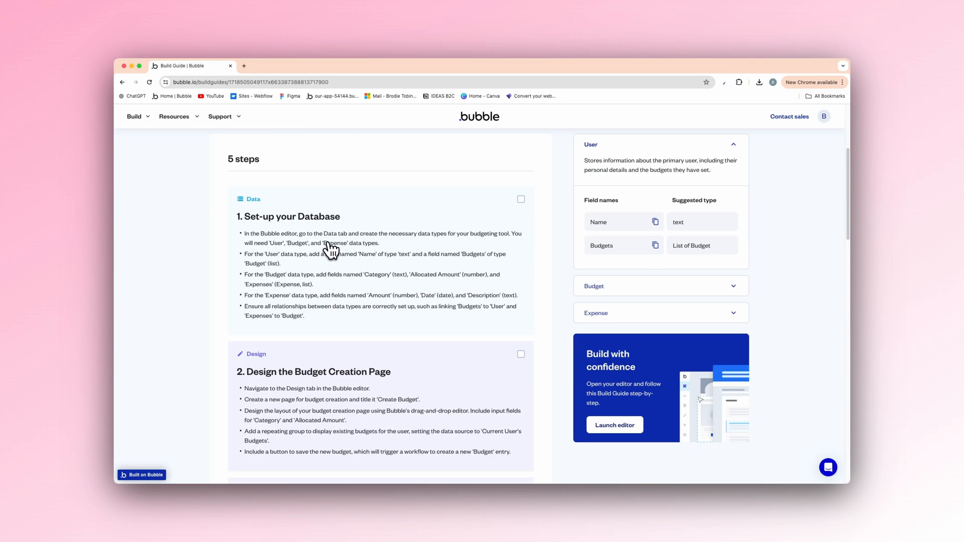
mouse_move(250, 228)
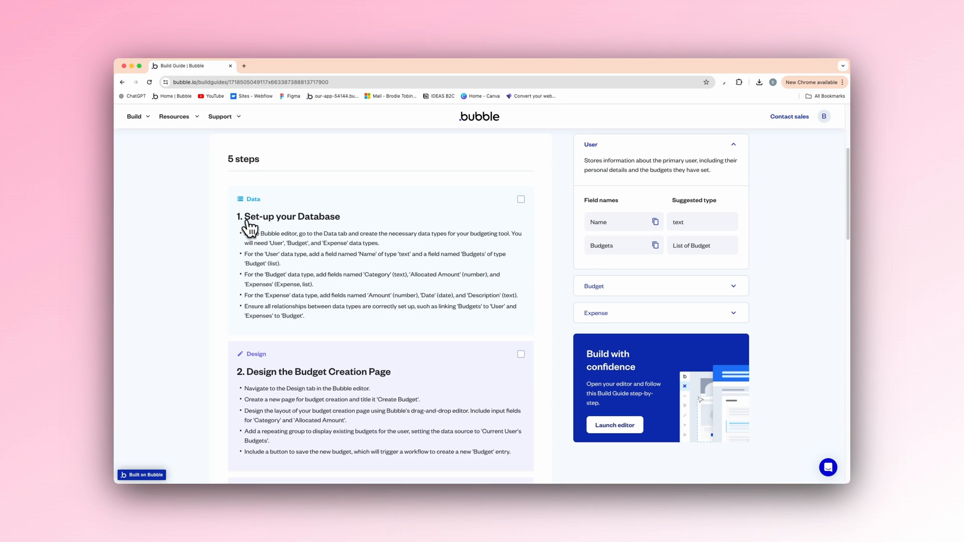
mouse_move(283, 249)
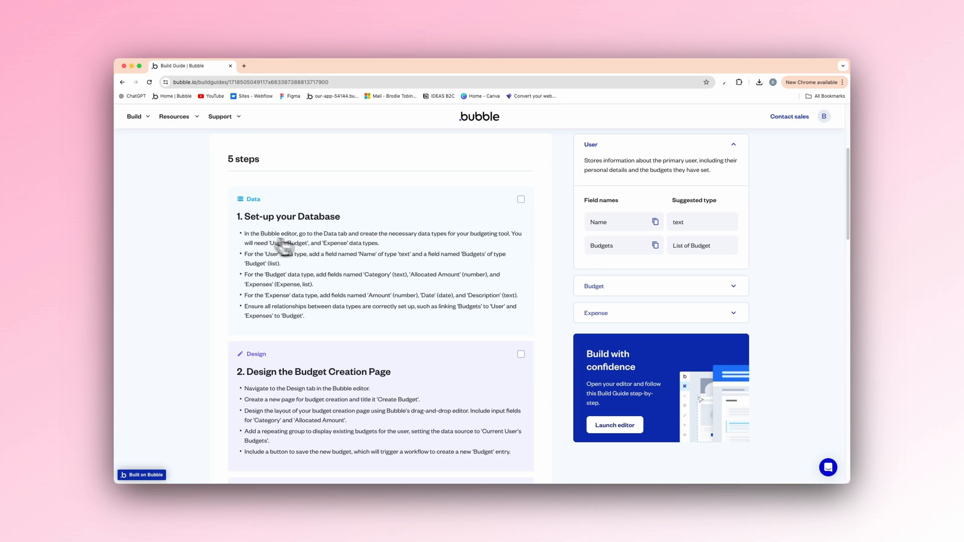
scroll(down, 3)
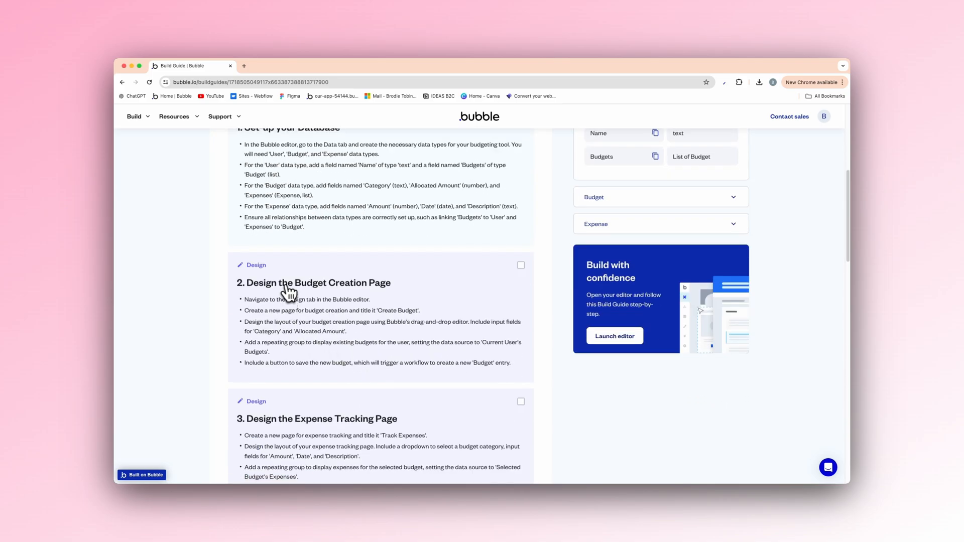
scroll(down, 3)
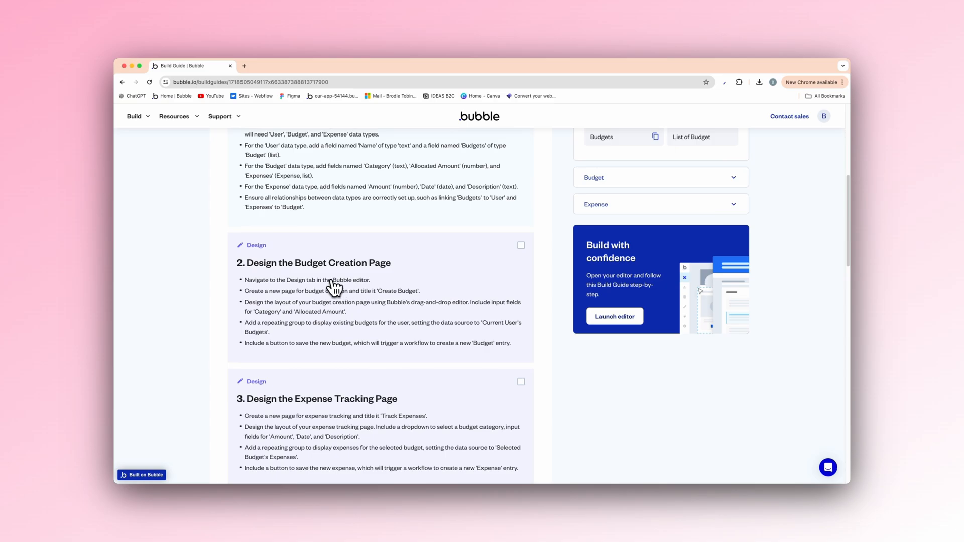
mouse_move(332, 314)
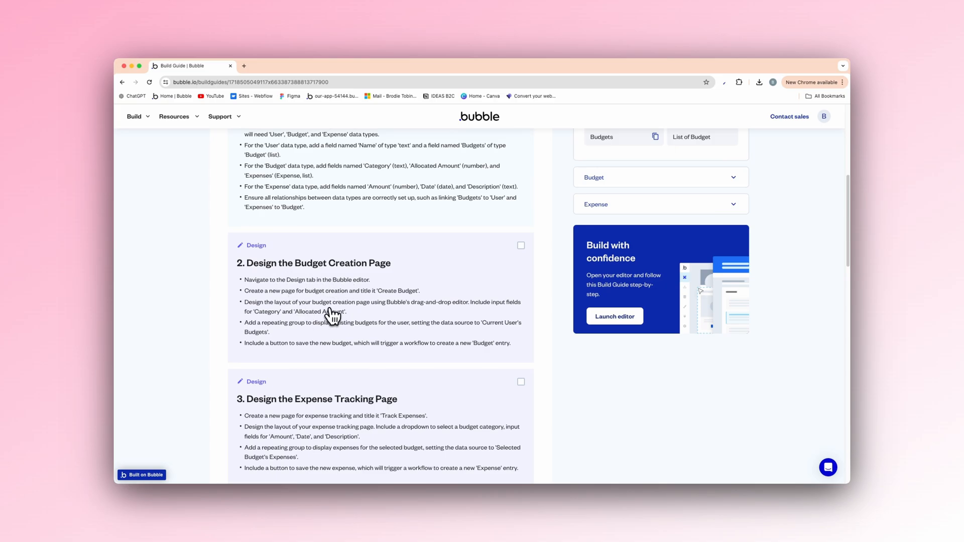
scroll(down, 3)
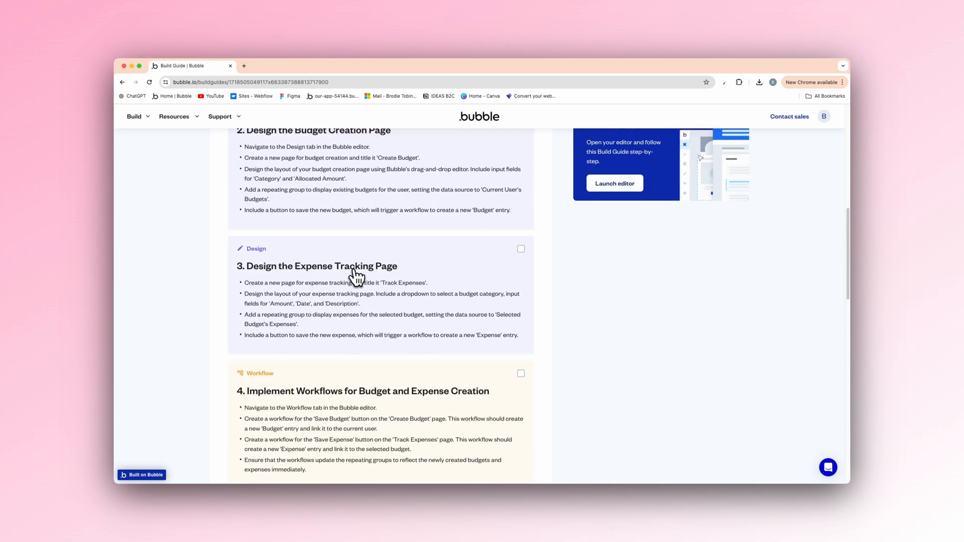
mouse_move(281, 240)
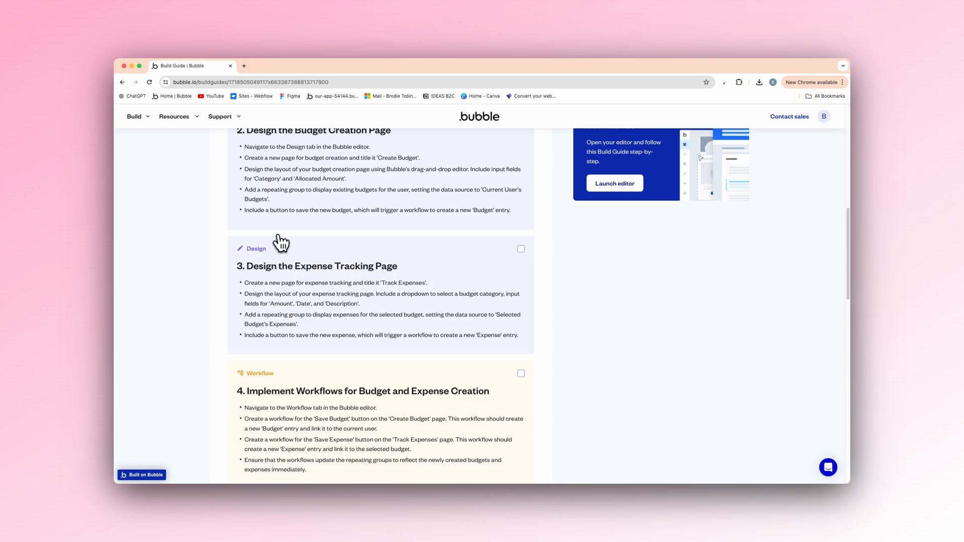
mouse_move(316, 297)
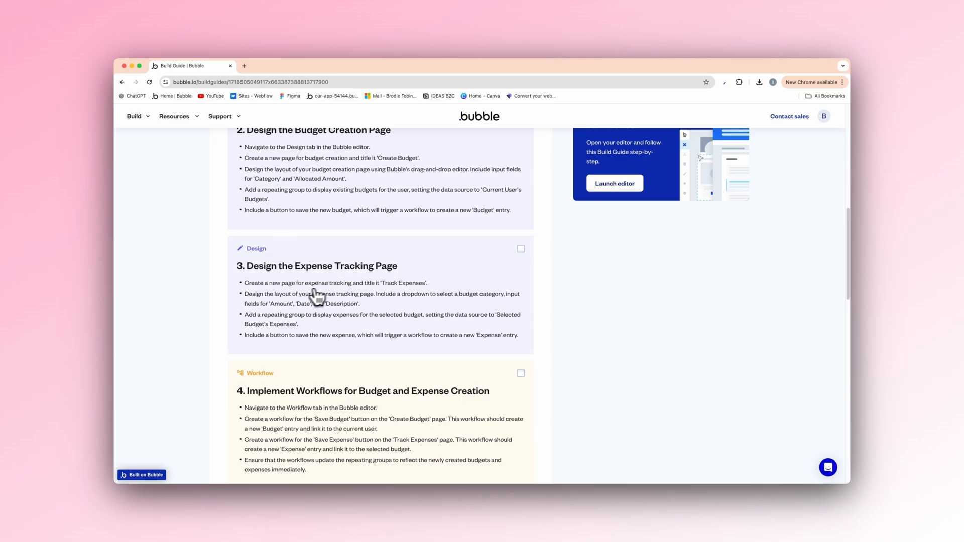
scroll(down, 3)
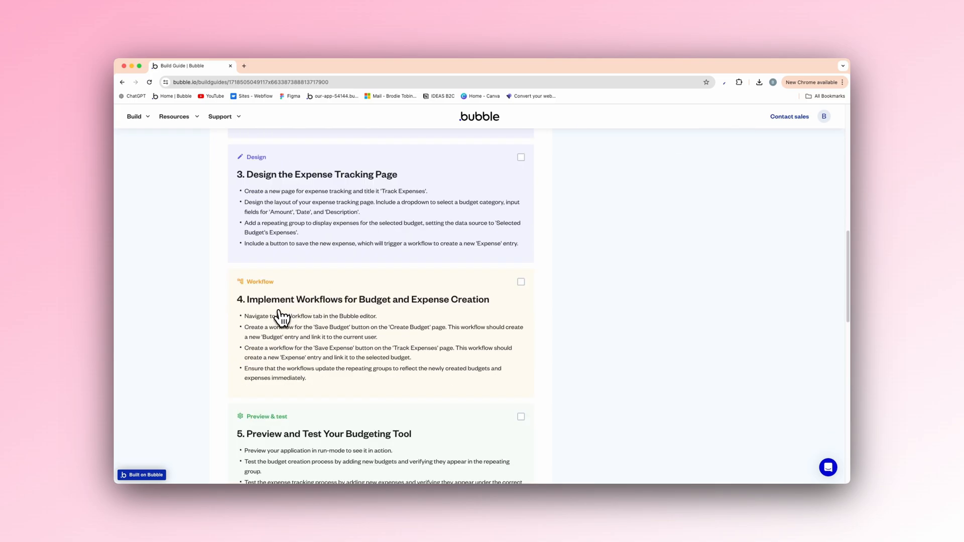
scroll(down, 3)
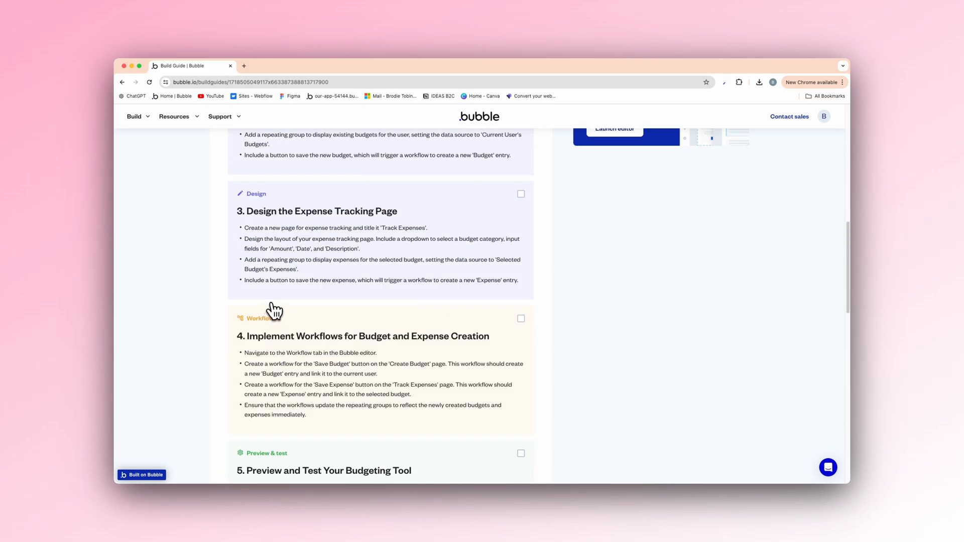
- Review the Budget and Expense data types and the remaining guide steps down to Keep building
scroll(up, 3)
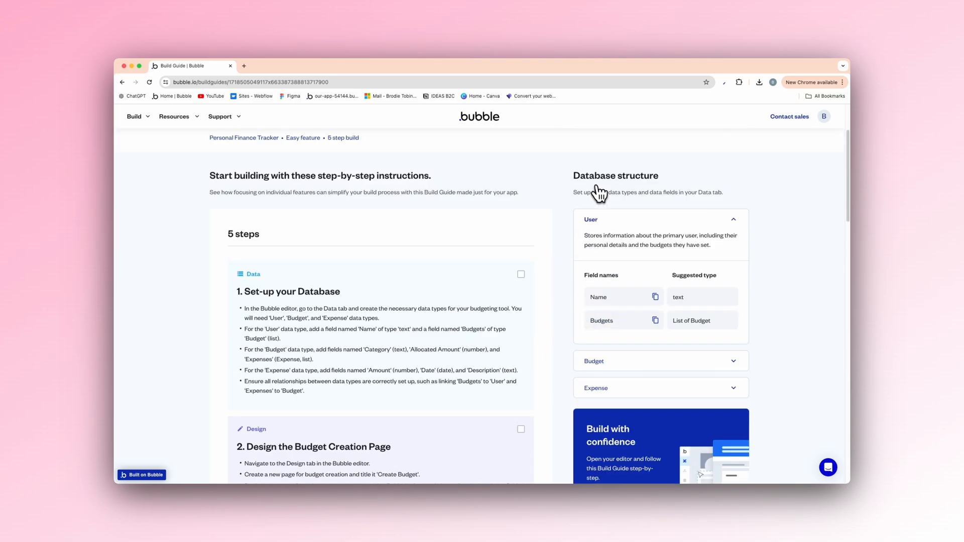
mouse_move(633, 205)
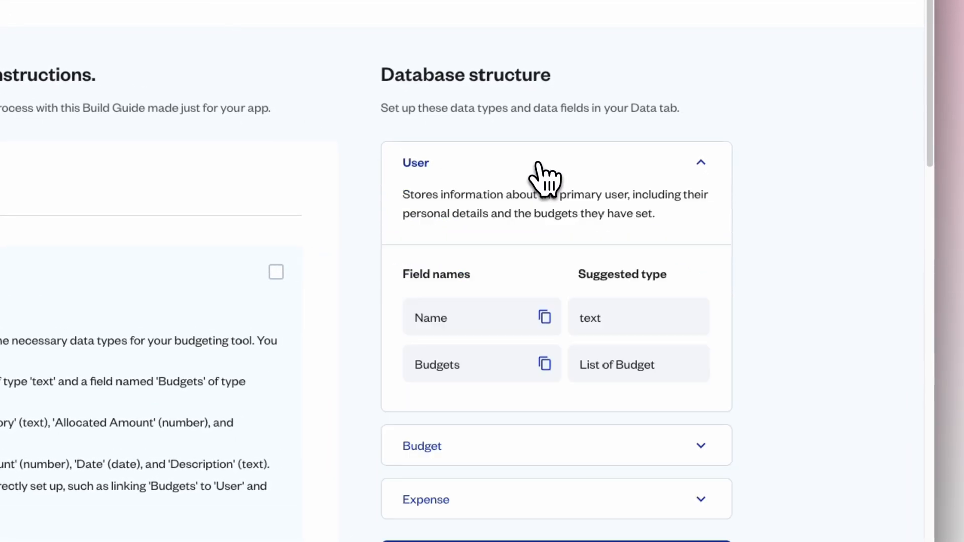
mouse_move(532, 359)
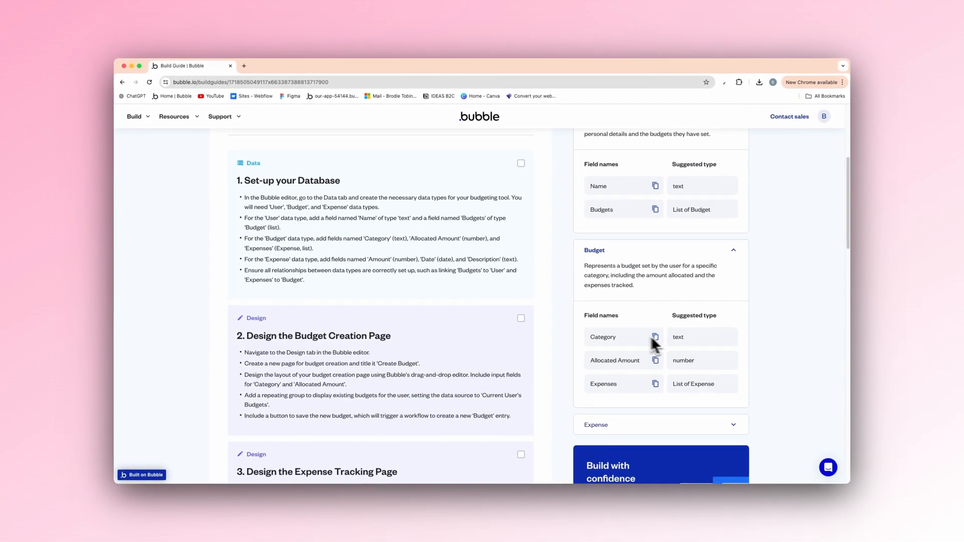
mouse_move(675, 347)
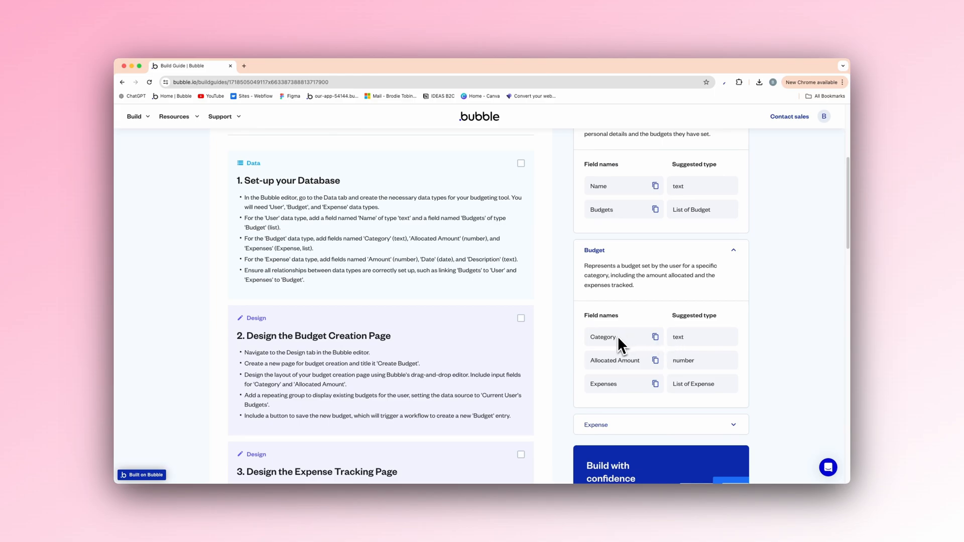
mouse_move(653, 365)
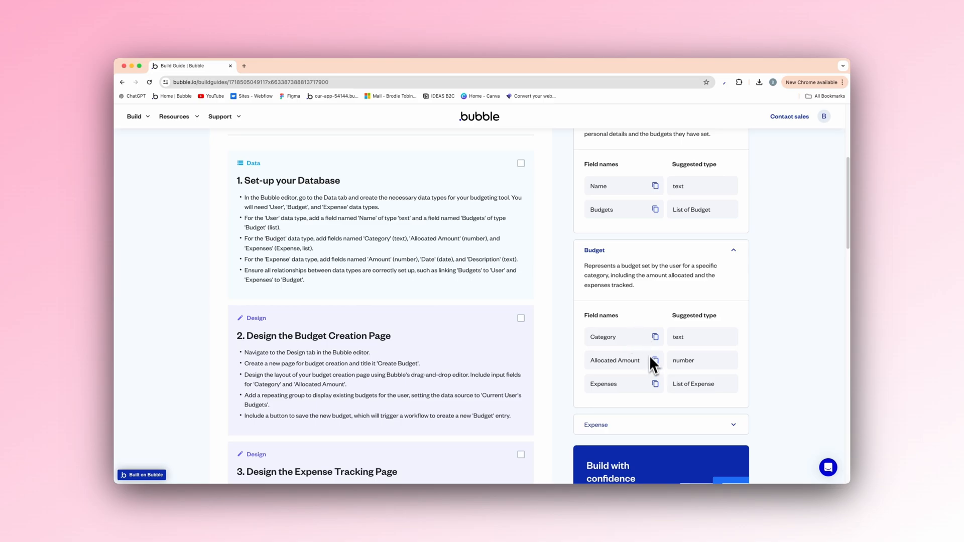
mouse_move(698, 375)
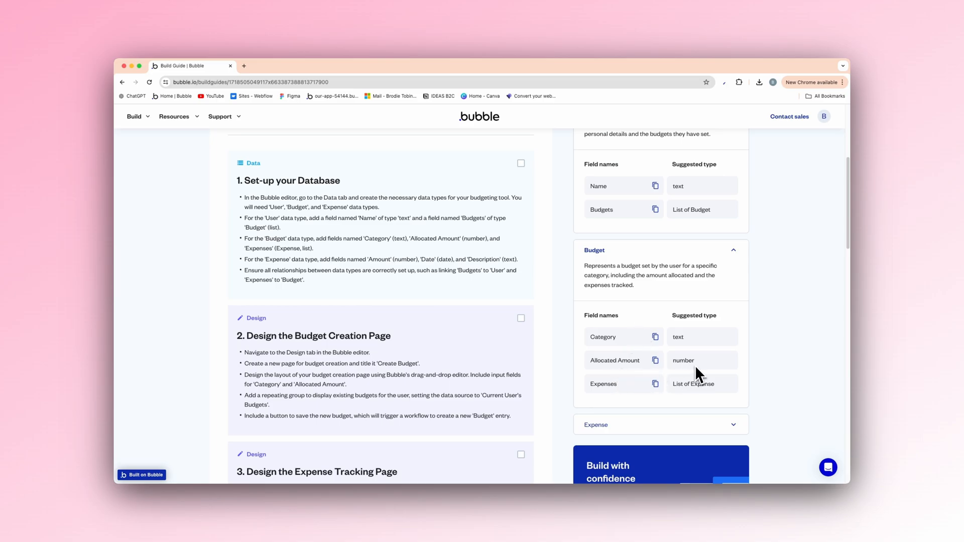
scroll(down, 3)
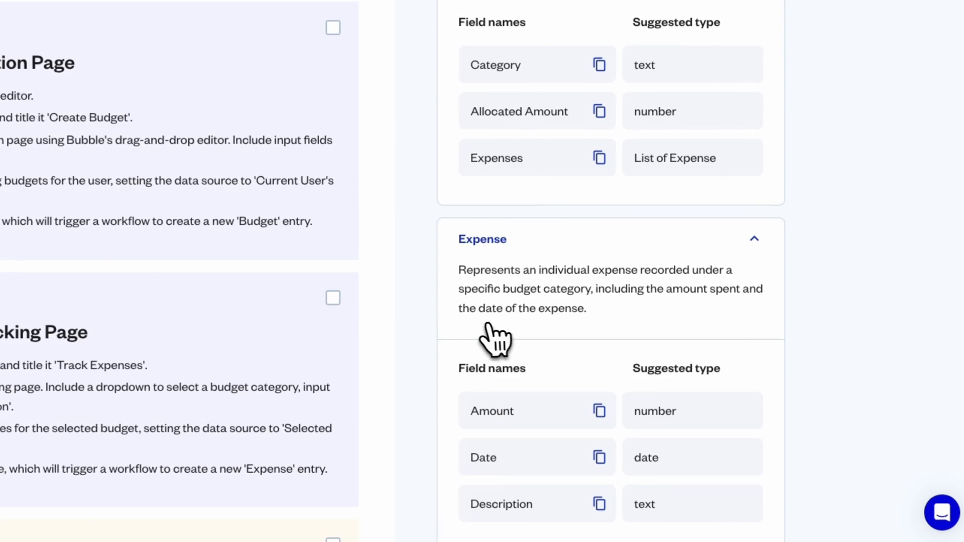
scroll(down, 3)
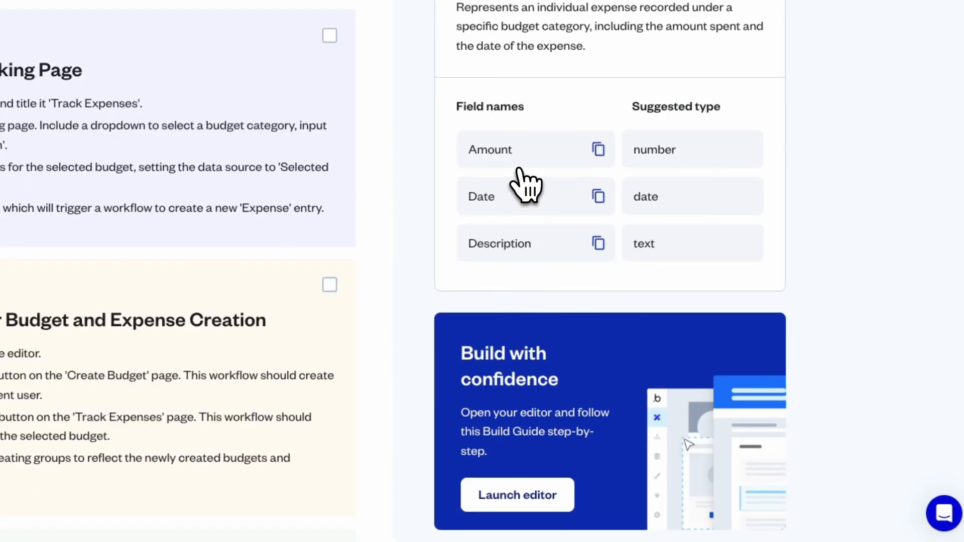
mouse_move(532, 270)
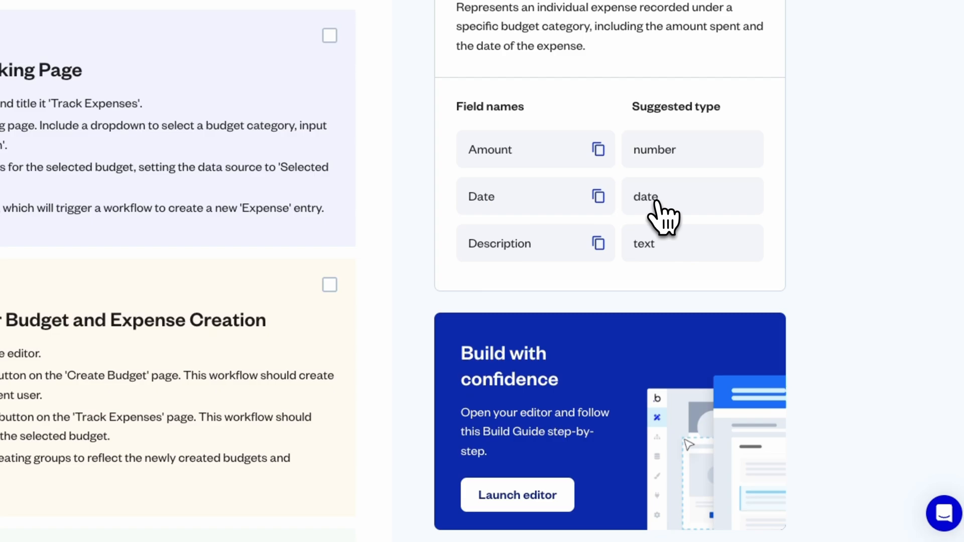
scroll(down, 3)
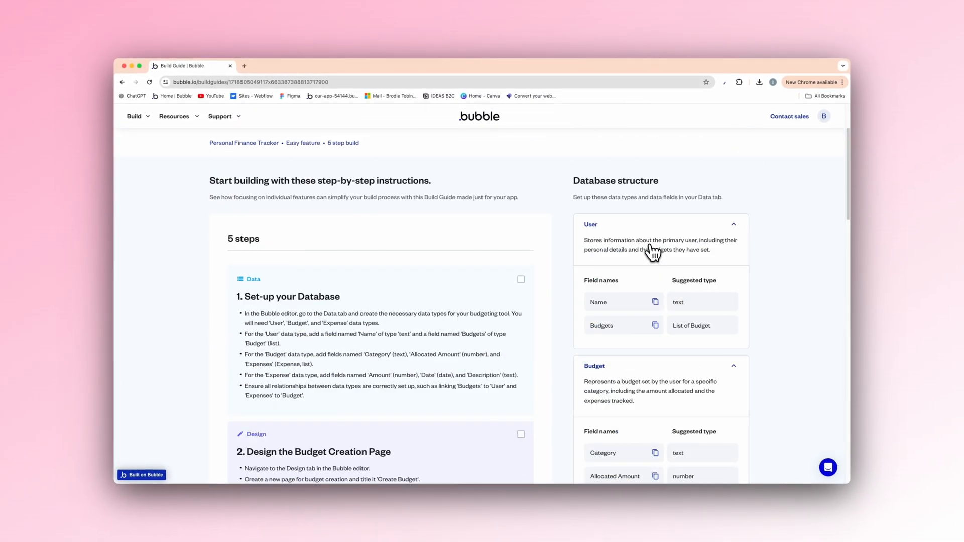
mouse_move(658, 273)
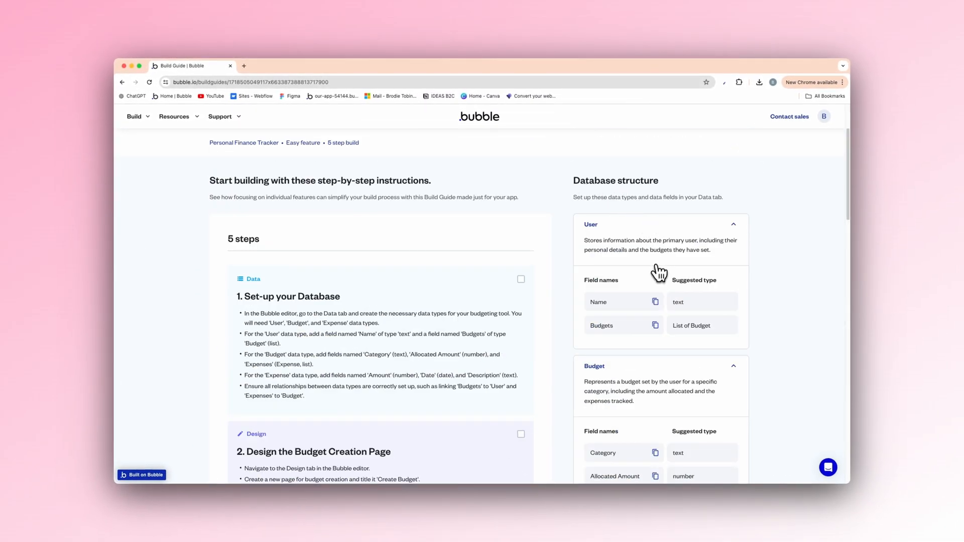
scroll(down, 3)
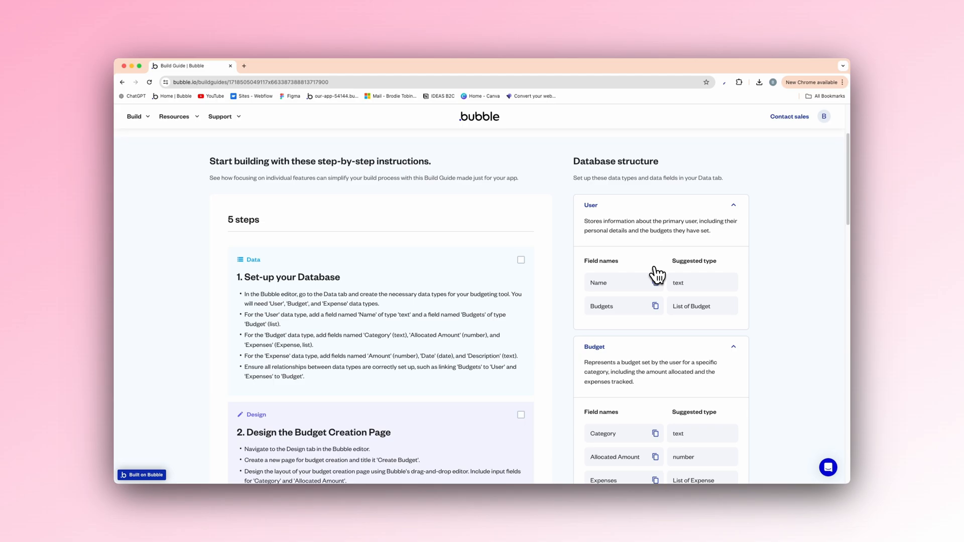
scroll(down, 3)
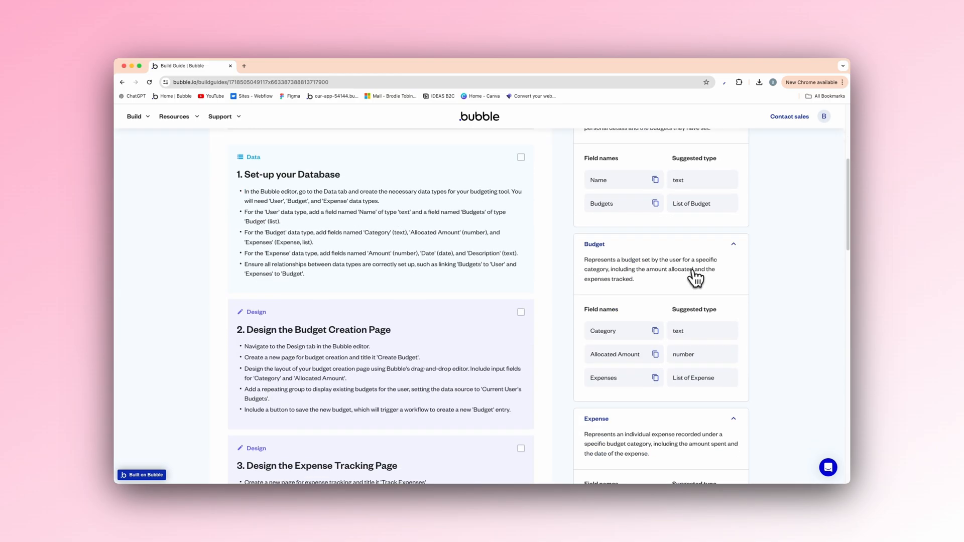
scroll(down, 3)
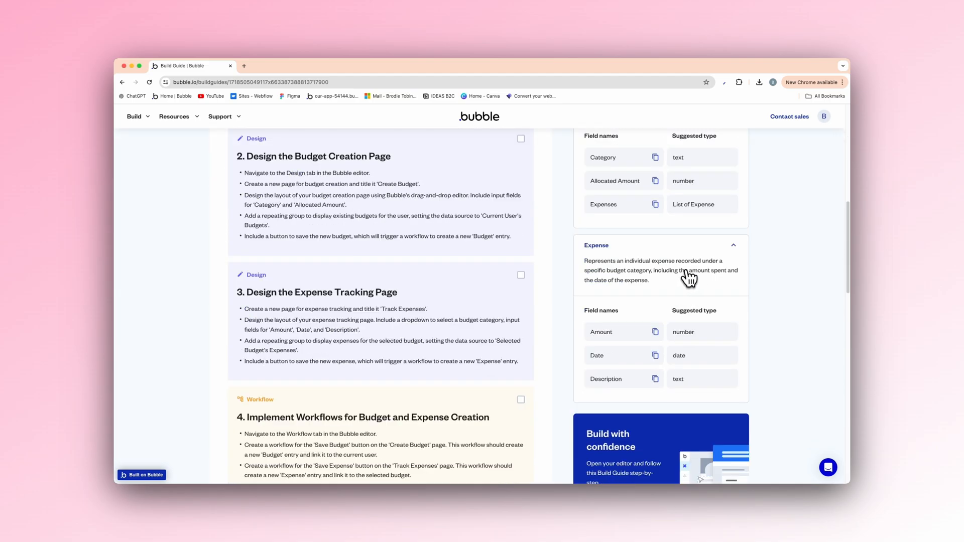
mouse_move(553, 302)
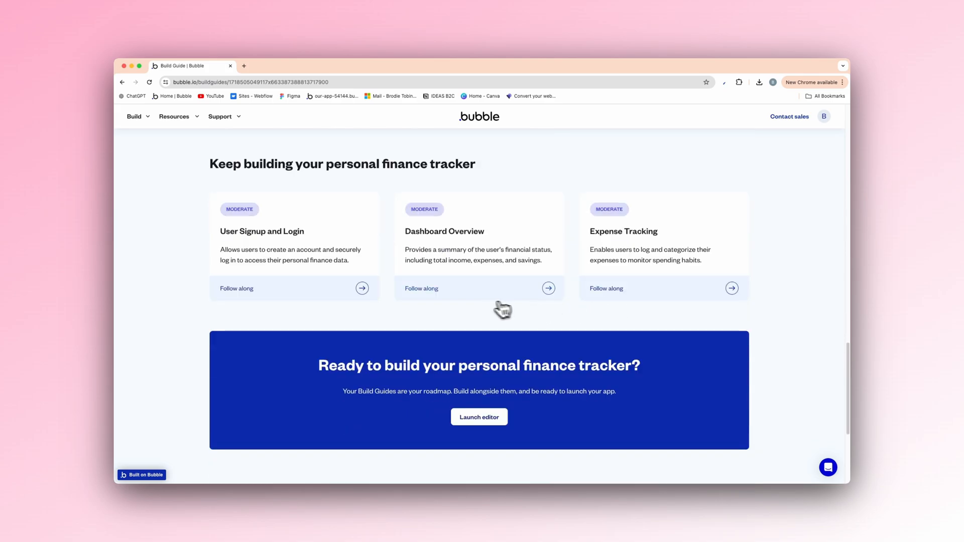
scroll(down, 3)
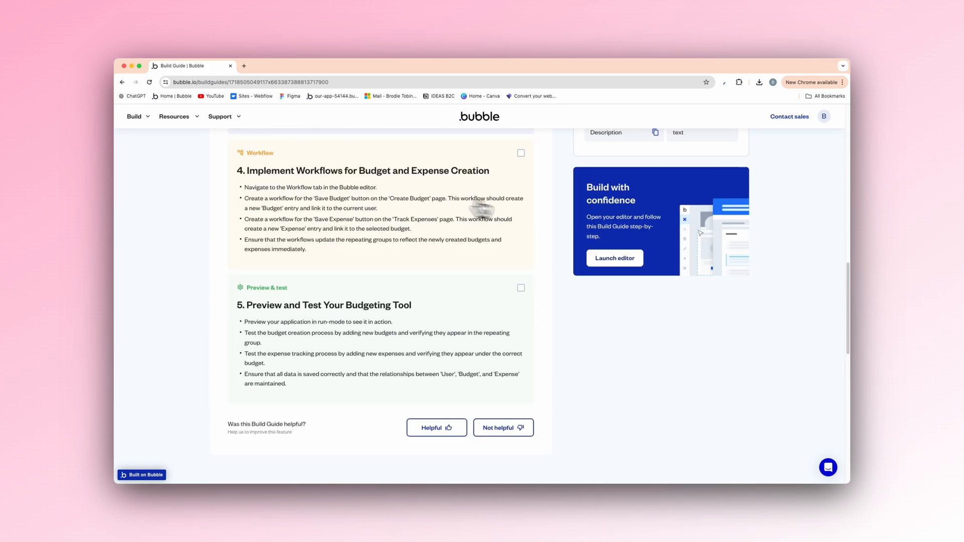
scroll(down, 3)
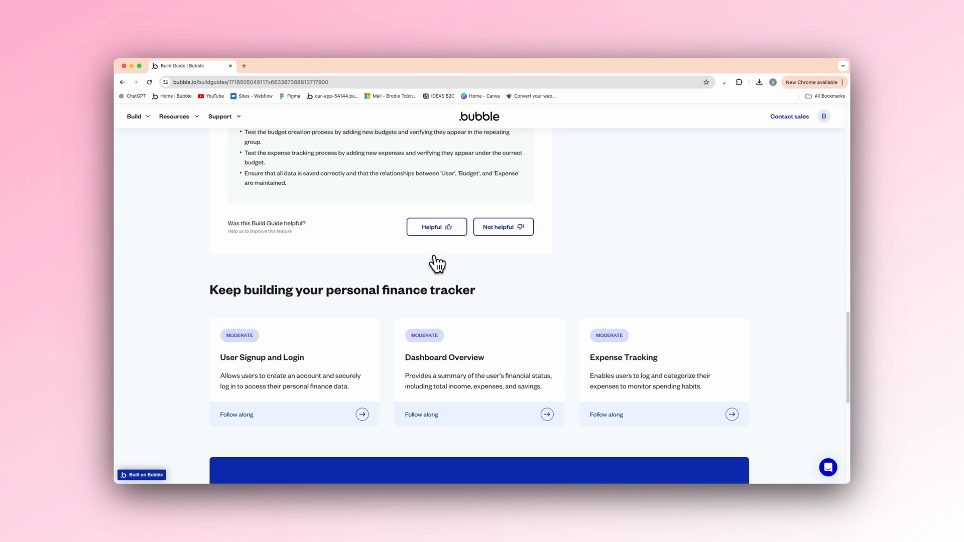
mouse_move(399, 301)
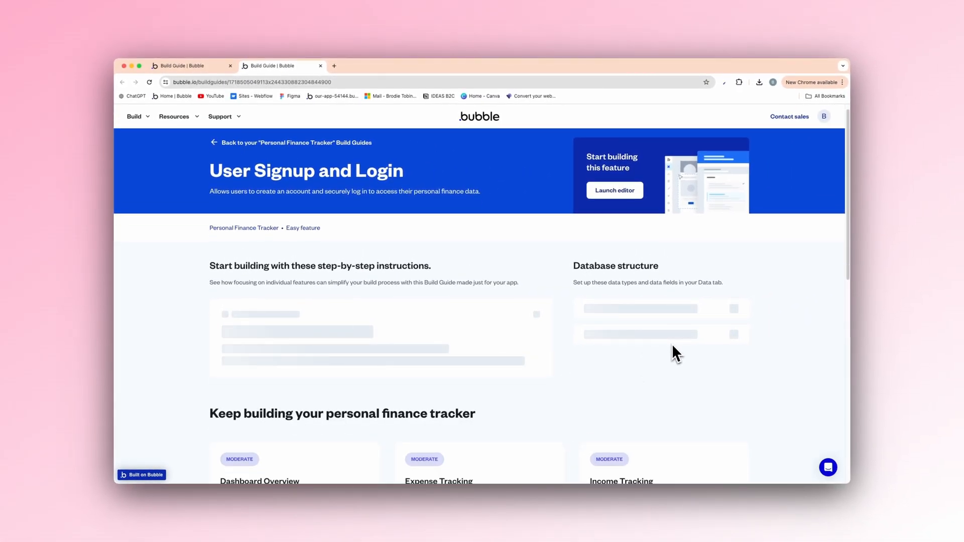
scroll(down, 3)
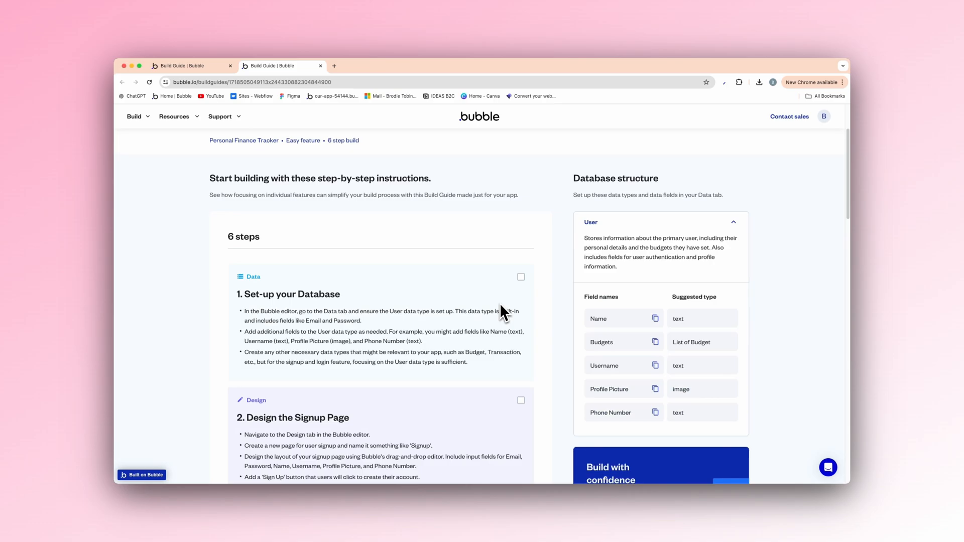
scroll(down, 3)
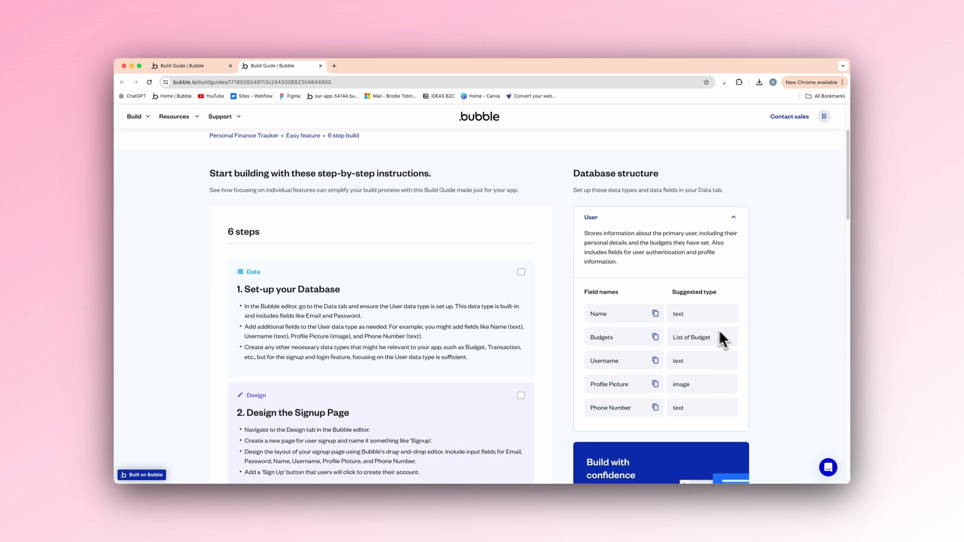
scroll(down, 3)
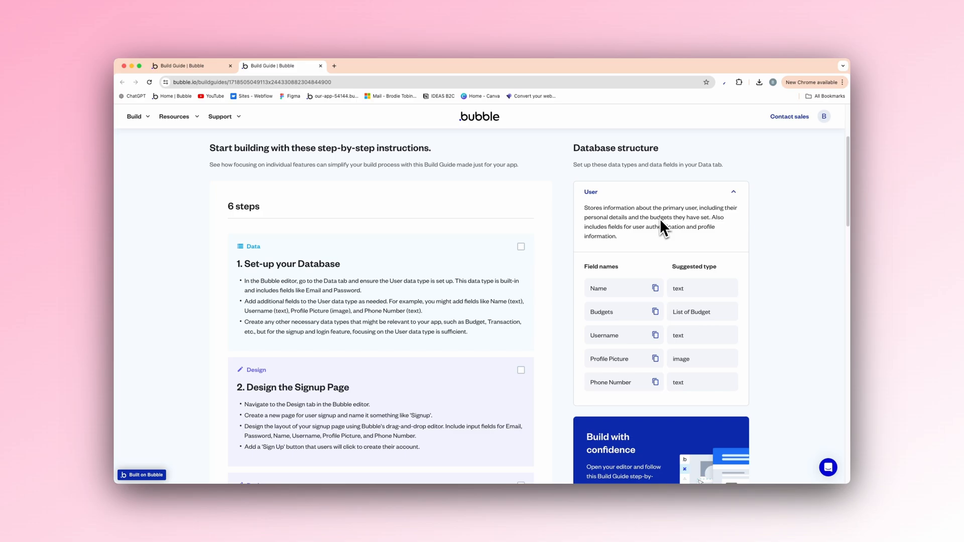
mouse_move(617, 300)
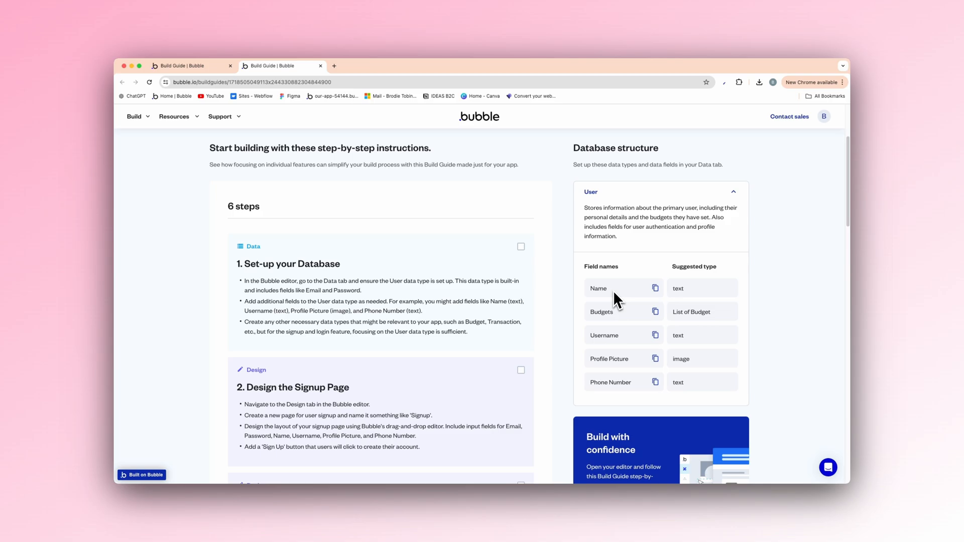
mouse_move(615, 338)
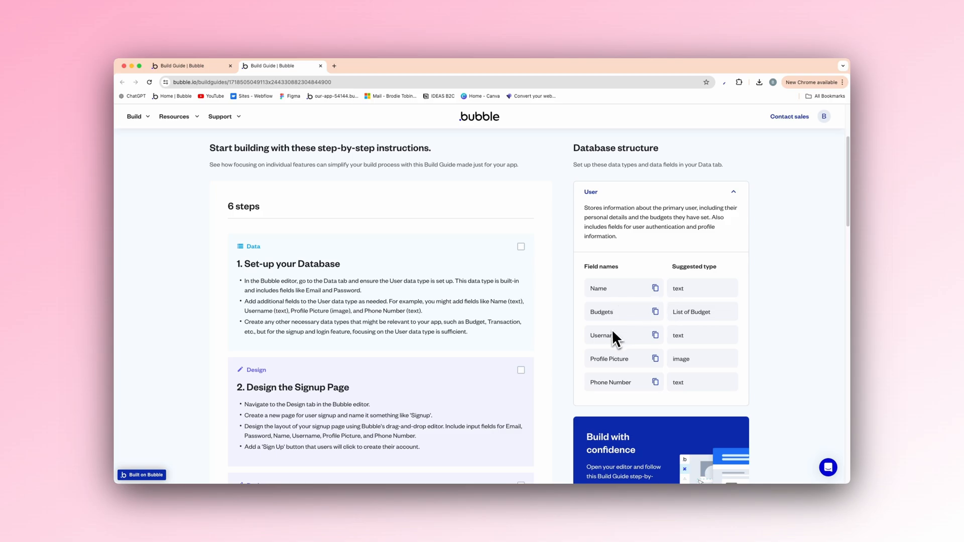
mouse_move(634, 337)
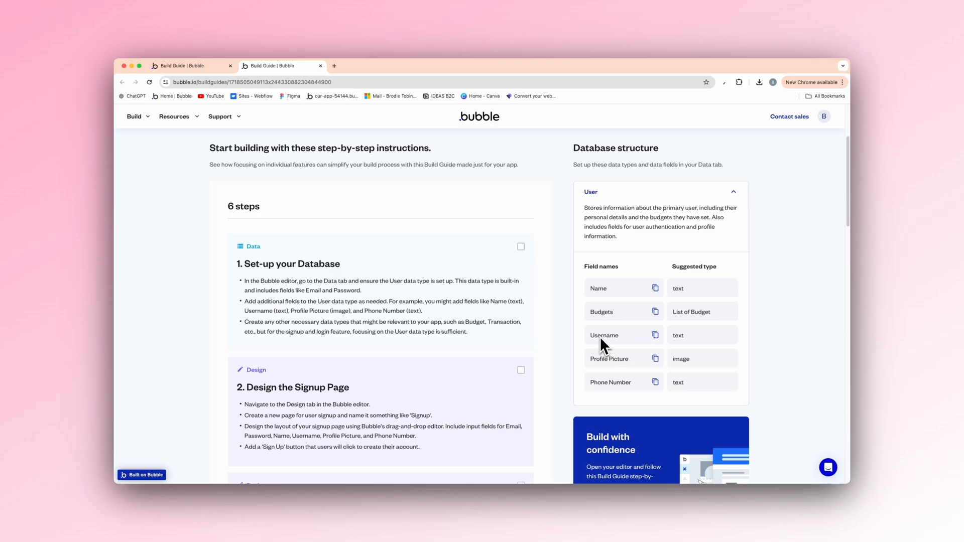
mouse_move(613, 368)
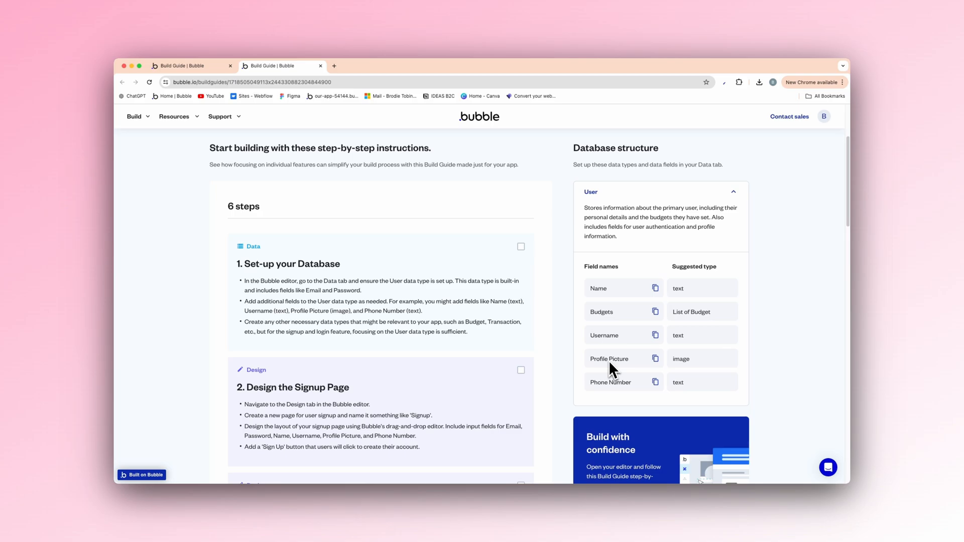
scroll(down, 3)
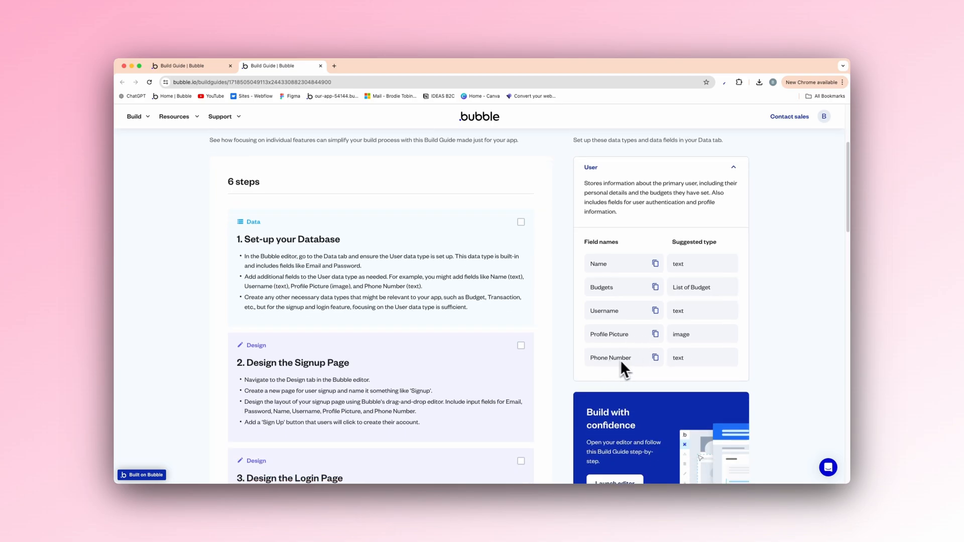
mouse_move(670, 370)
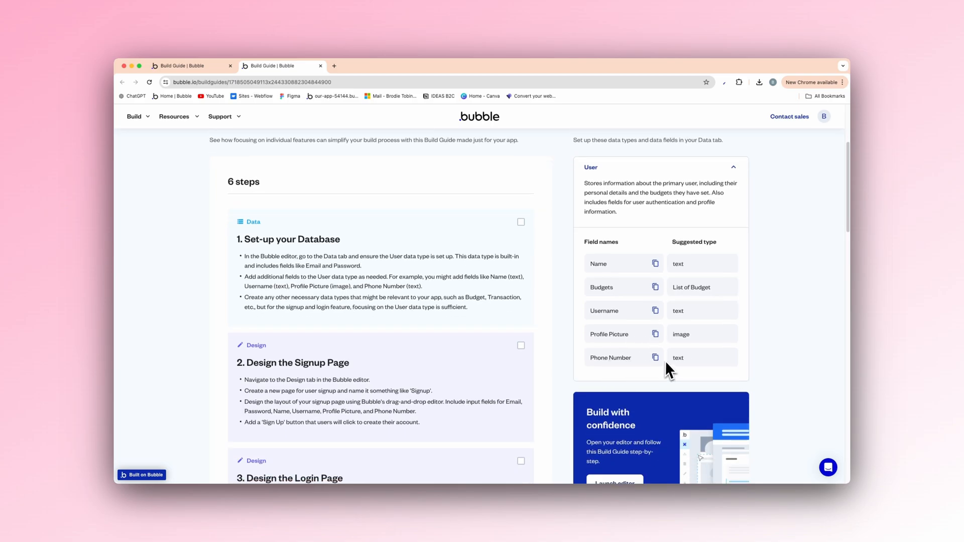
scroll(down, 3)
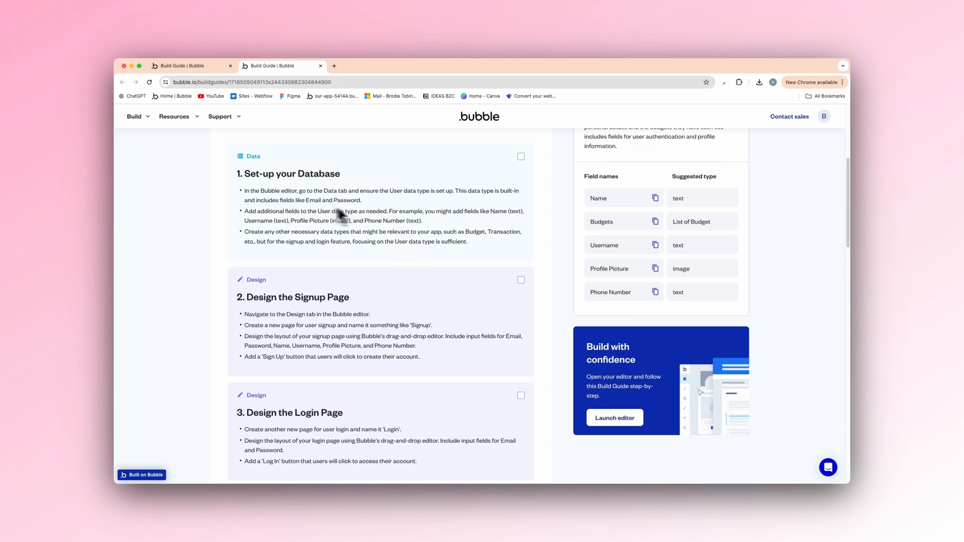
mouse_move(281, 202)
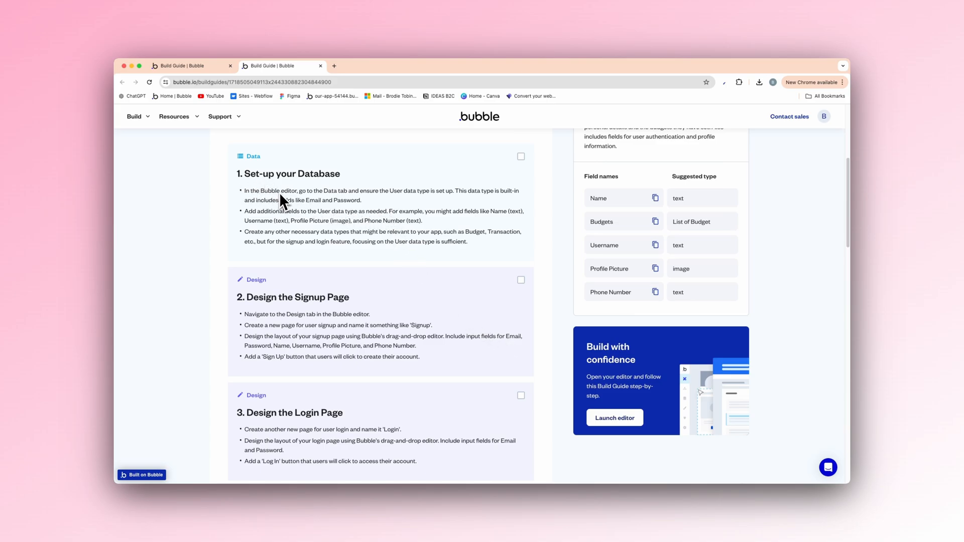
mouse_move(322, 232)
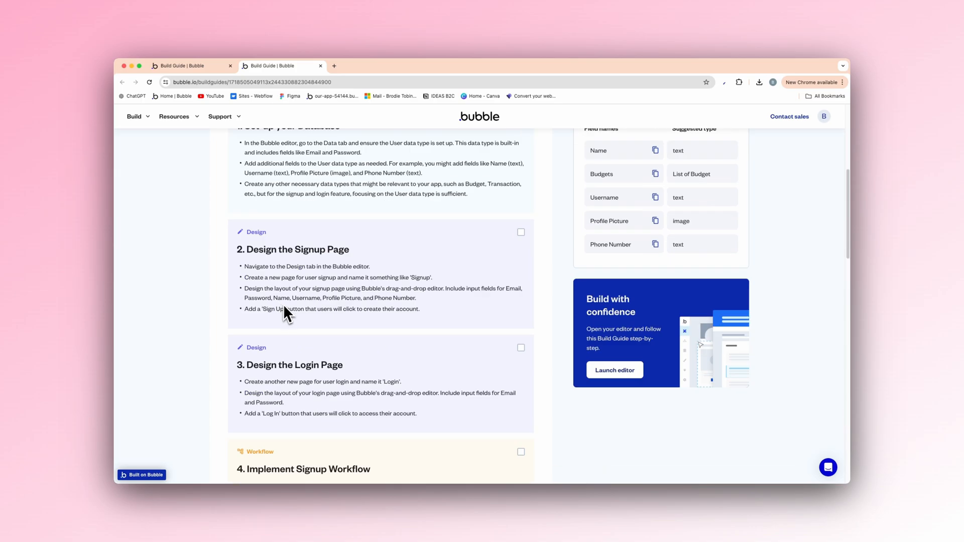
scroll(down, 3)
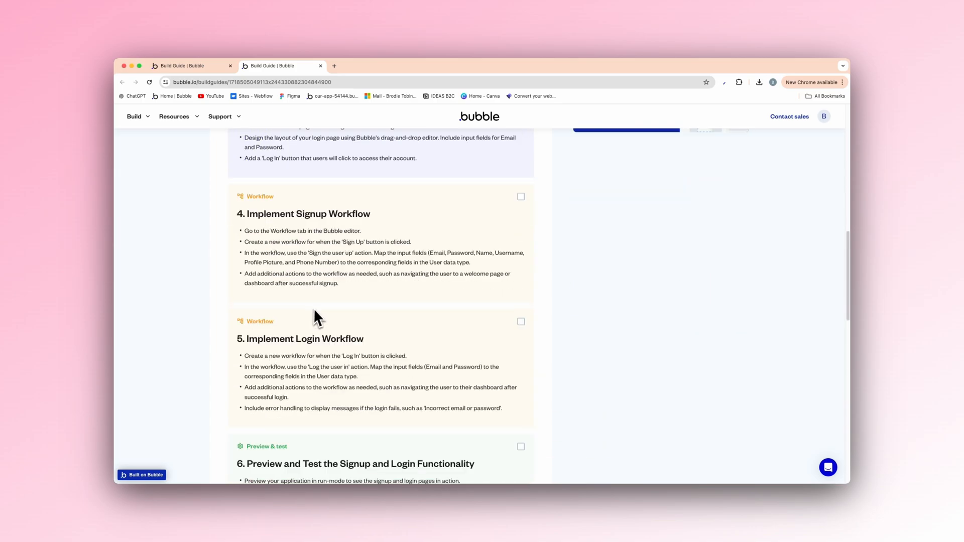
scroll(down, 3)
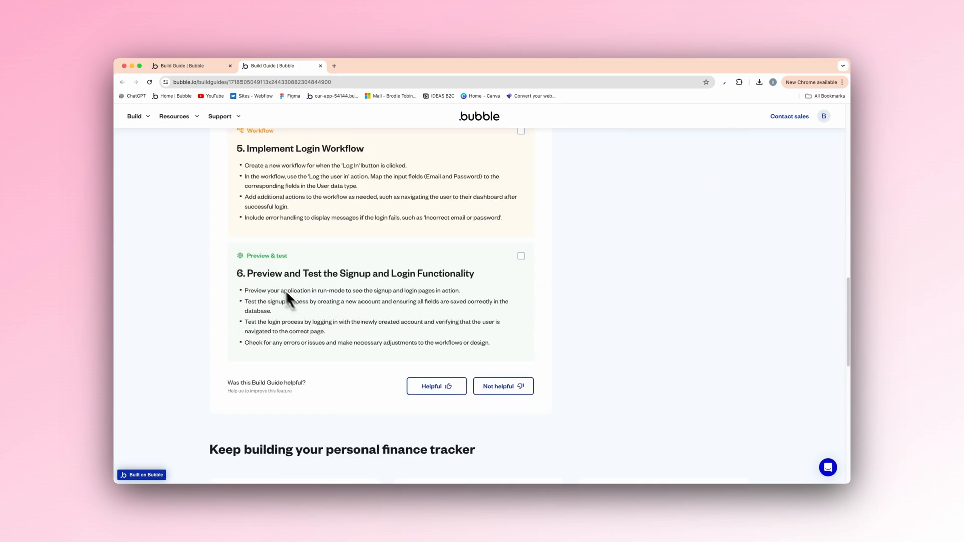
scroll(down, 3)
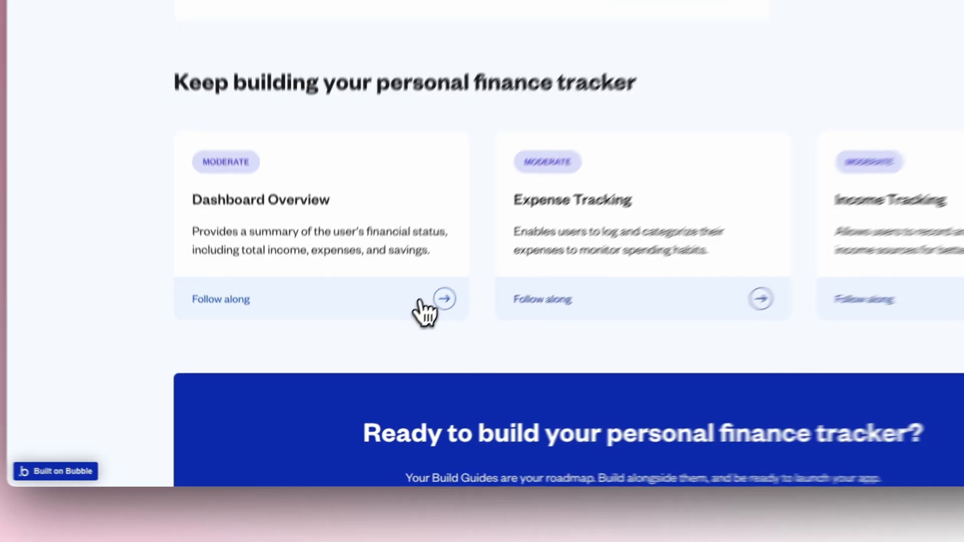
- Visit the Dashboard Overview guide and browse it before returning to the Budgeting Tool guide
click(443, 299)
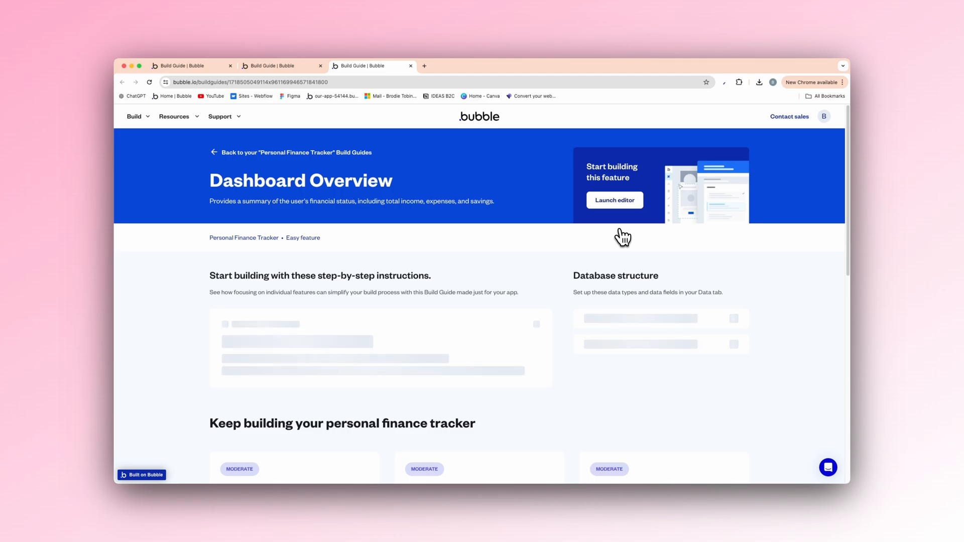
scroll(down, 3)
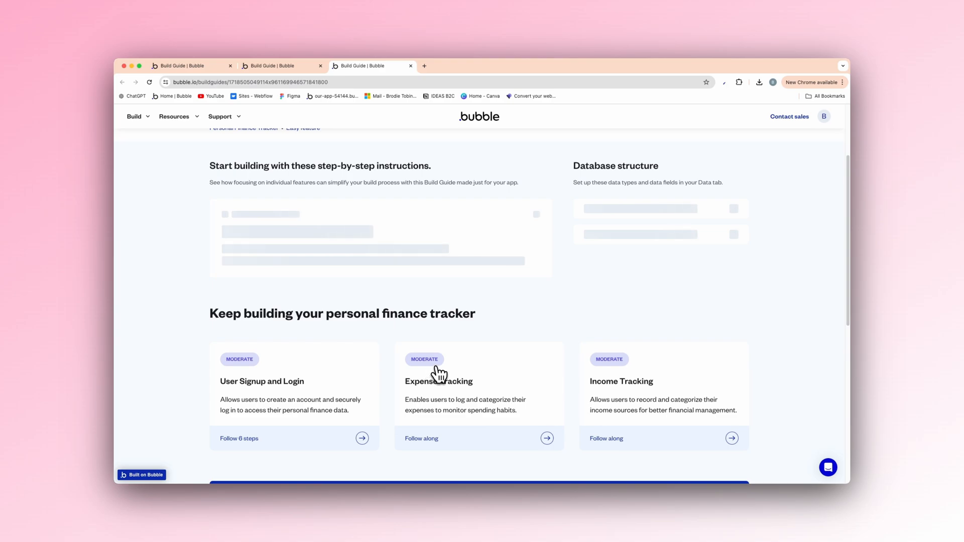
mouse_move(228, 449)
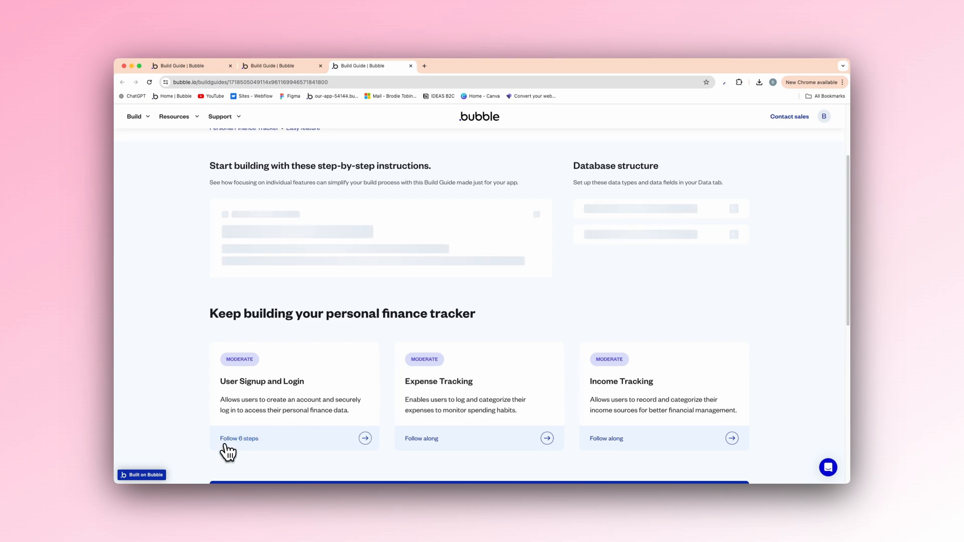
mouse_move(470, 223)
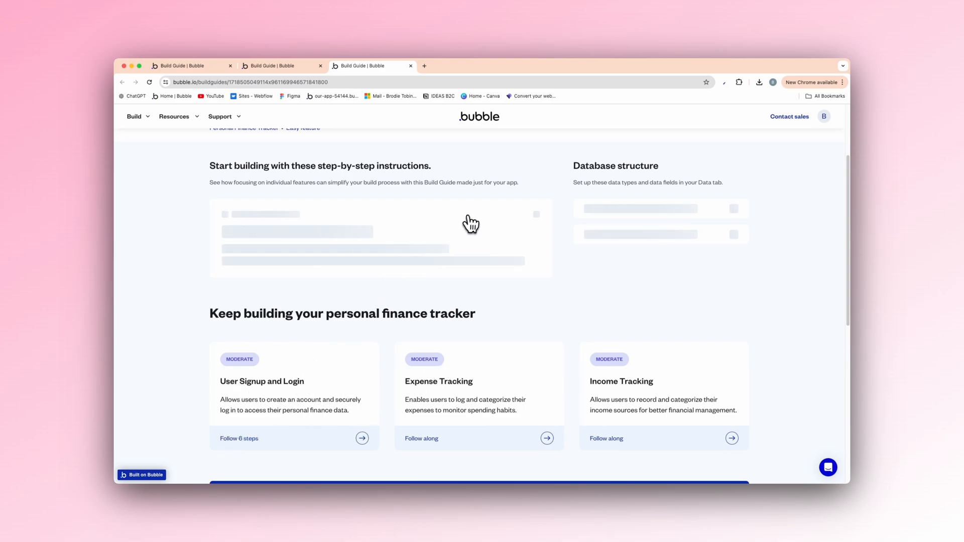
scroll(down, 3)
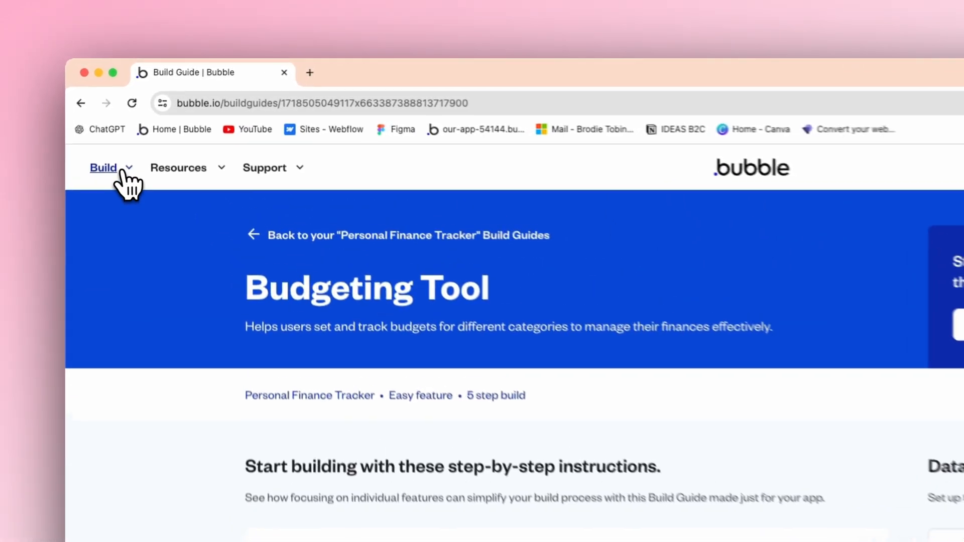
- Open the 'YT Tutorial bubble ai' app in the editor and show its pages list
click(102, 168)
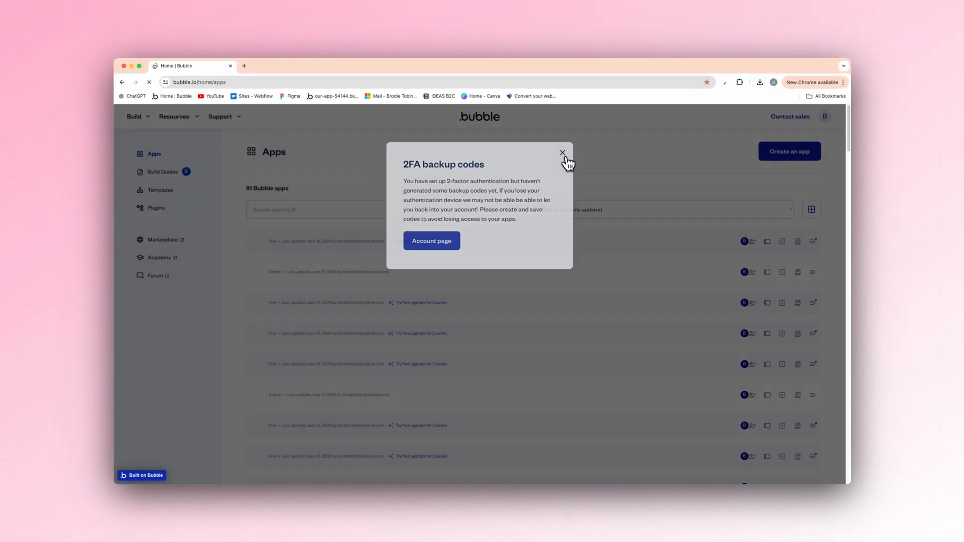
click(561, 152)
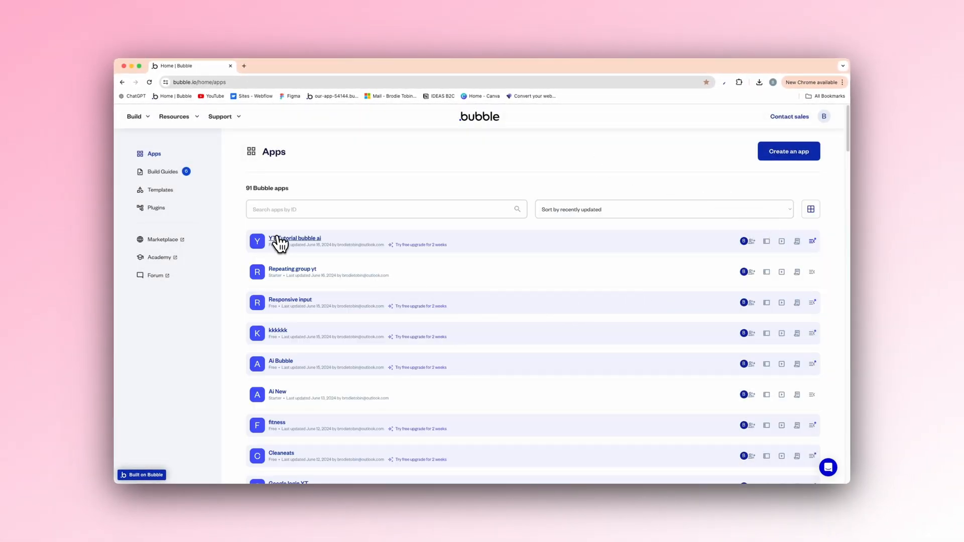
click(297, 239)
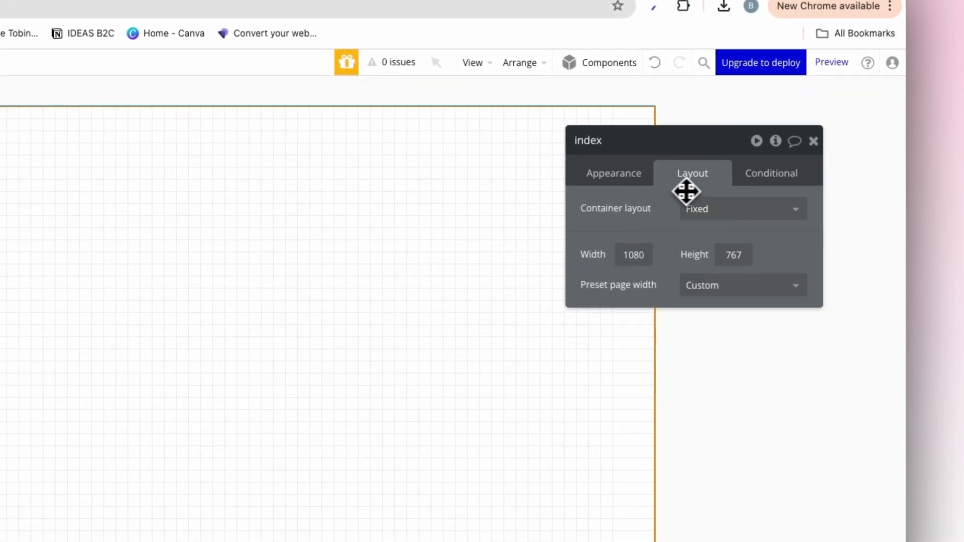
click(741, 207)
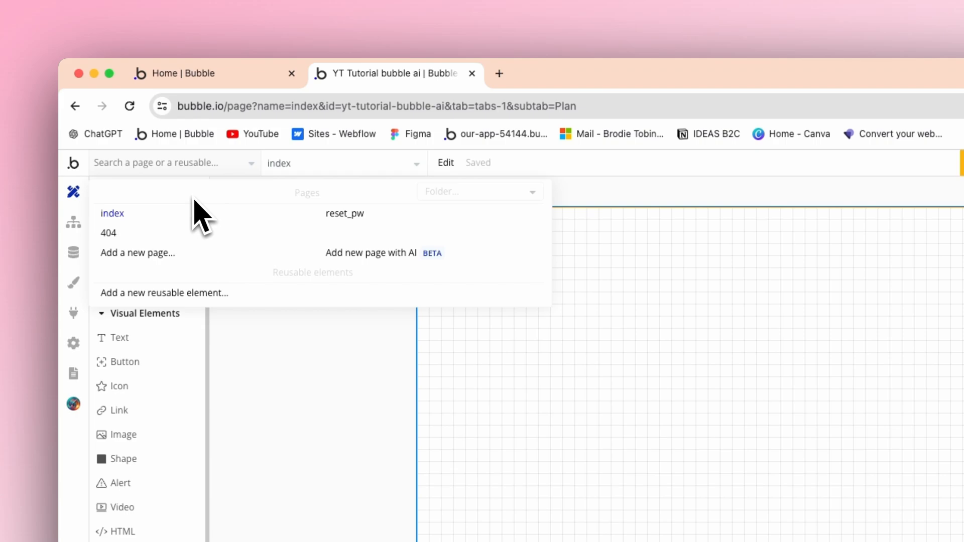
mouse_move(357, 273)
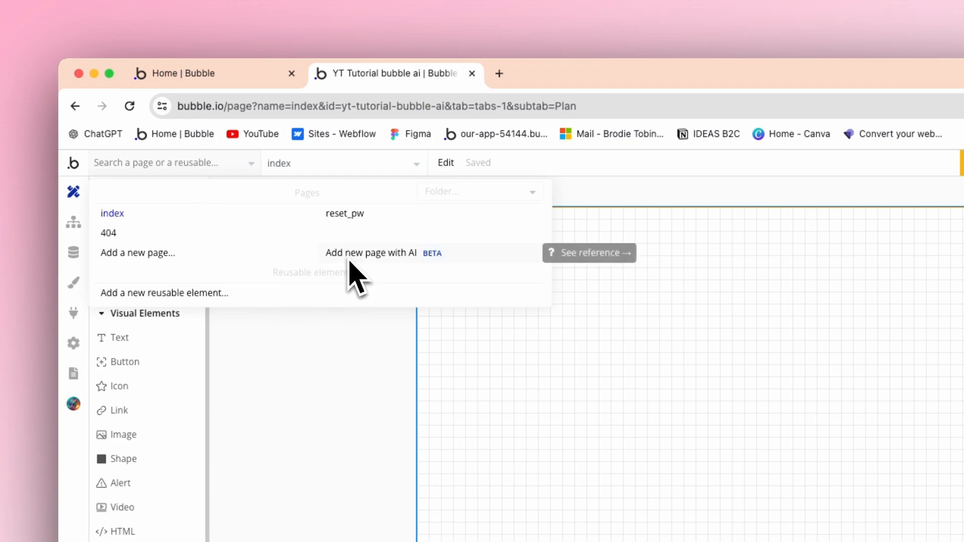
mouse_move(446, 280)
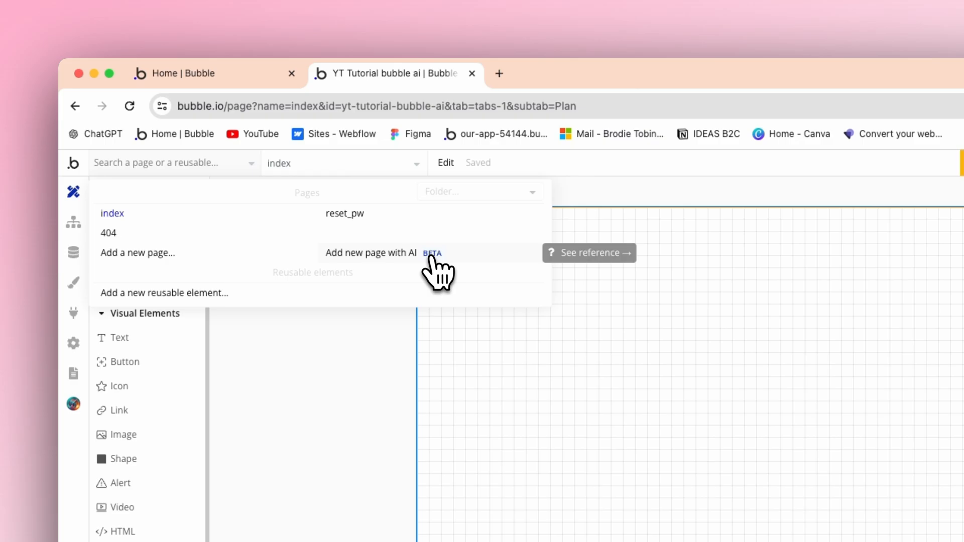
- Start adding a page with AI and choose Landing Page as the page type
click(370, 253)
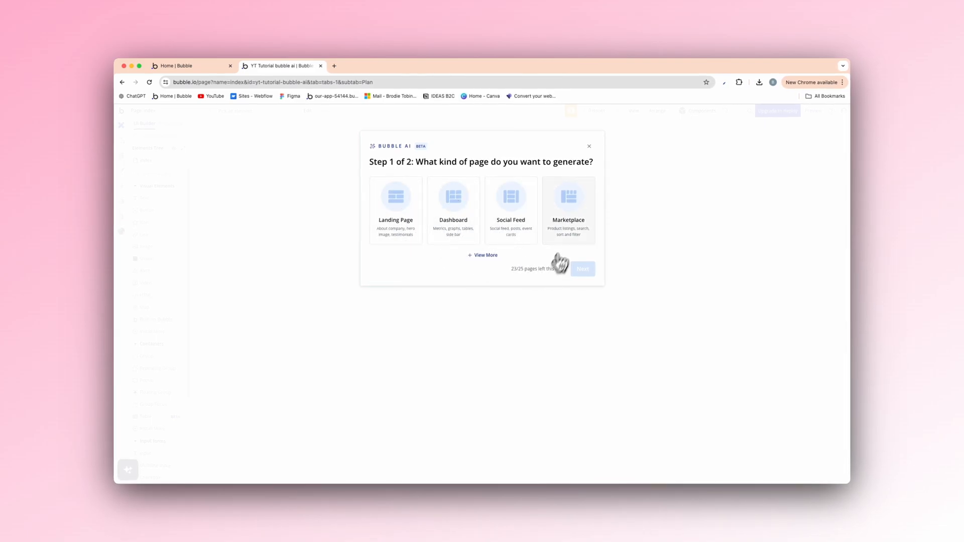
click(483, 255)
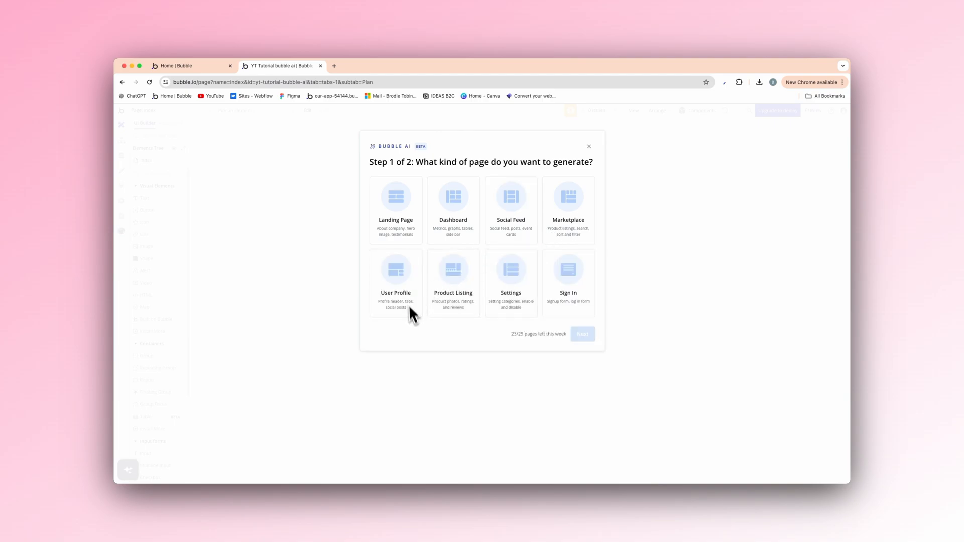
mouse_move(453, 283)
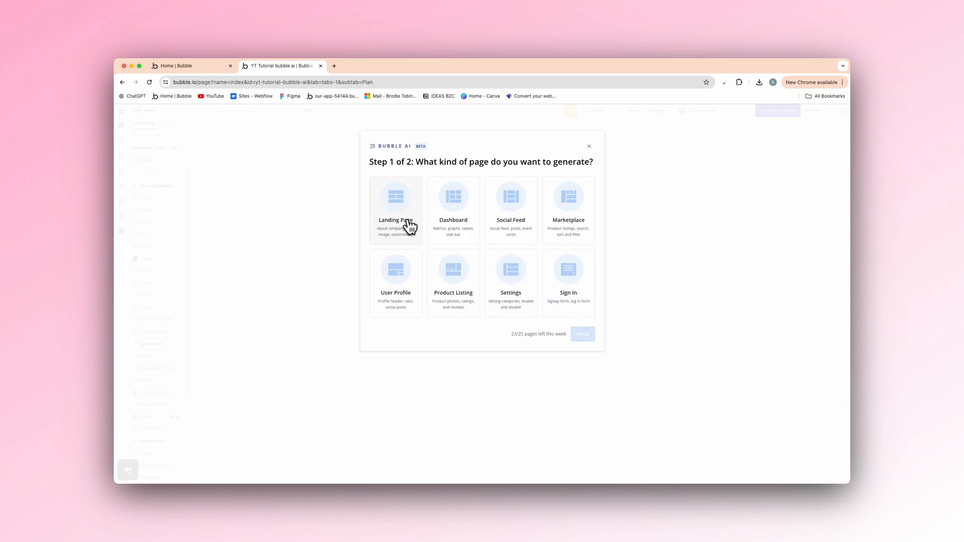
click(396, 208)
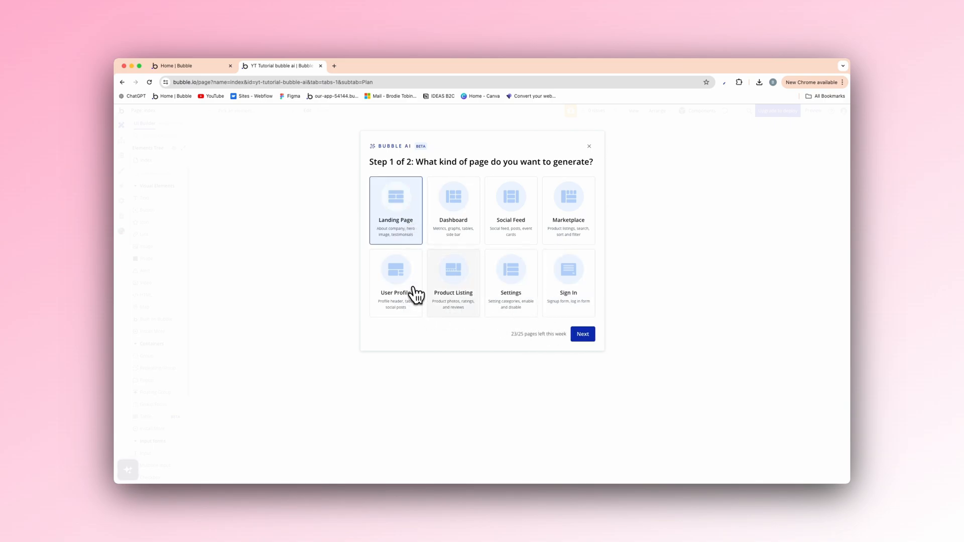
mouse_move(497, 291)
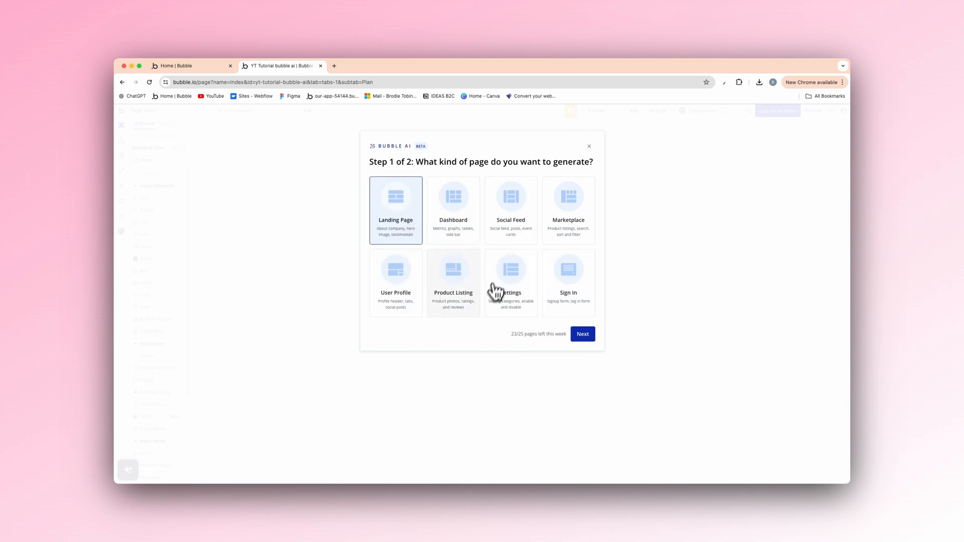
mouse_move(408, 200)
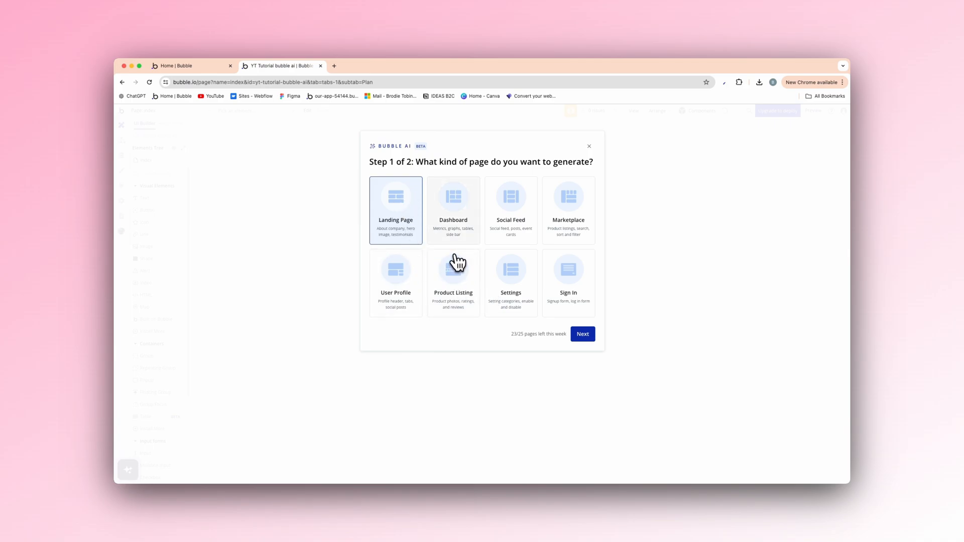
mouse_move(582, 334)
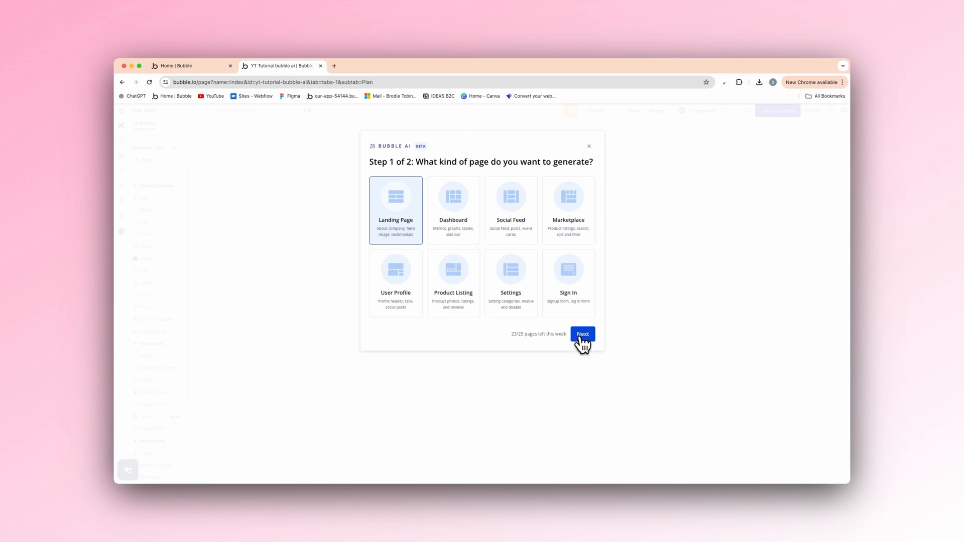
click(581, 333)
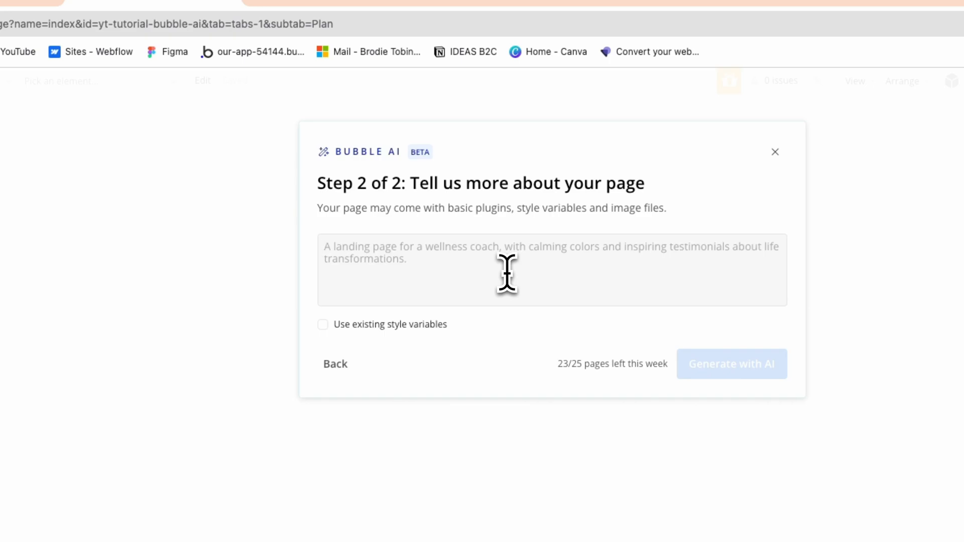
- Describe the page as 'A landing page for my Personal Finance tracker app'
text(A)
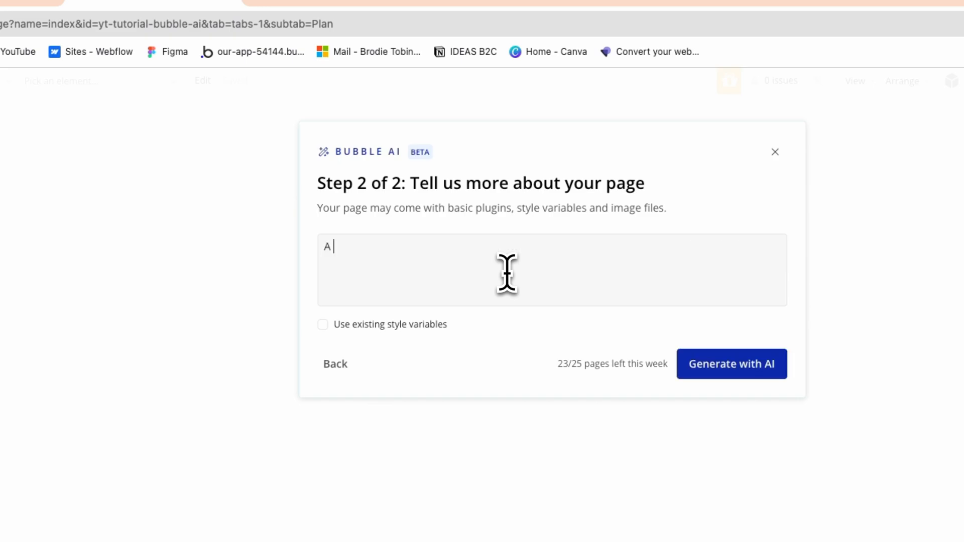
text(landing page)
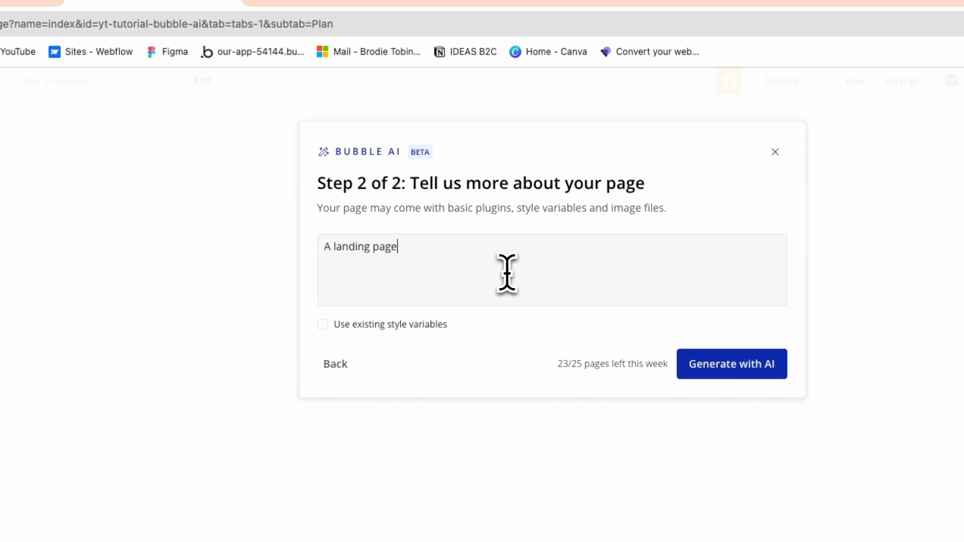
text(for my P)
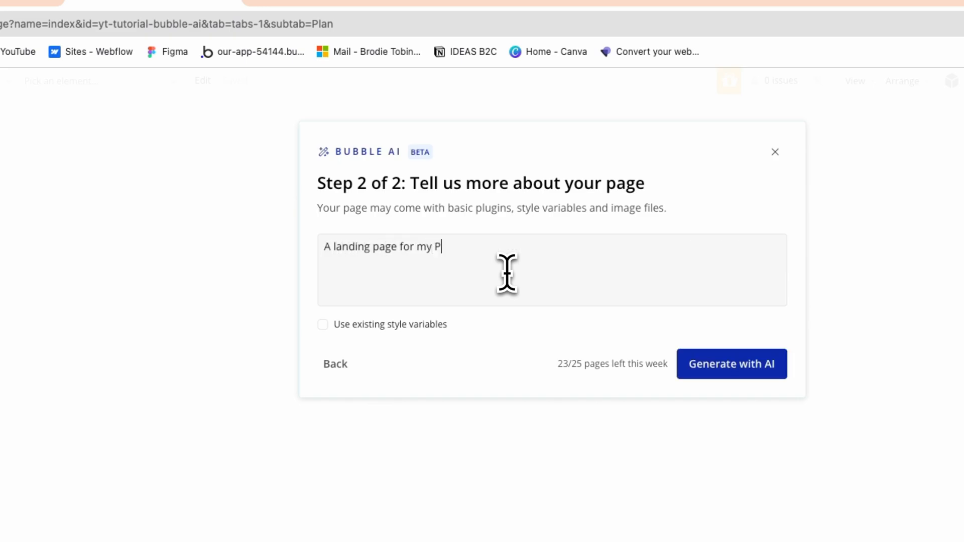
text(ersonal F)
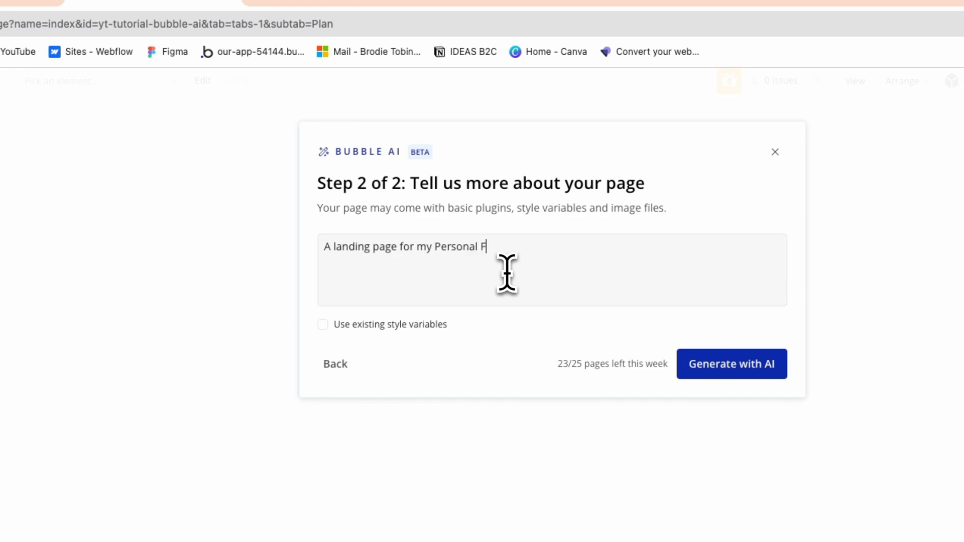
text(inance trac)
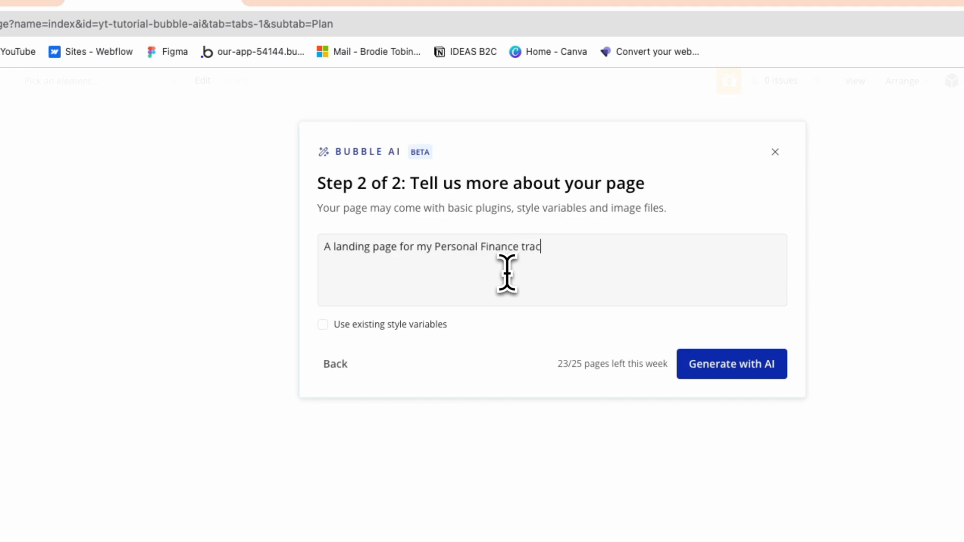
text(ker application)
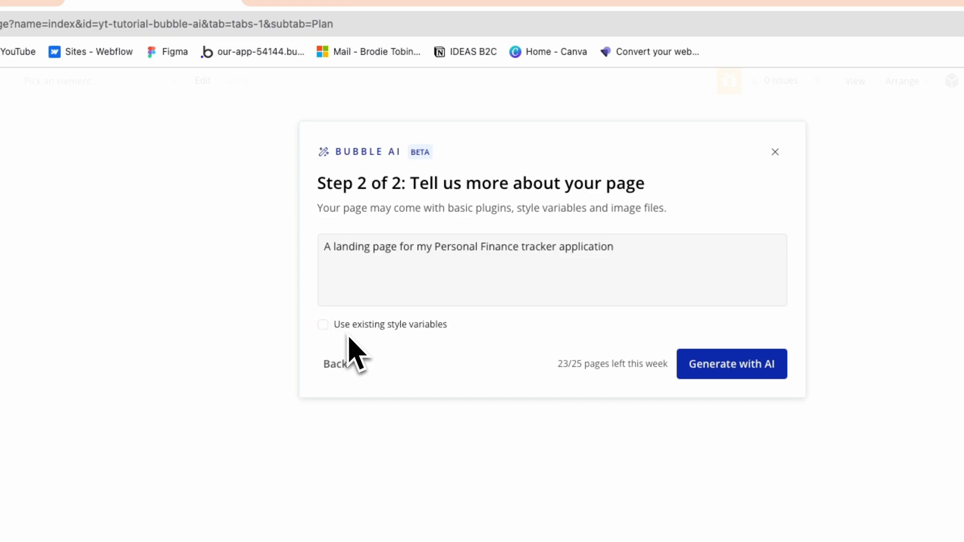
- Reuse the existing style variables and start generating the landing page
click(322, 324)
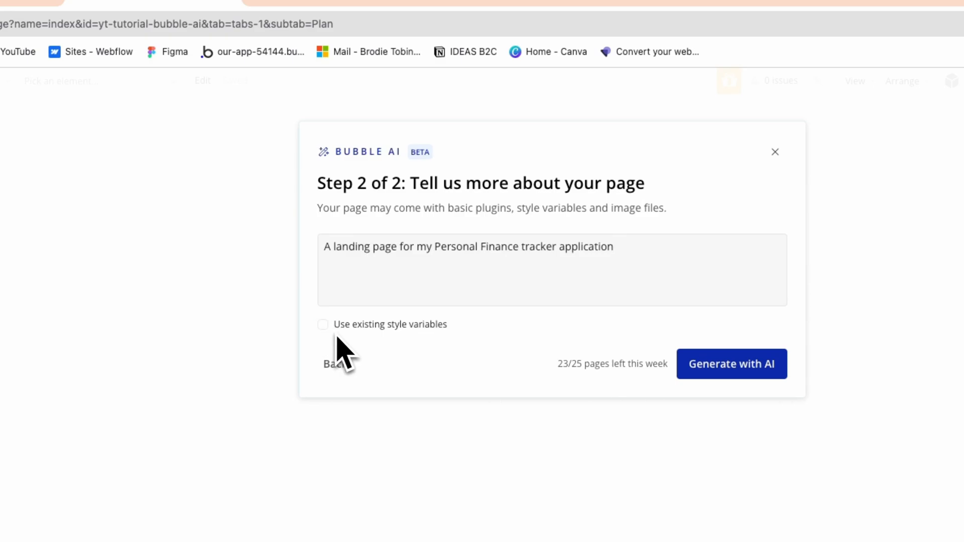
click(323, 325)
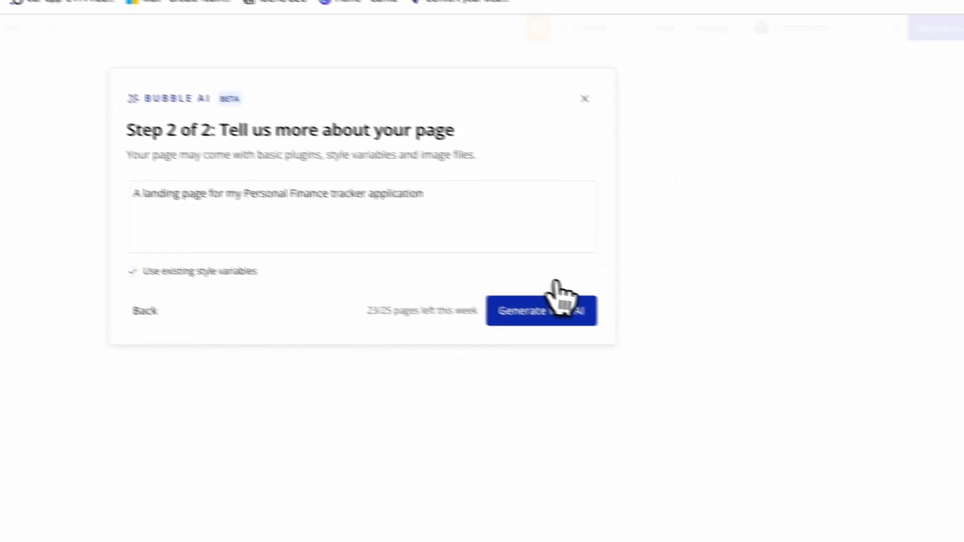
click(540, 310)
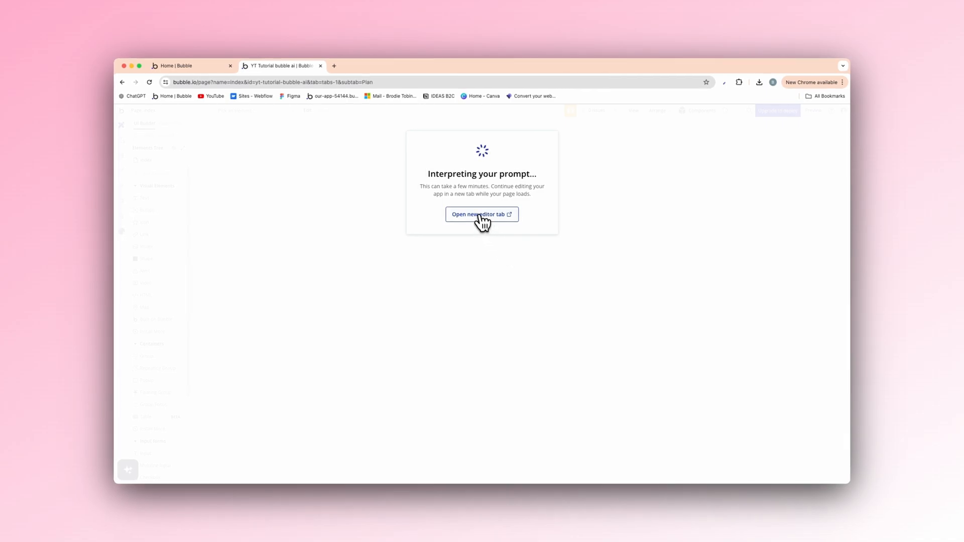
- Continue in a new editor tab and start another AI page request there
click(481, 213)
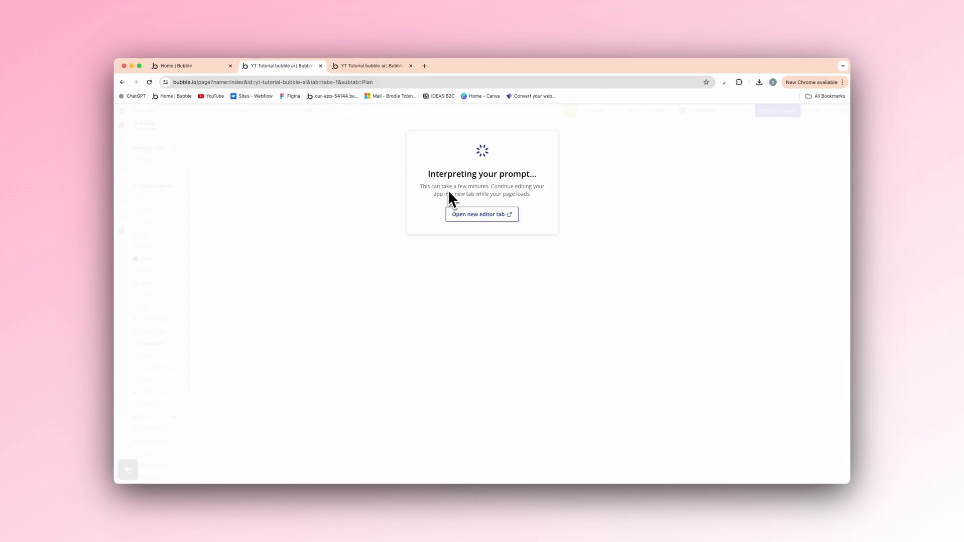
mouse_move(470, 208)
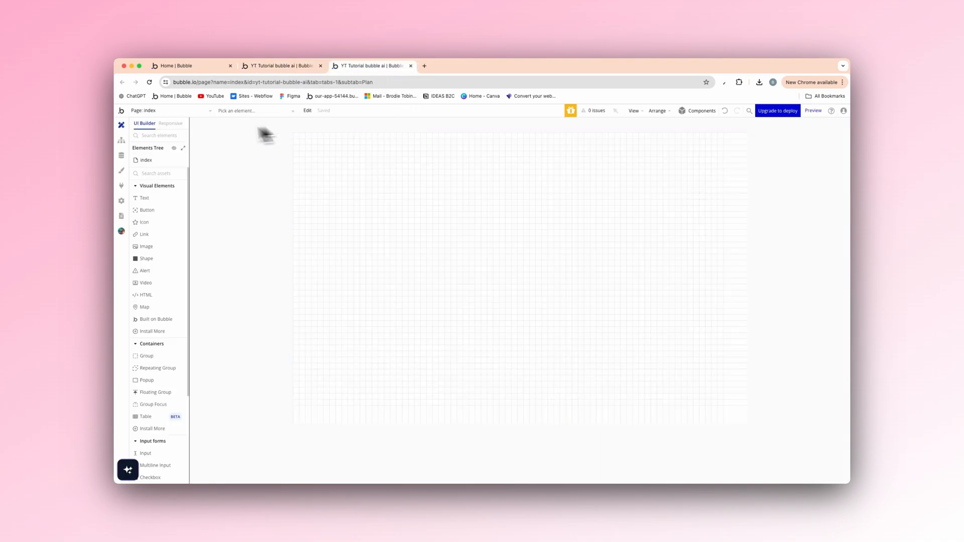
click(128, 469)
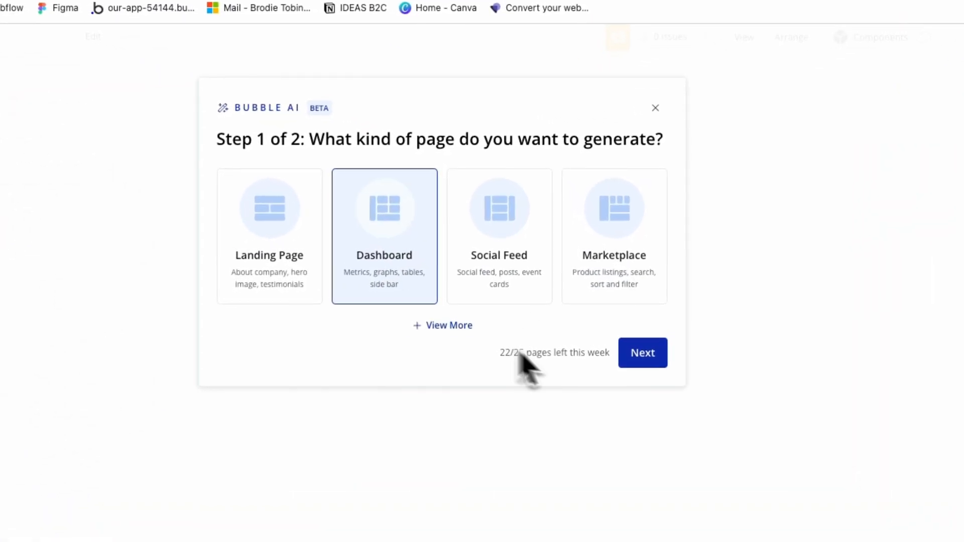
- Describe the page as 'A customisable dashboard for my personal finance tracker application'
click(642, 353)
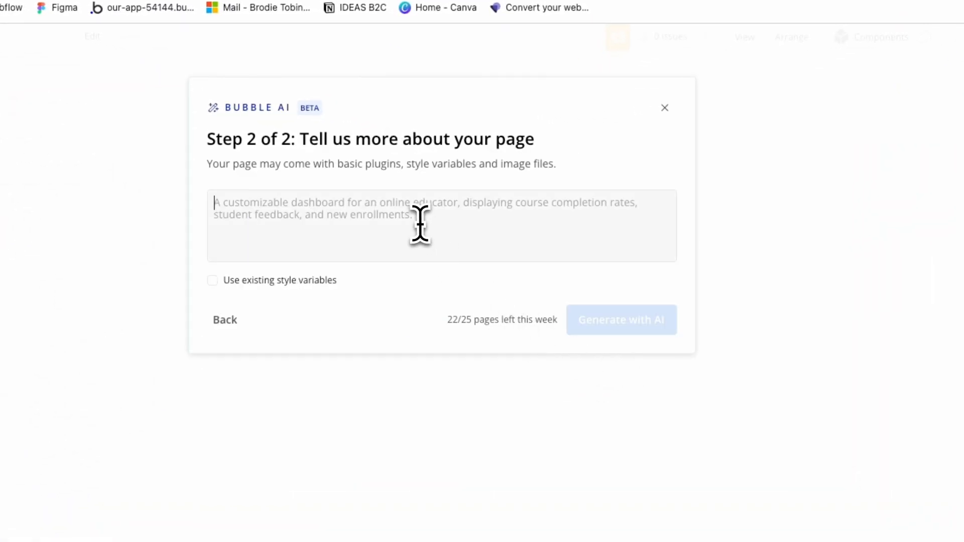
text(A customis)
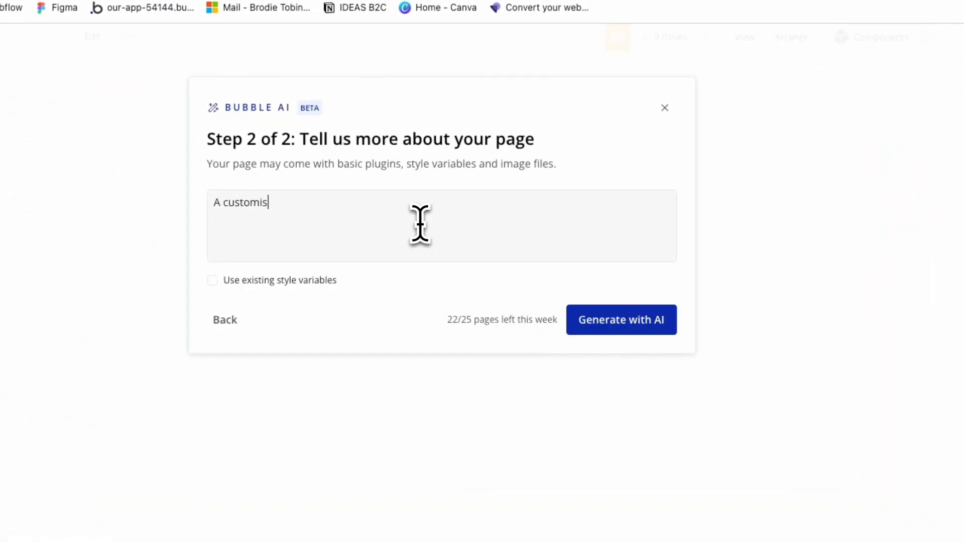
text(able dashboa)
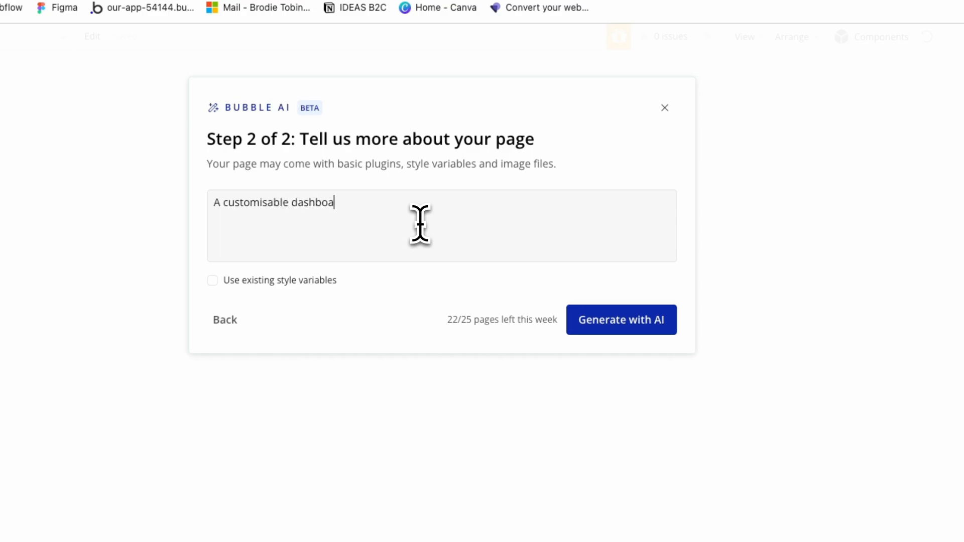
text(rd for my per)
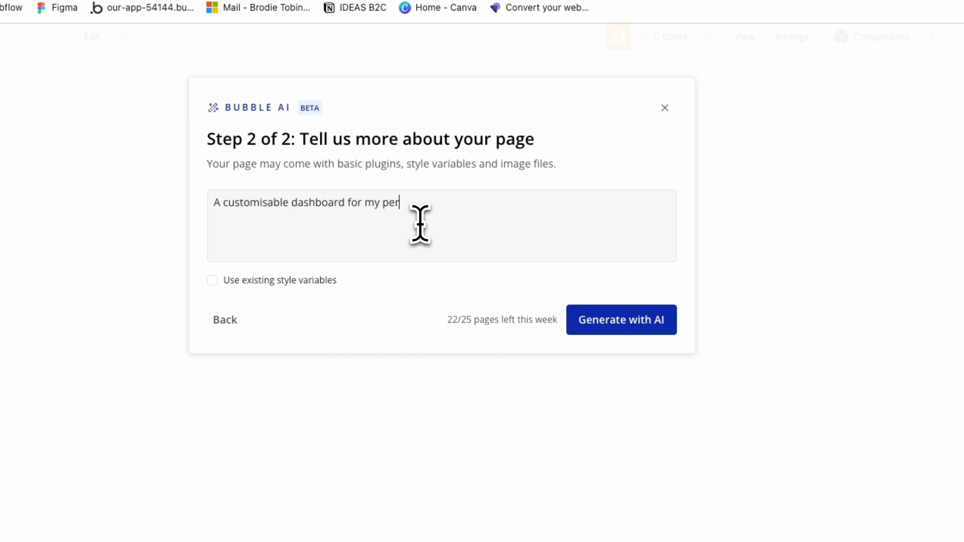
text(sonal)
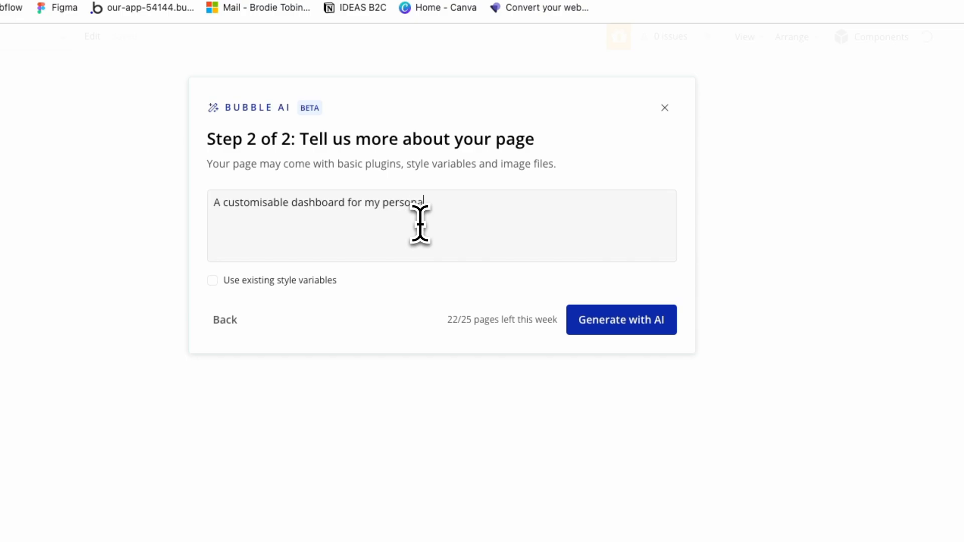
text(finance tr)
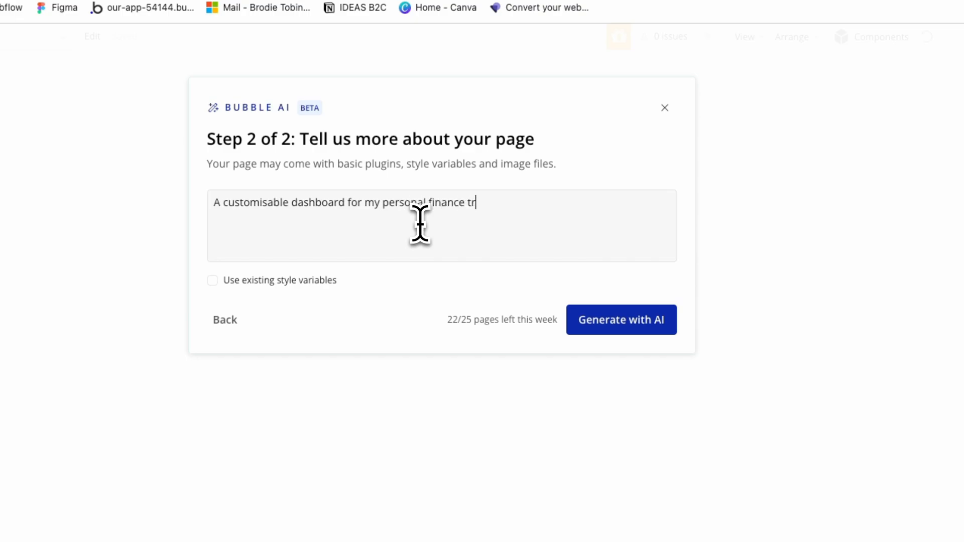
text(acker application)
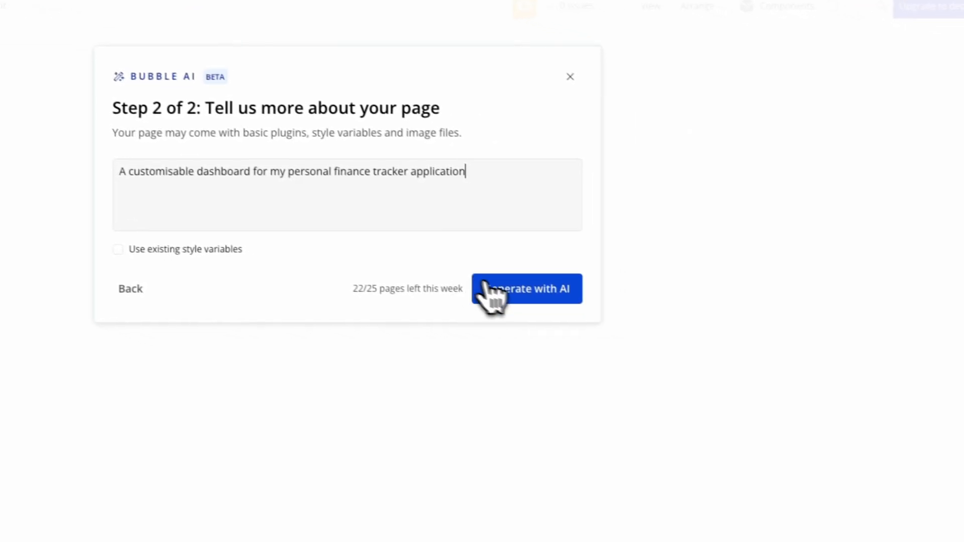
- Generate the dashboard page and switch editor tabs to see the finished MoneyMaster landing page
click(526, 288)
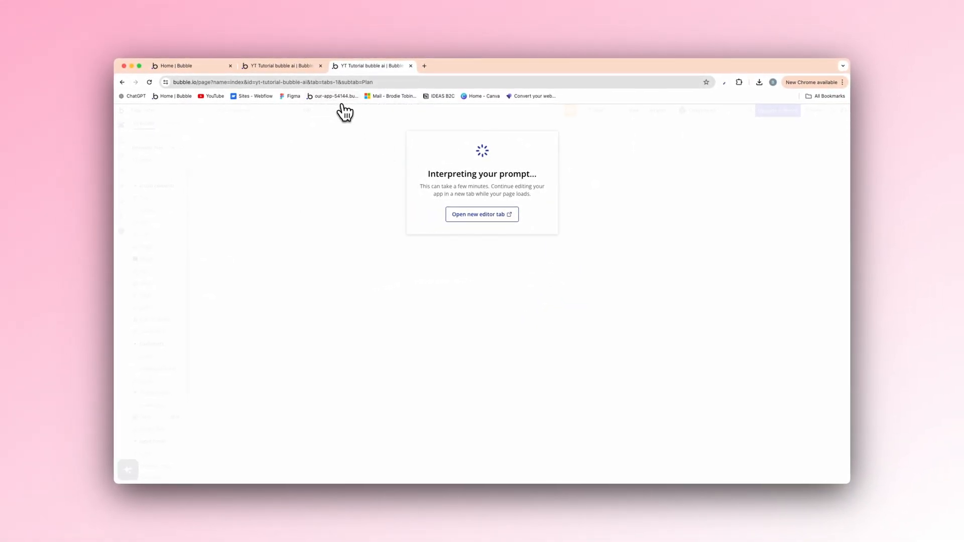
click(281, 66)
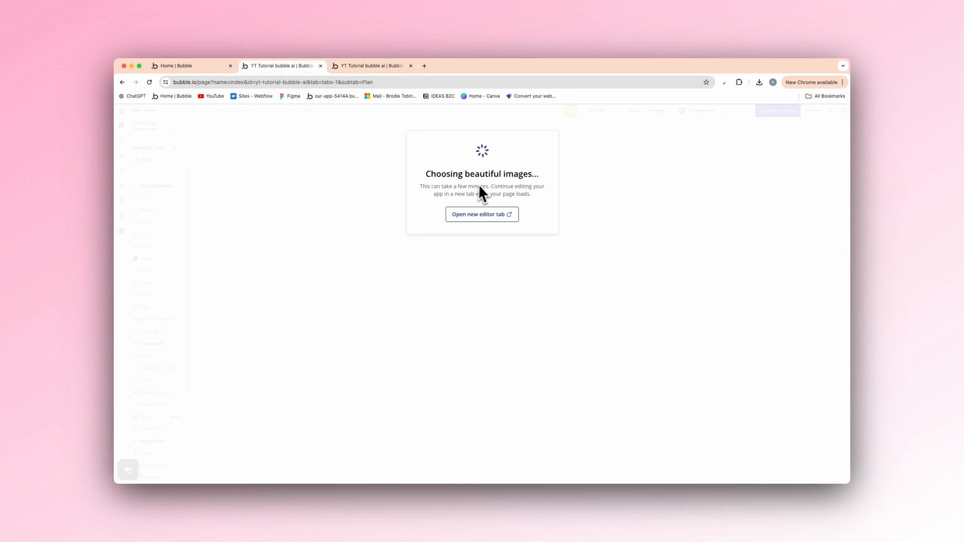
mouse_move(365, 102)
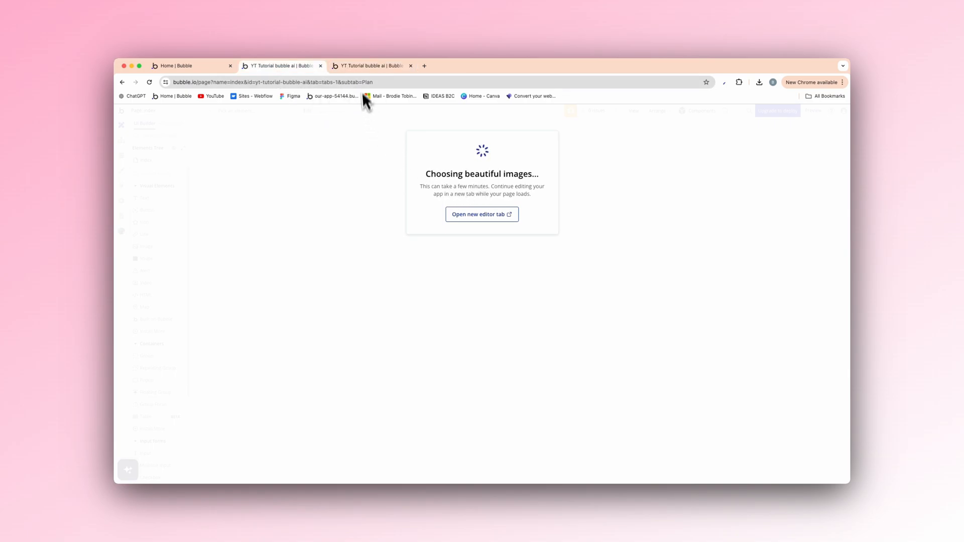
click(371, 67)
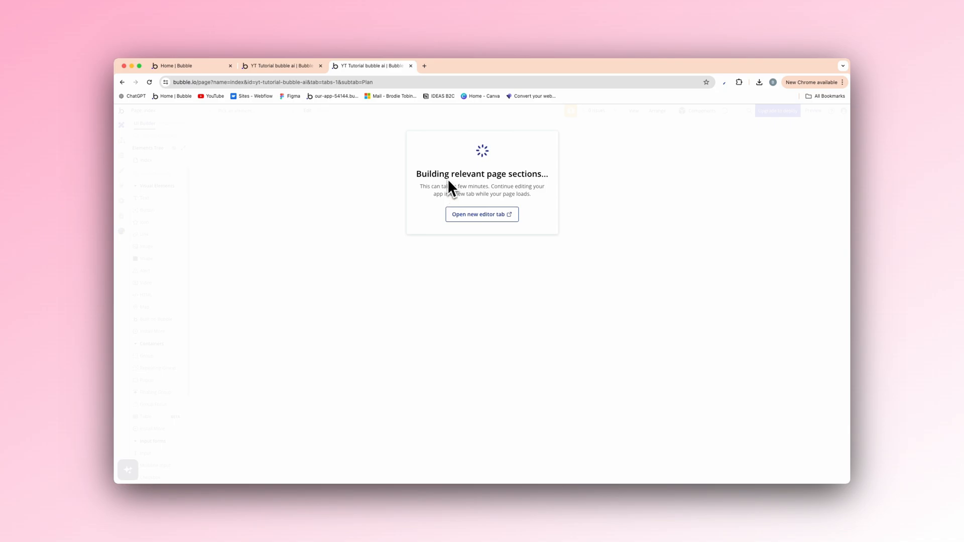
click(280, 66)
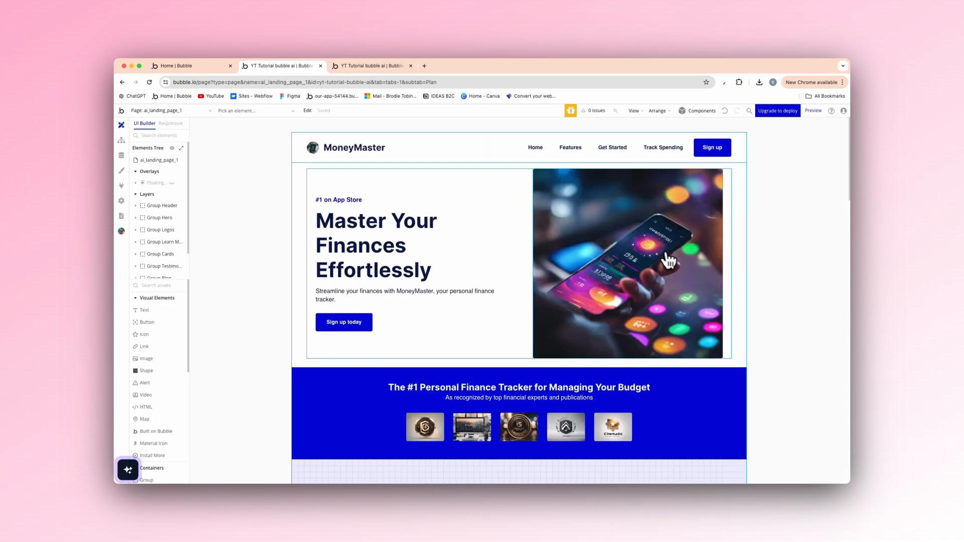
mouse_move(593, 326)
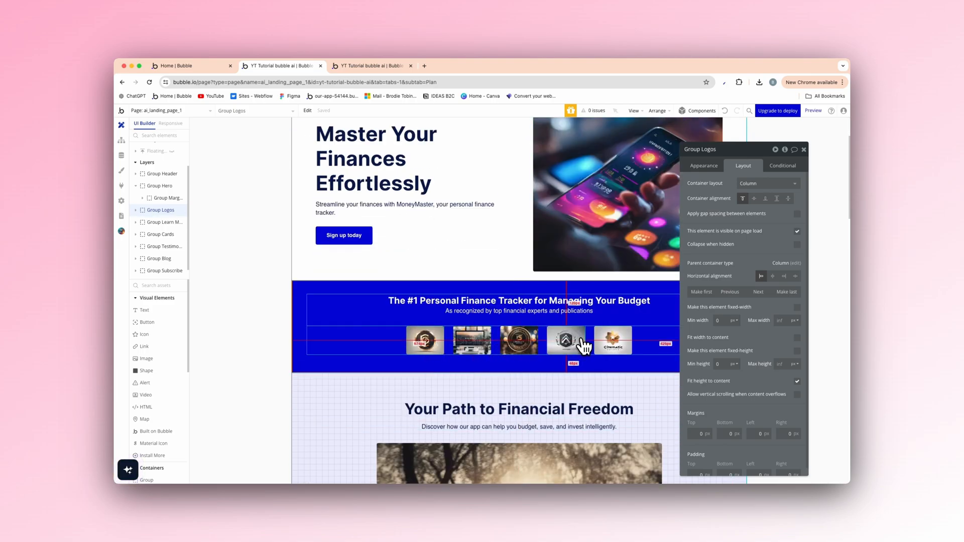
scroll(down, 3)
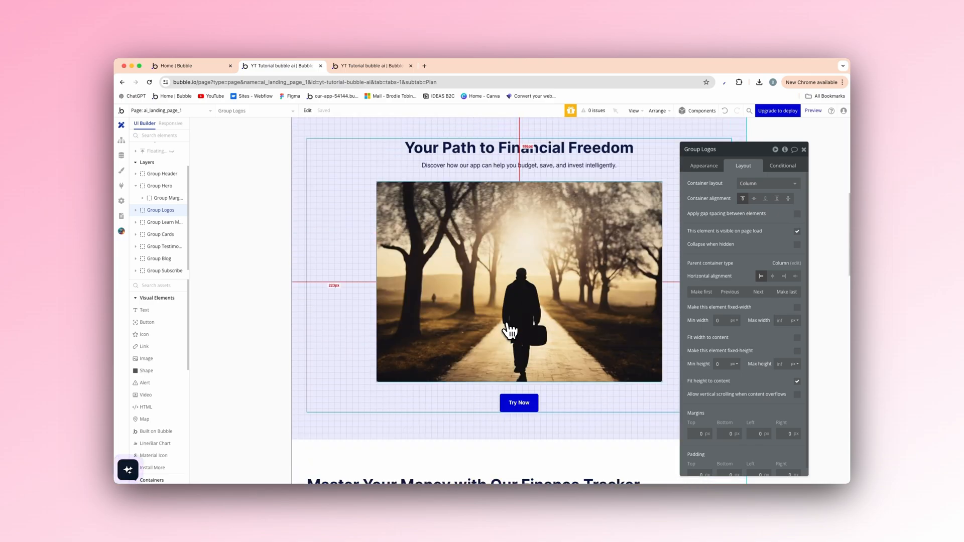
scroll(down, 3)
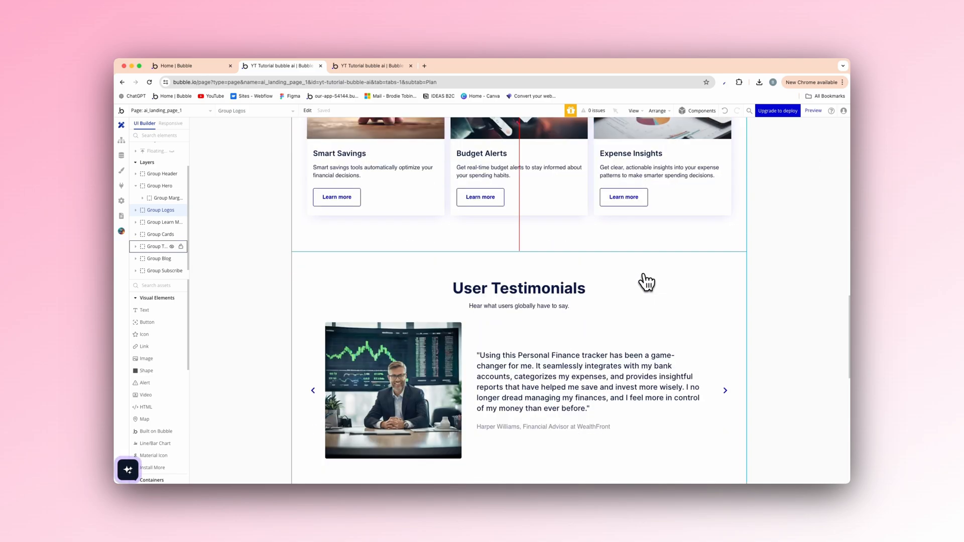
scroll(down, 3)
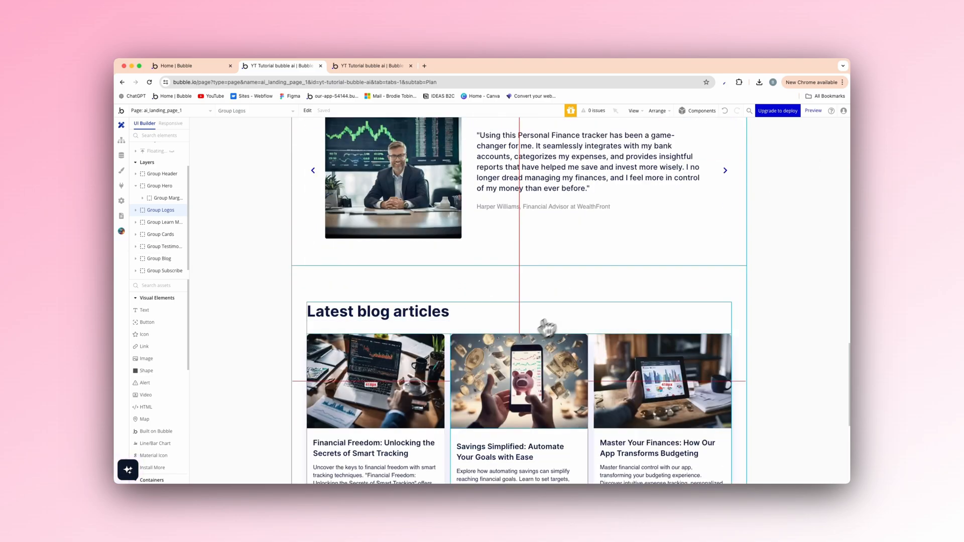
scroll(down, 3)
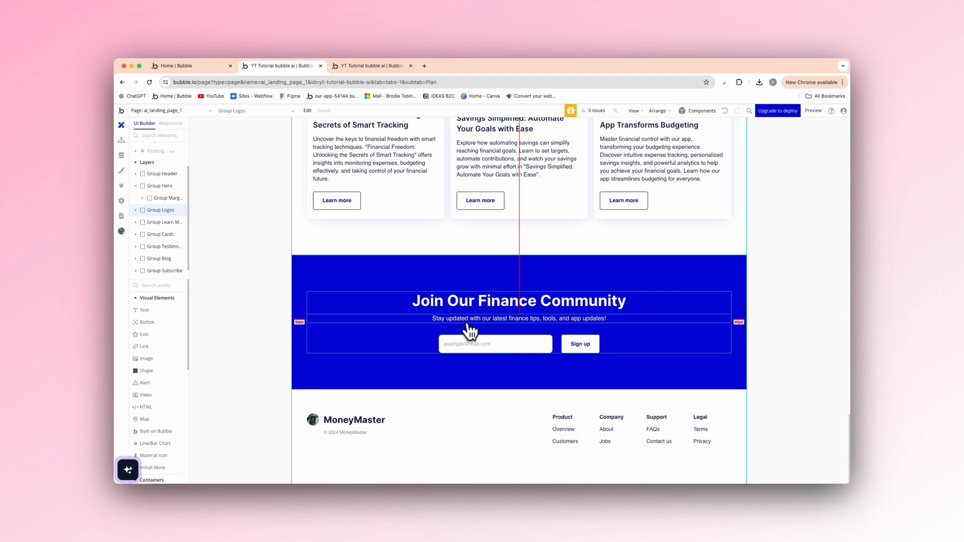
mouse_move(535, 332)
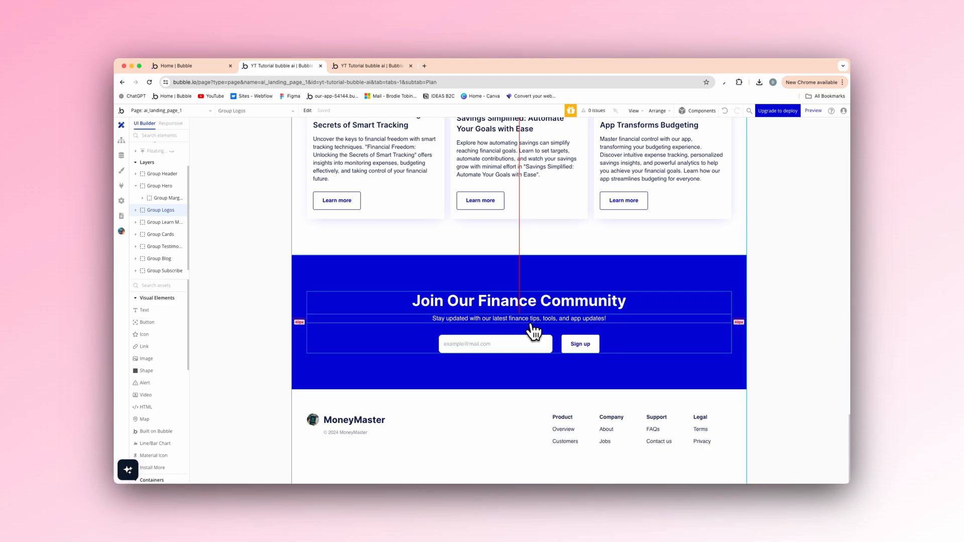
scroll(down, 3)
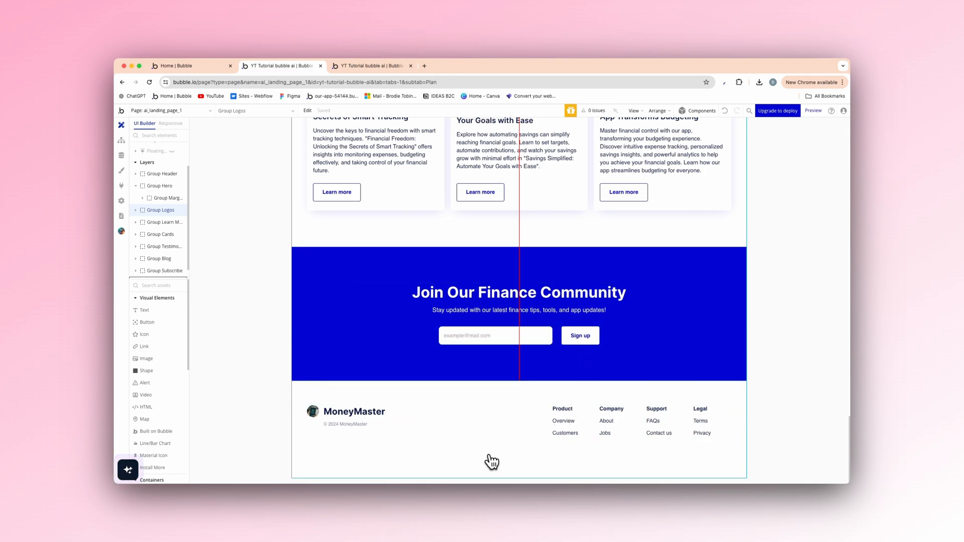
click(161, 272)
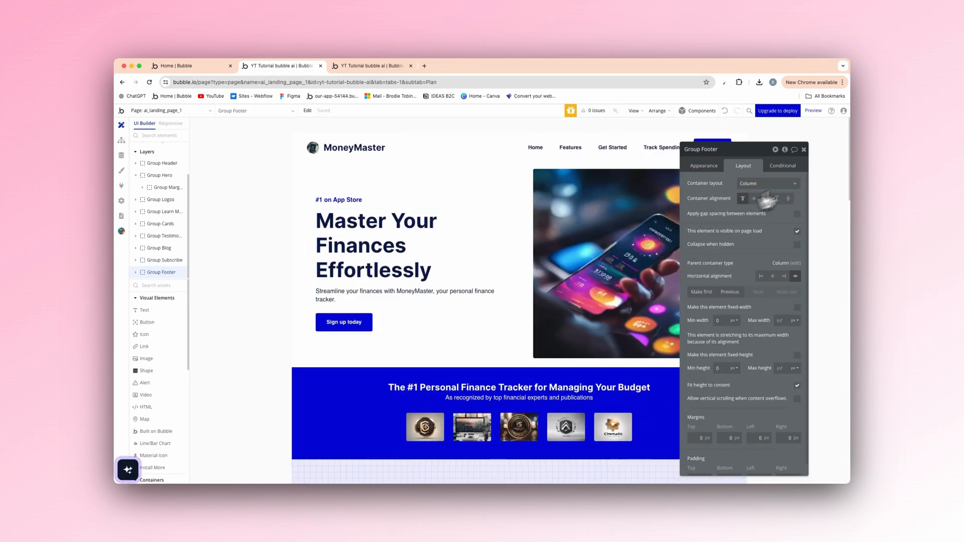
- View the AI-generated FinTrack dashboard page (ai_dashboard_1) and scroll through its content
click(371, 65)
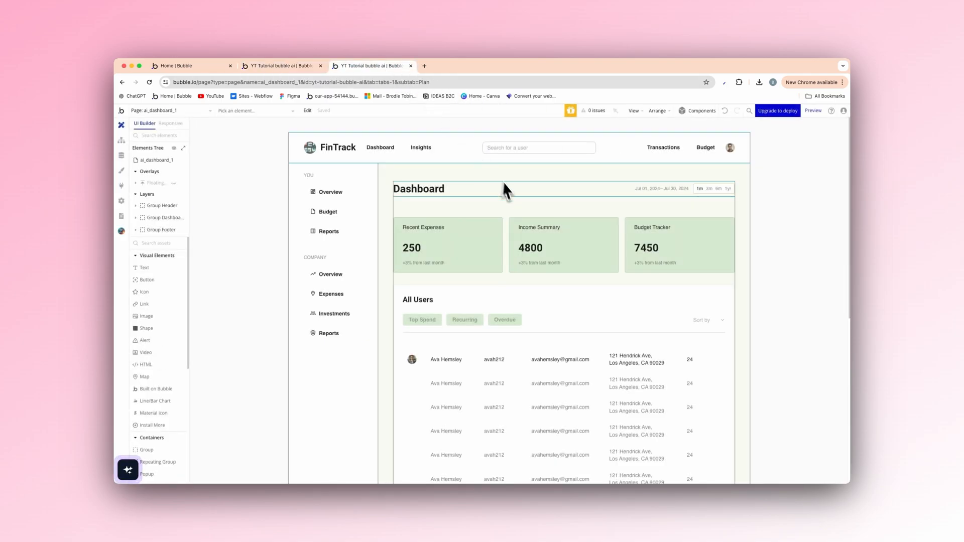
scroll(down, 3)
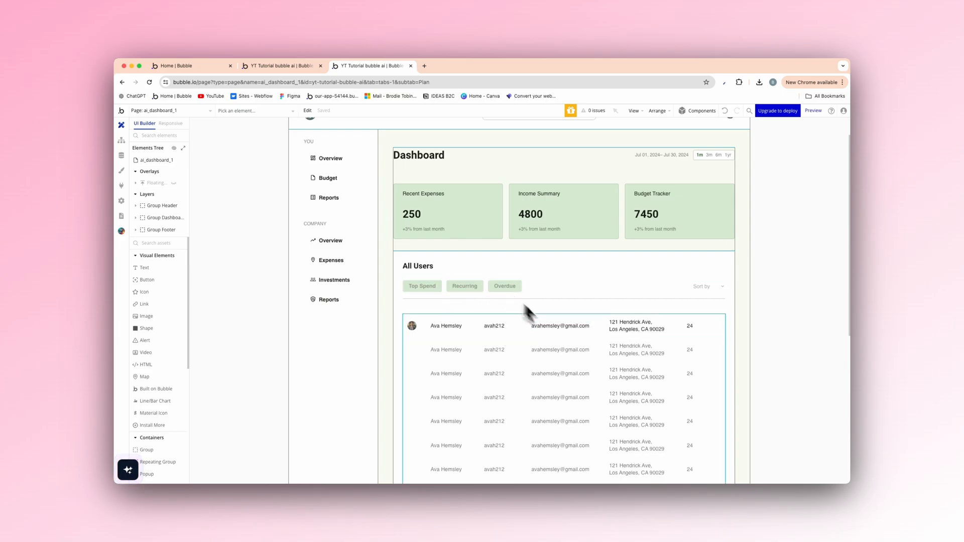
scroll(down, 3)
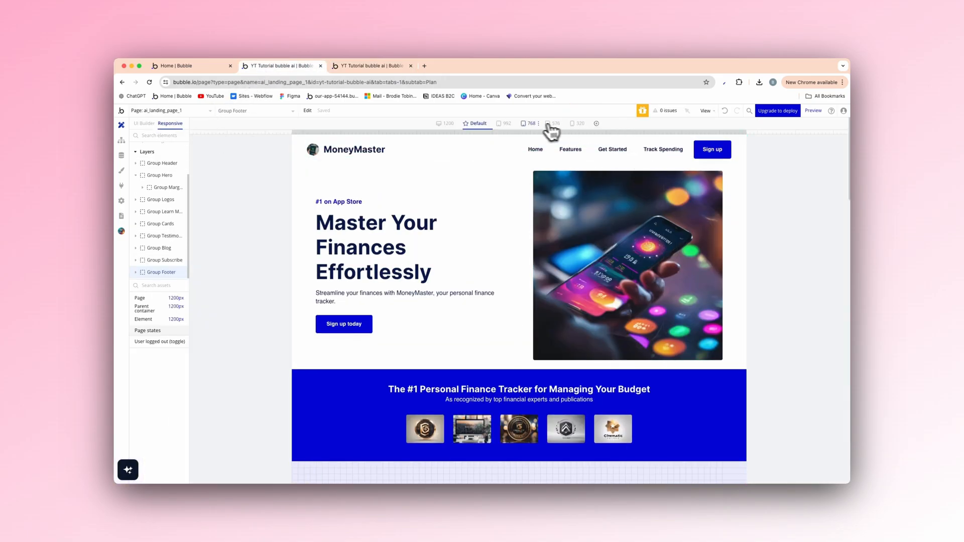
- Preview the MoneyMaster landing page at 768, 576 and 320 px responsive widths
click(529, 124)
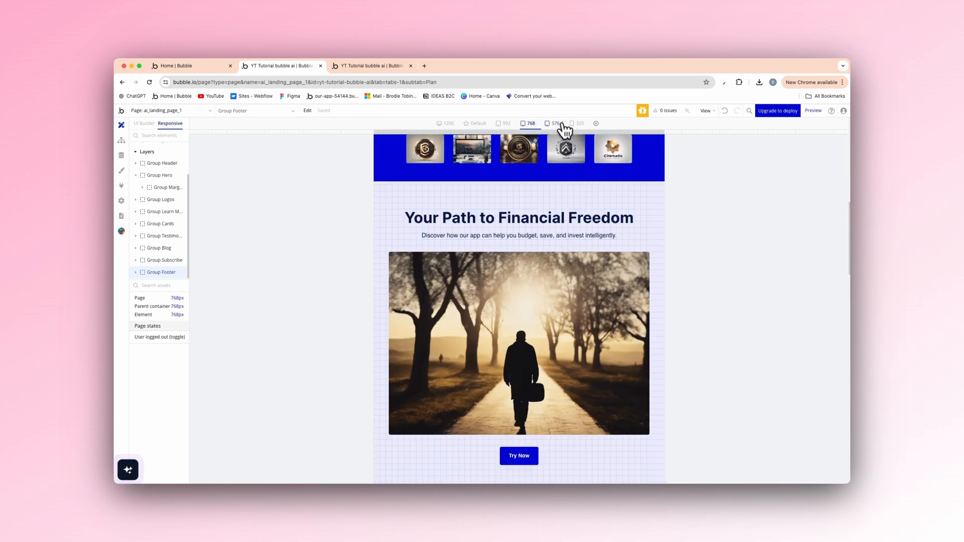
click(551, 123)
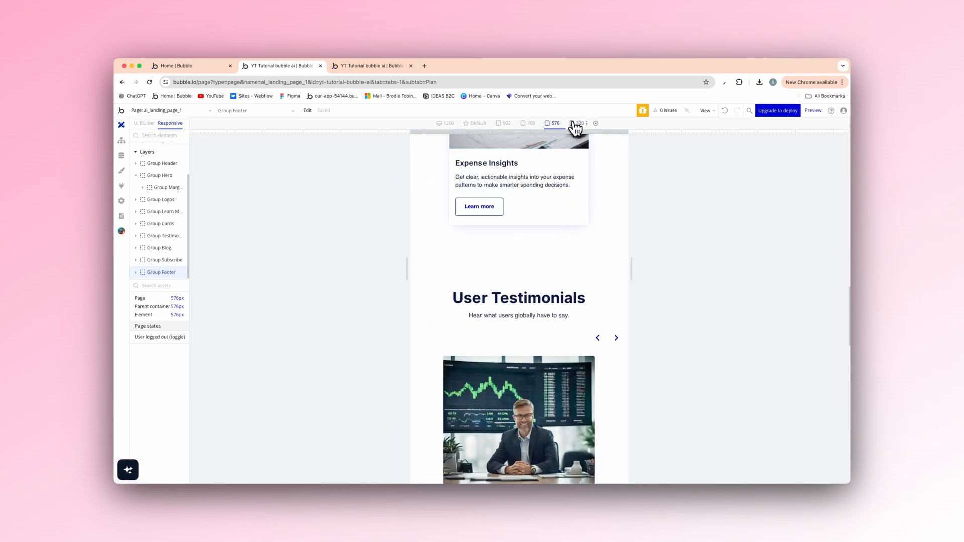
click(578, 123)
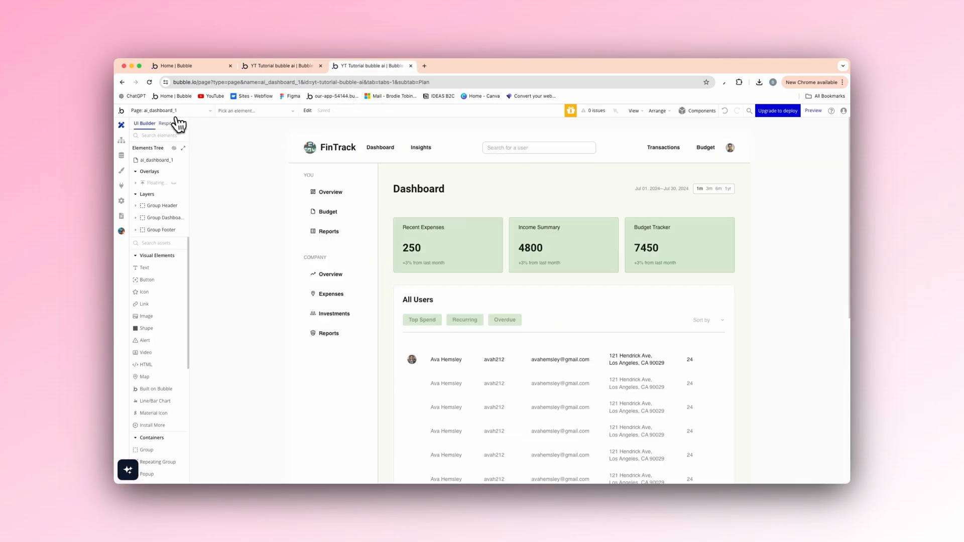
- Preview the FinTrack dashboard in responsive mode at 320 px phone width
click(171, 123)
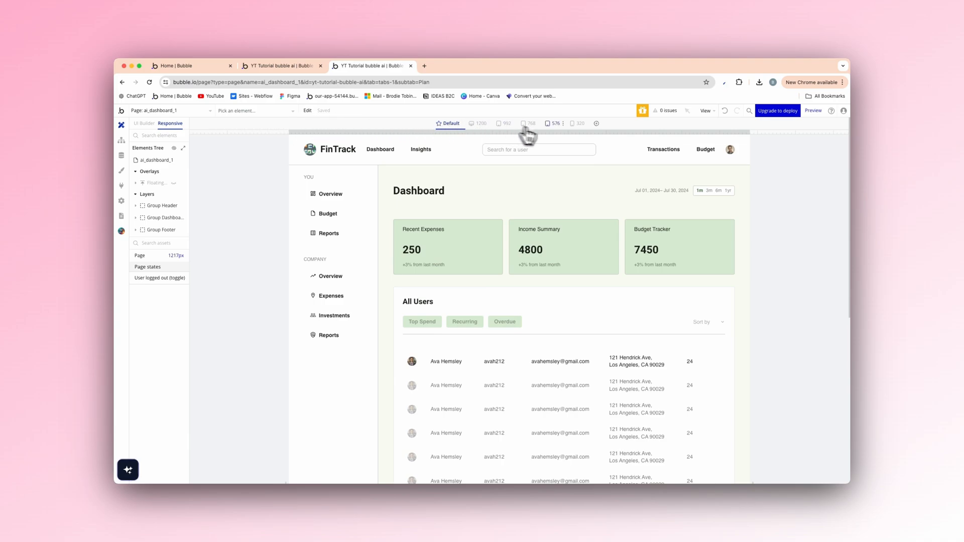
click(578, 123)
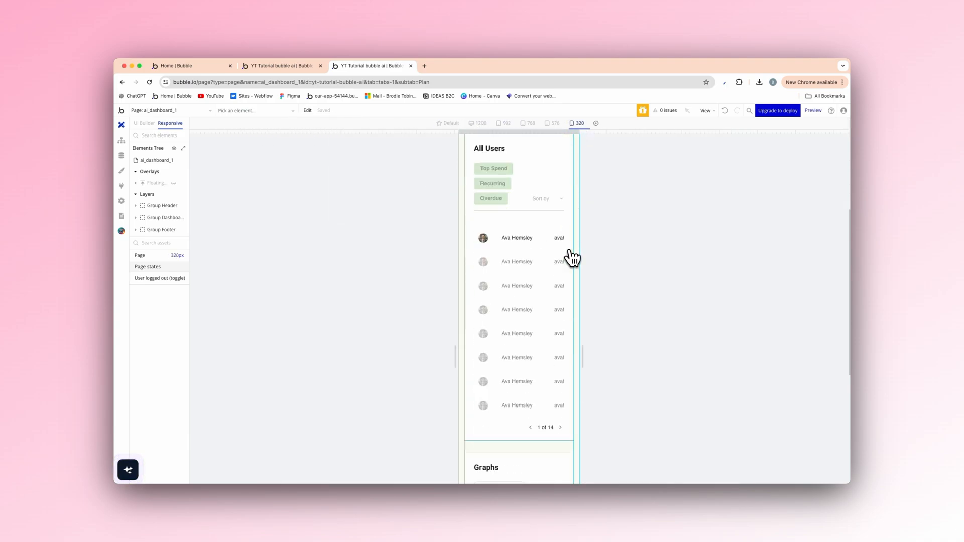
scroll(down, 3)
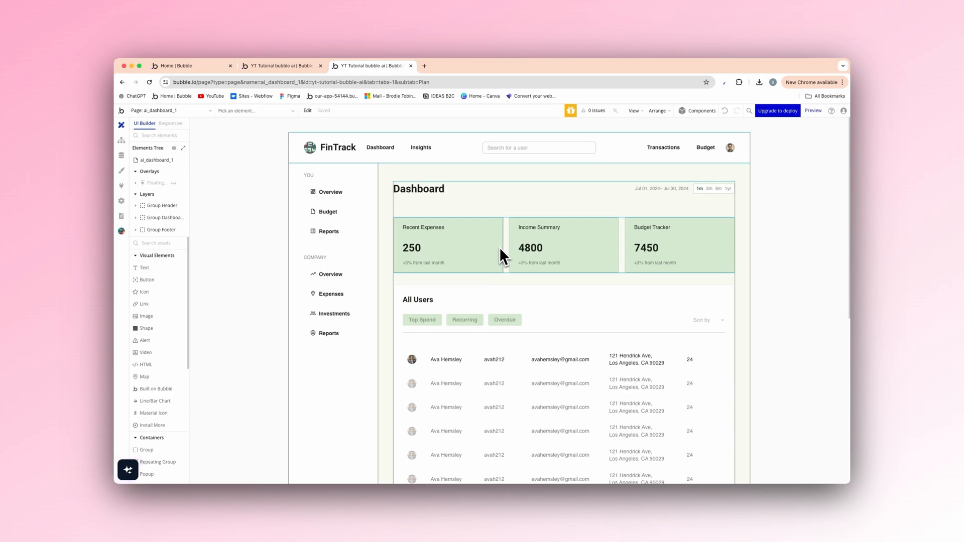
- Return the MoneyMaster landing page to UI Builder view and review down to the community signup and footer
click(280, 66)
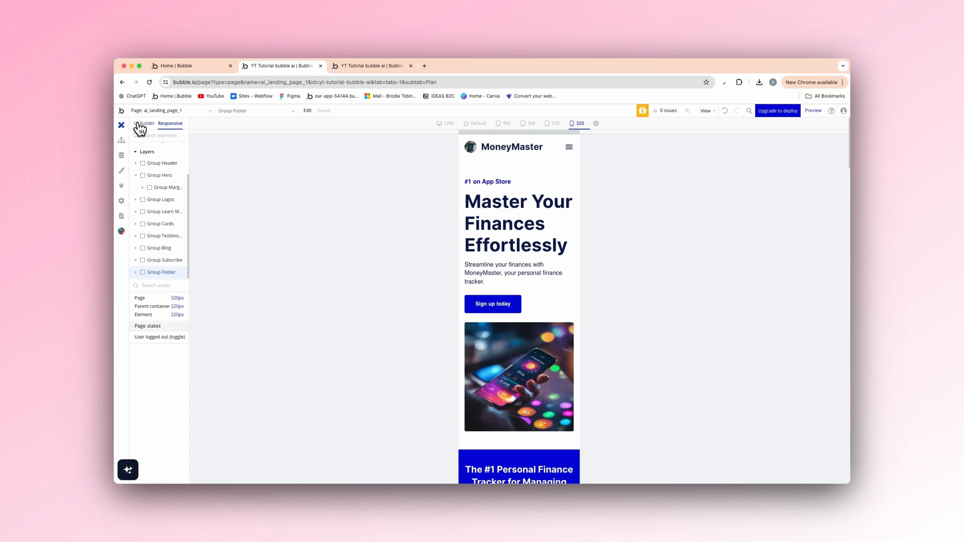
click(473, 122)
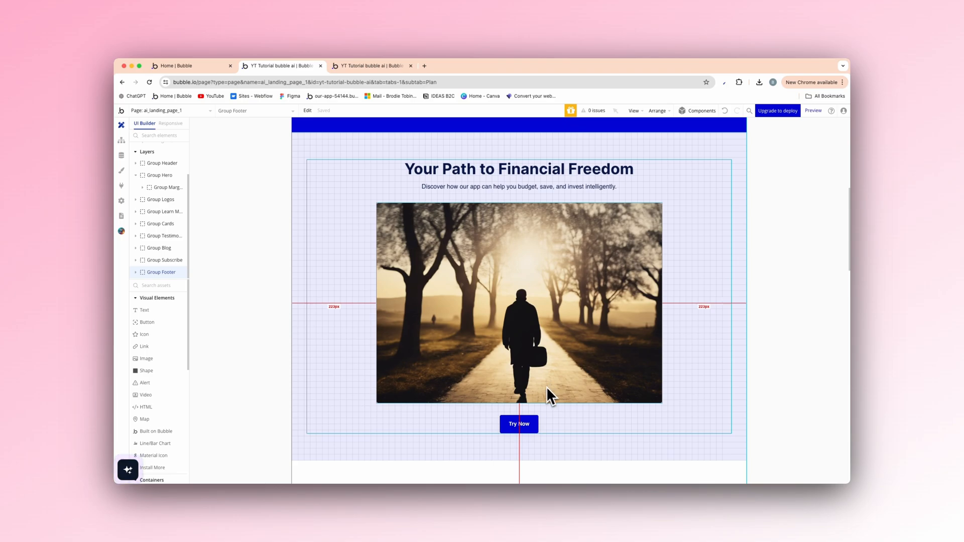
scroll(down, 3)
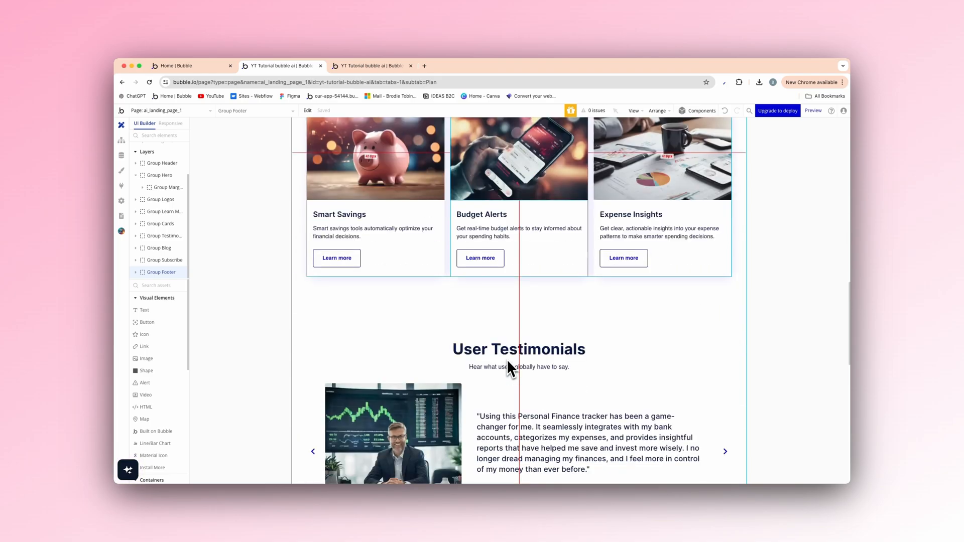
scroll(down, 3)
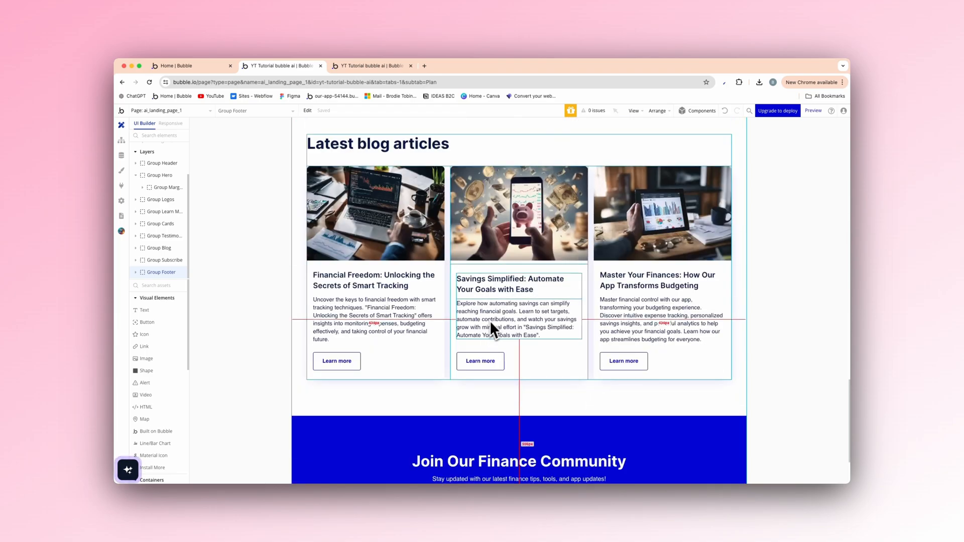
scroll(down, 3)
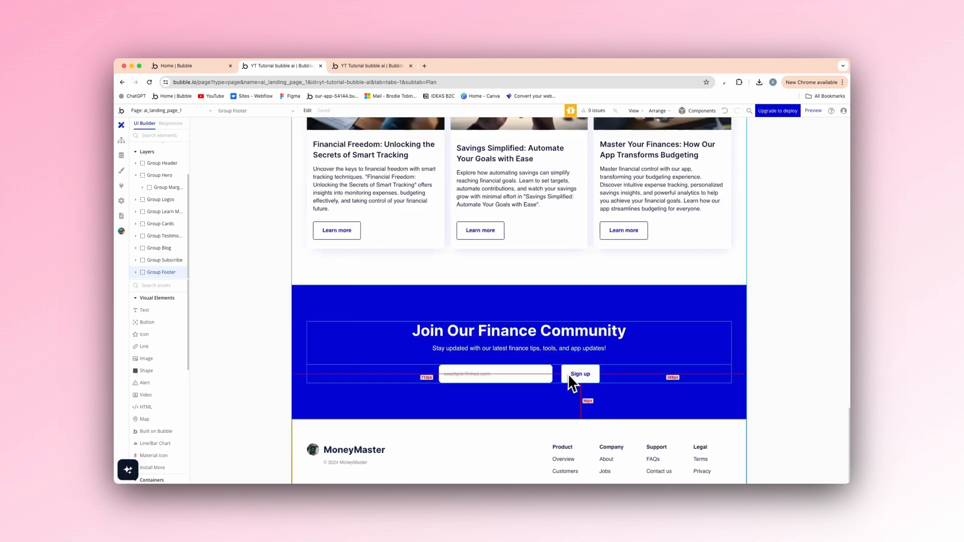
scroll(down, 3)
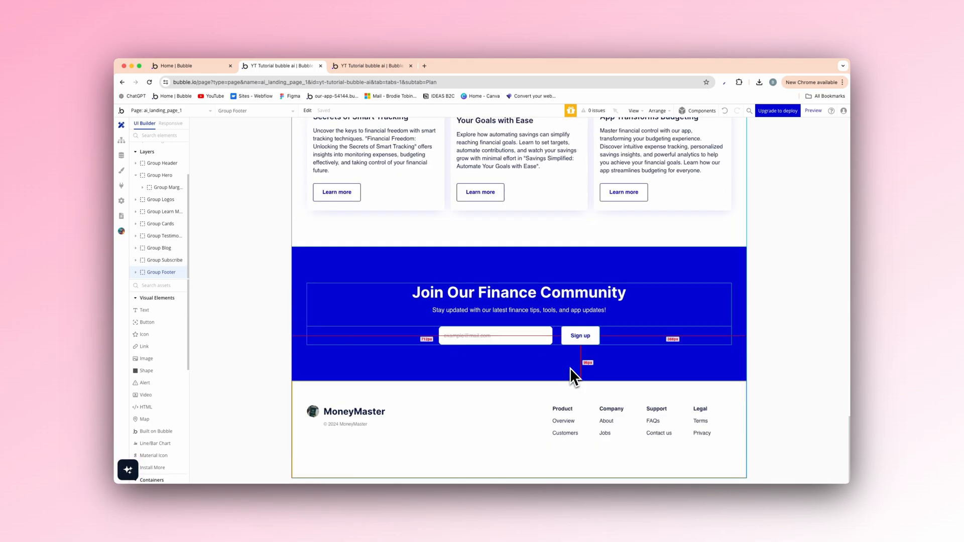